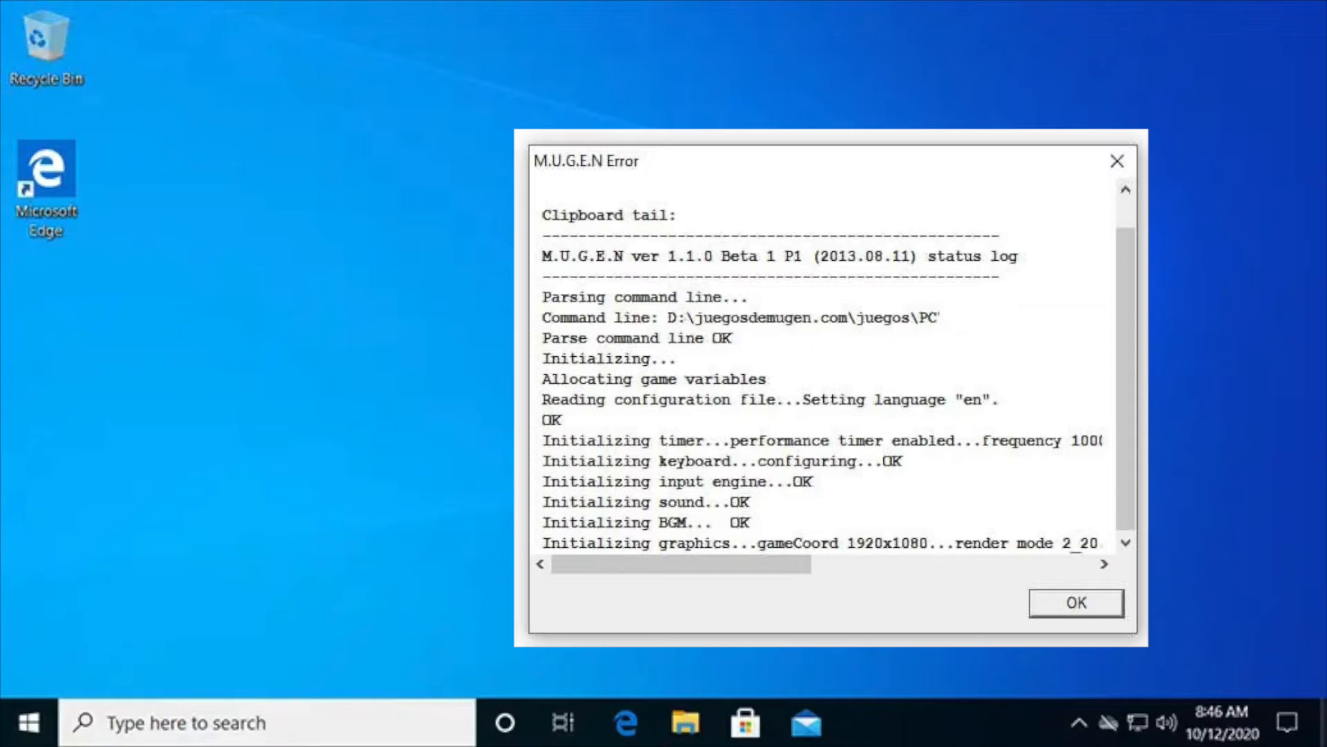
Close the M.U.G.E.N error log to reveal Chrome's Google start page
{"action": "left_click", "coordinate": [1075, 603]}
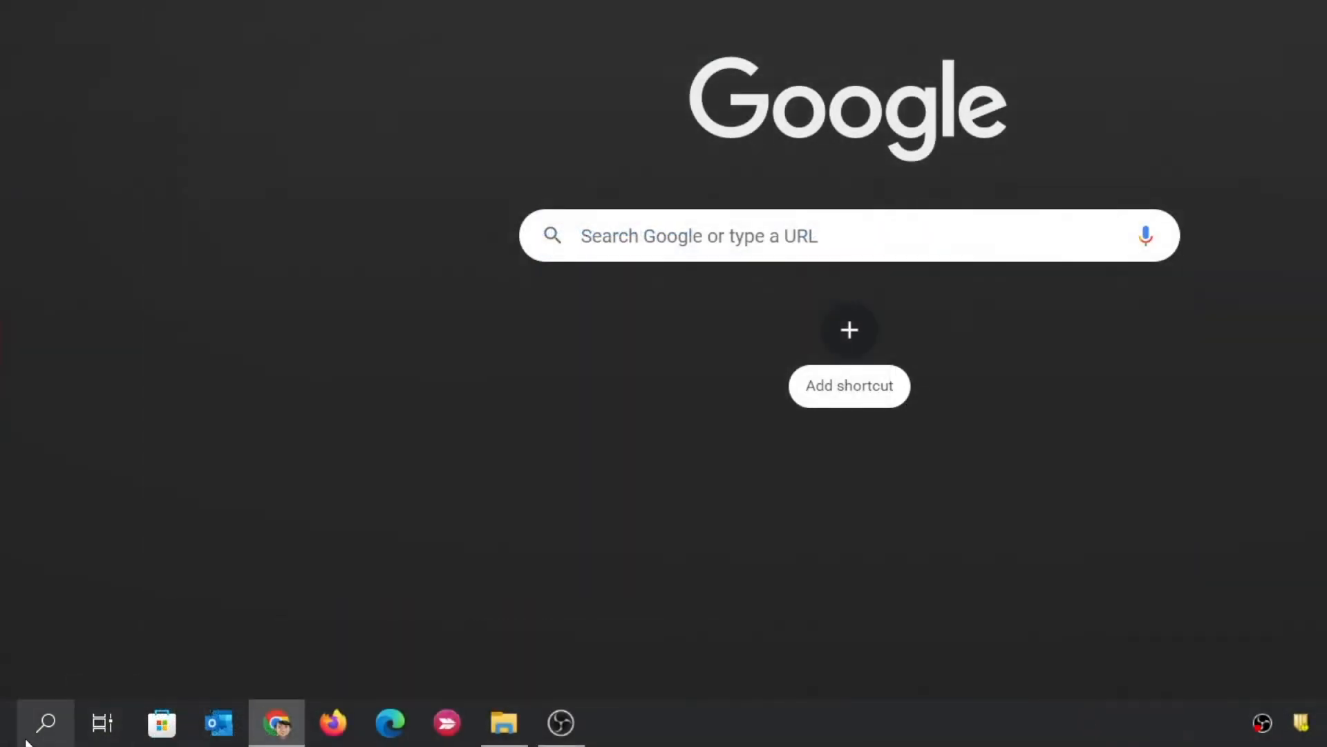
Search Windows for 'dxdiag' and launch the DirectX Diagnostic Tool
{"action": "type", "text": "d"}
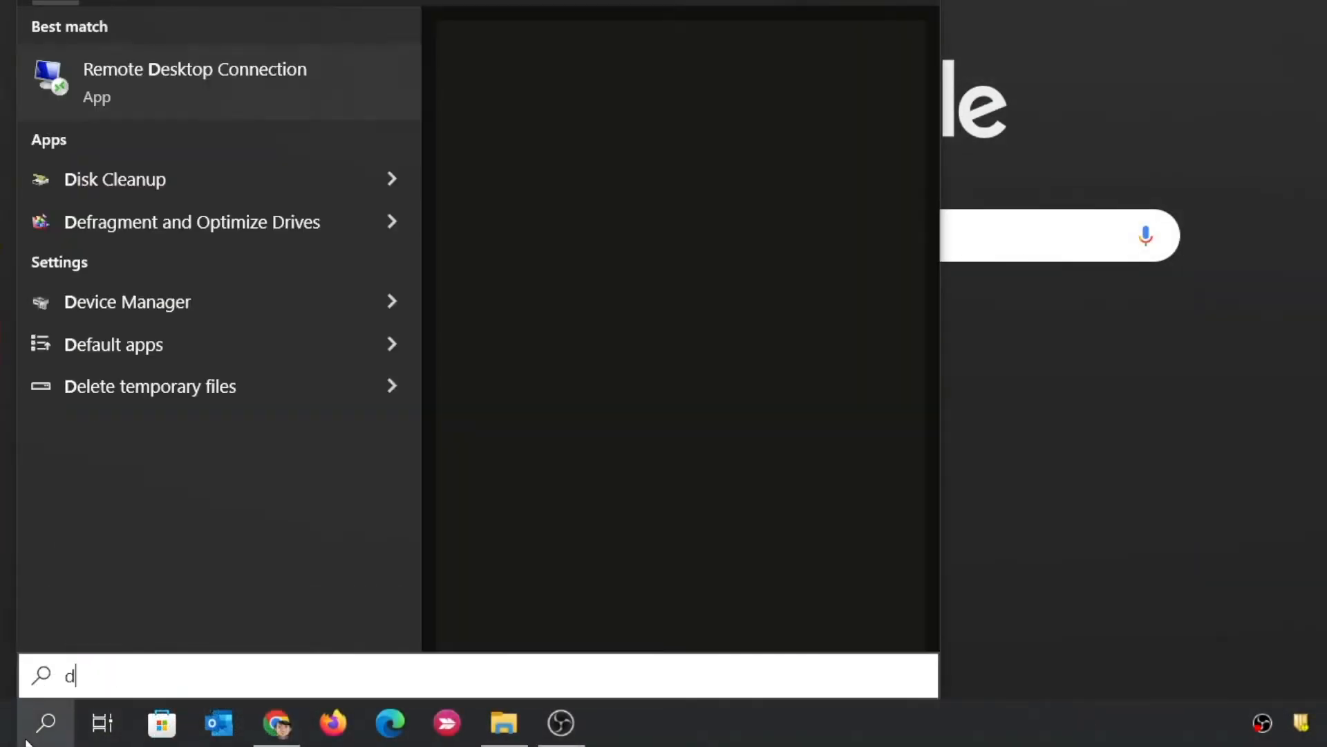
{"action": "type", "text": "xdiag"}
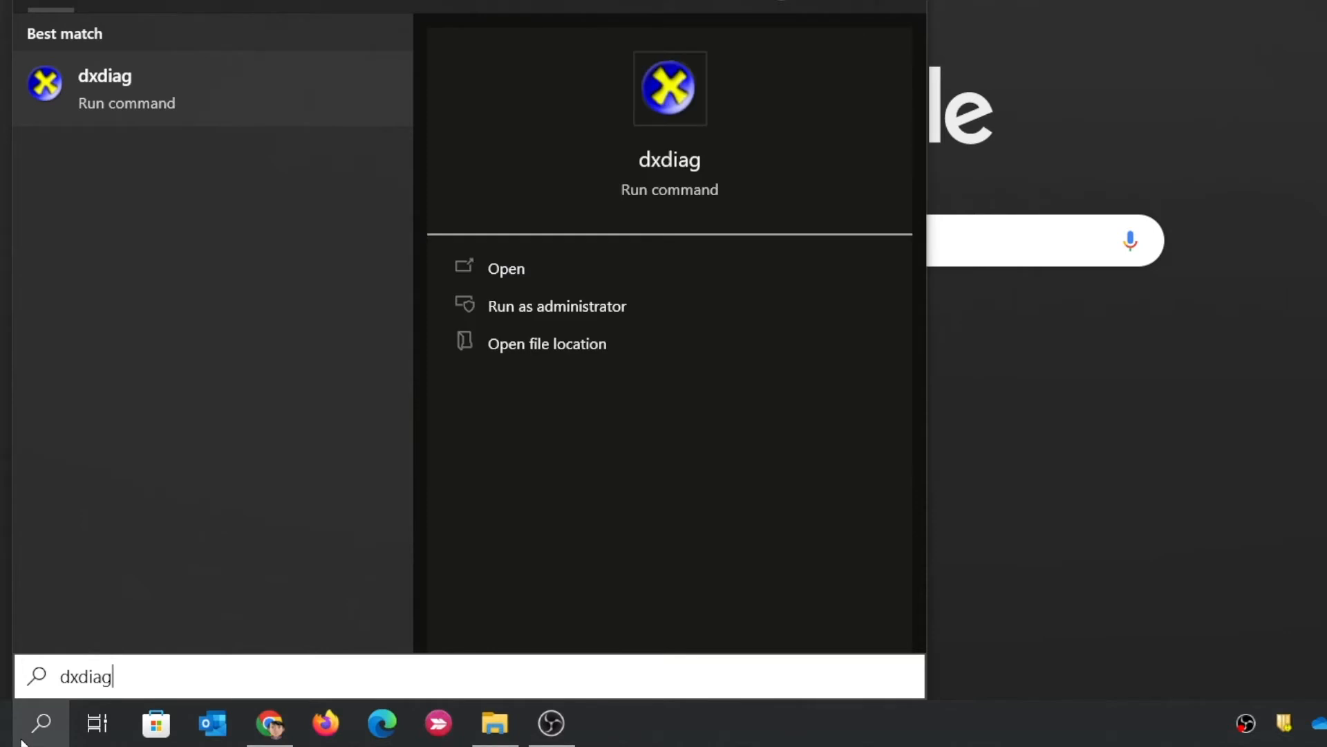
{"action": "left_click", "coordinate": [505, 268]}
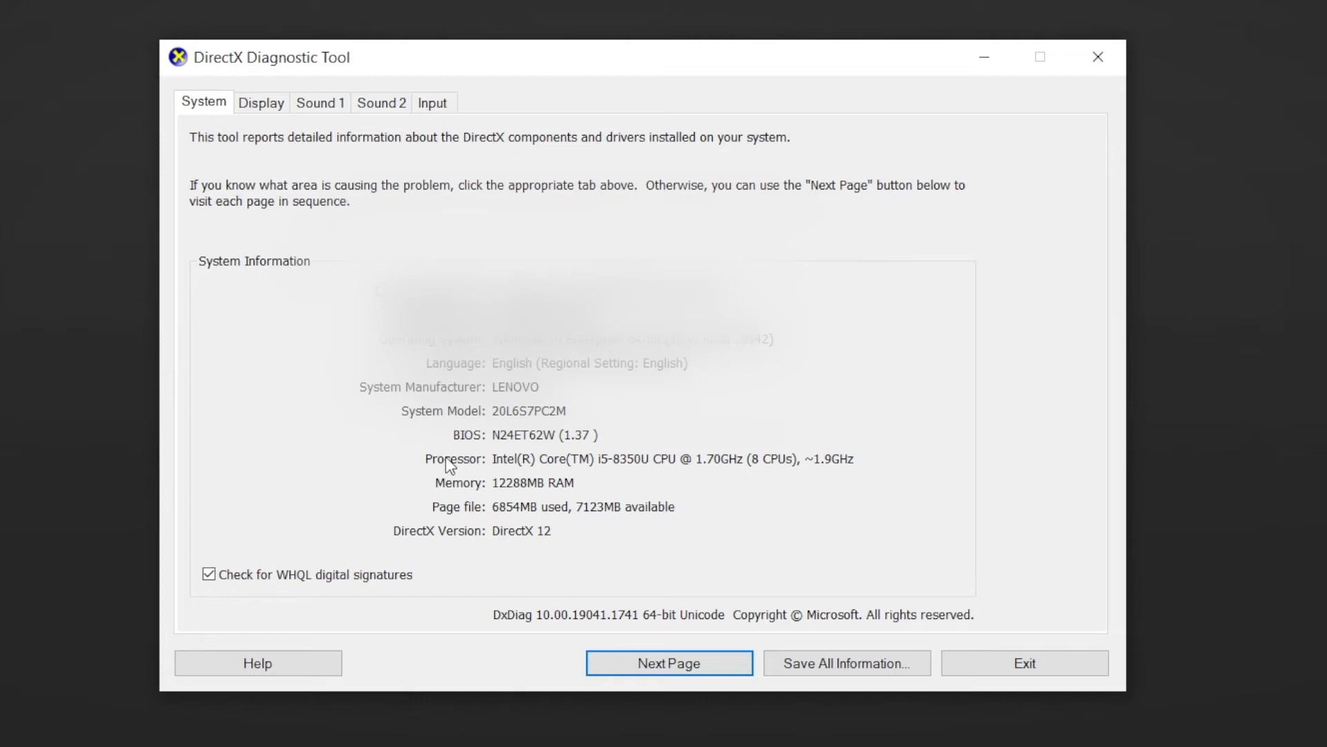
{"action": "mouse_move", "coordinate": [585, 482]}
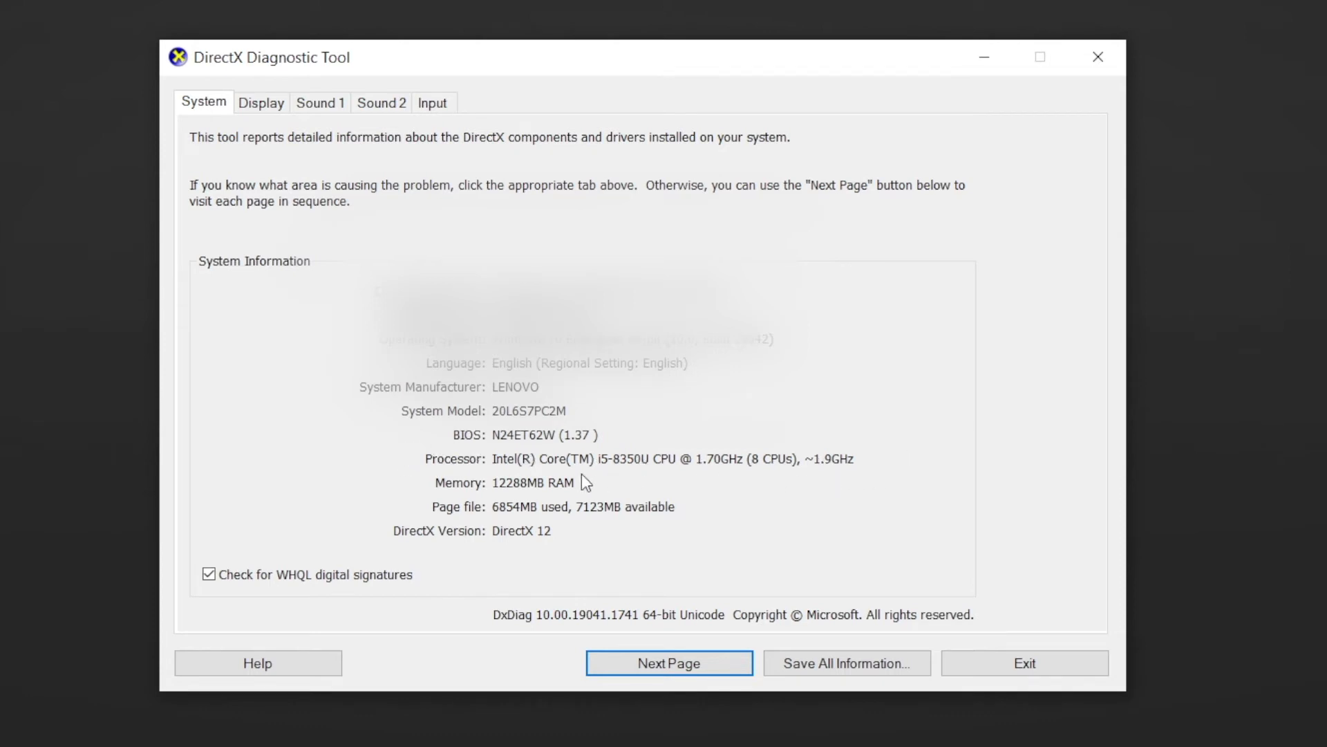
{"action": "mouse_move", "coordinate": [898, 465]}
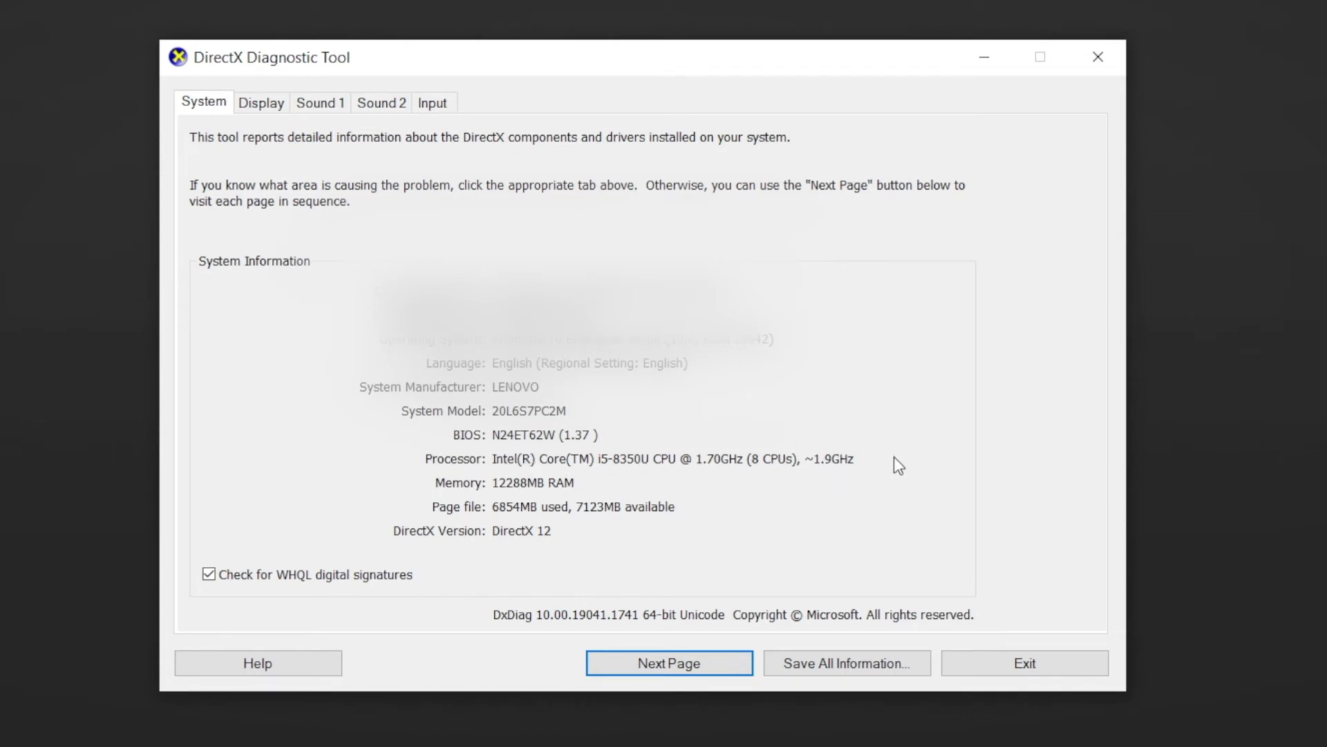
{"action": "mouse_move", "coordinate": [622, 470]}
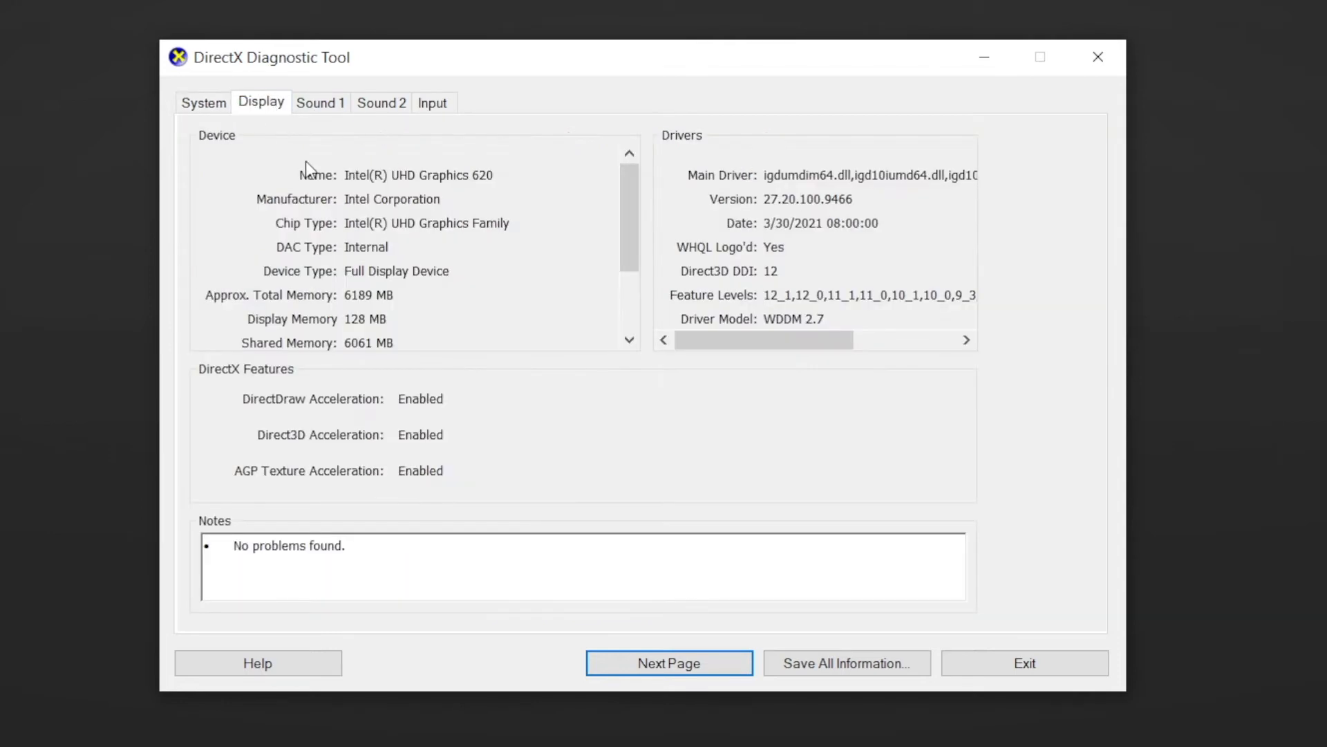
{"action": "mouse_move", "coordinate": [506, 172]}
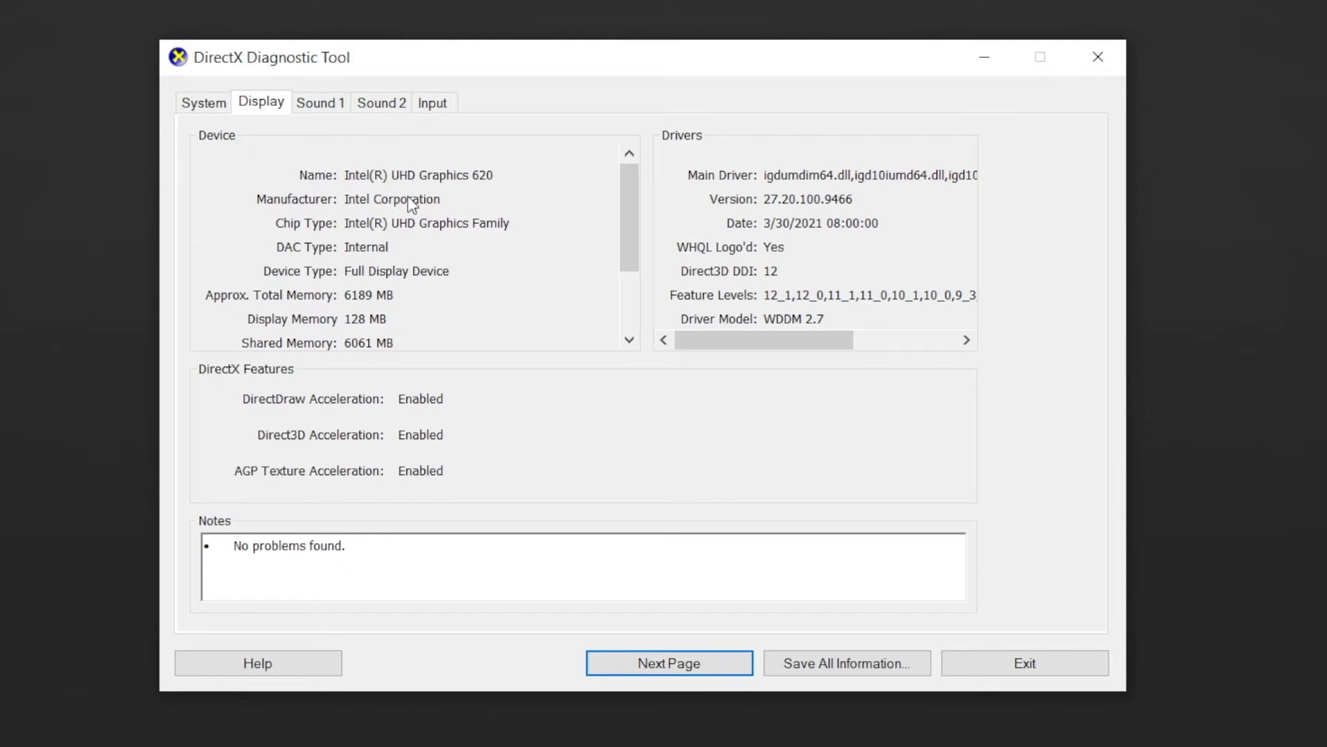
{"action": "mouse_move", "coordinate": [408, 152]}
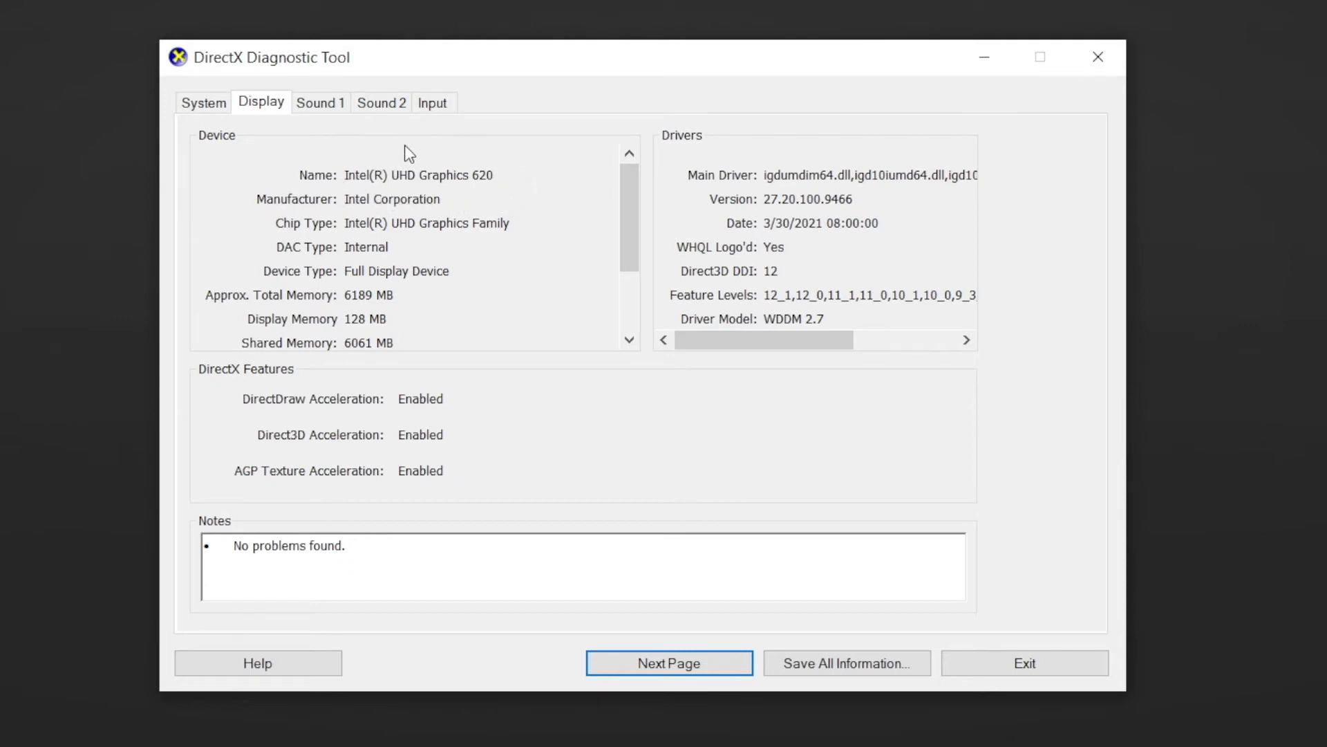
{"action": "mouse_move", "coordinate": [523, 163]}
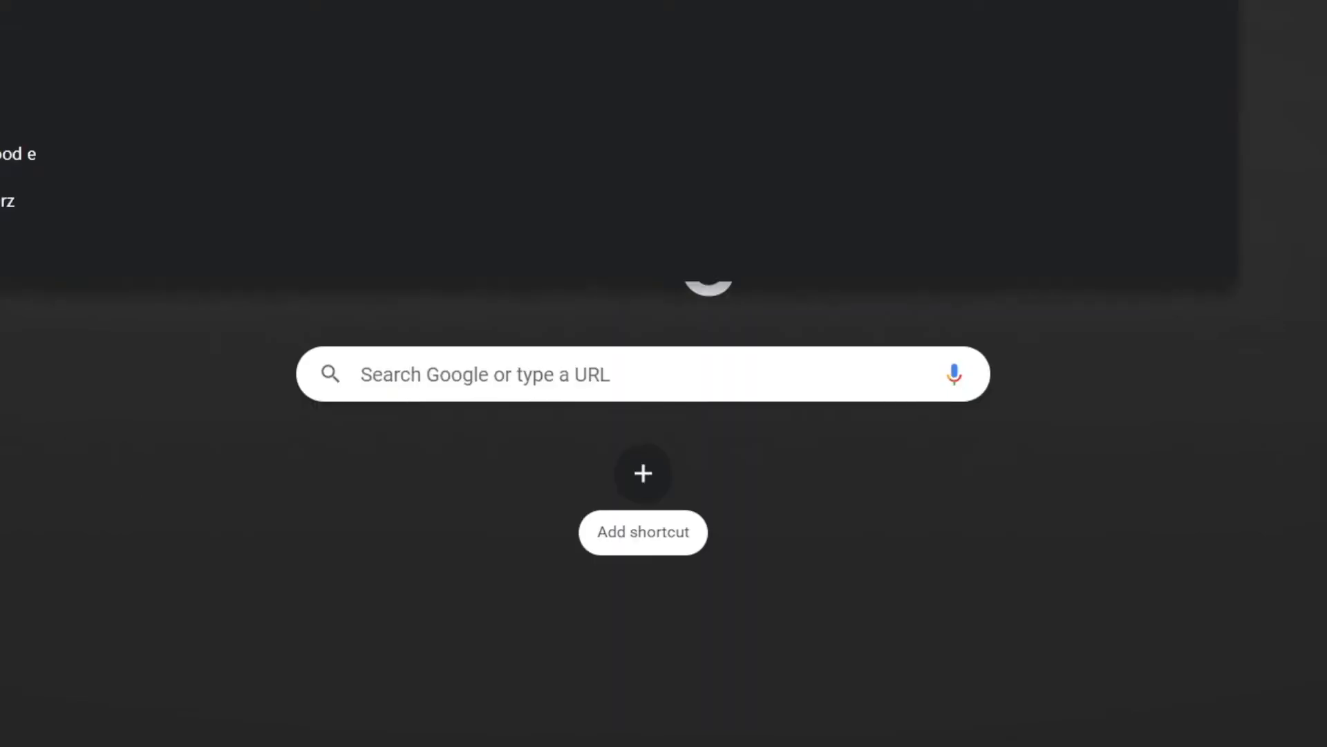
Search Google for 'intel driver', then open Intel's Graphics product support page
{"action": "type", "text": "intel driver"}
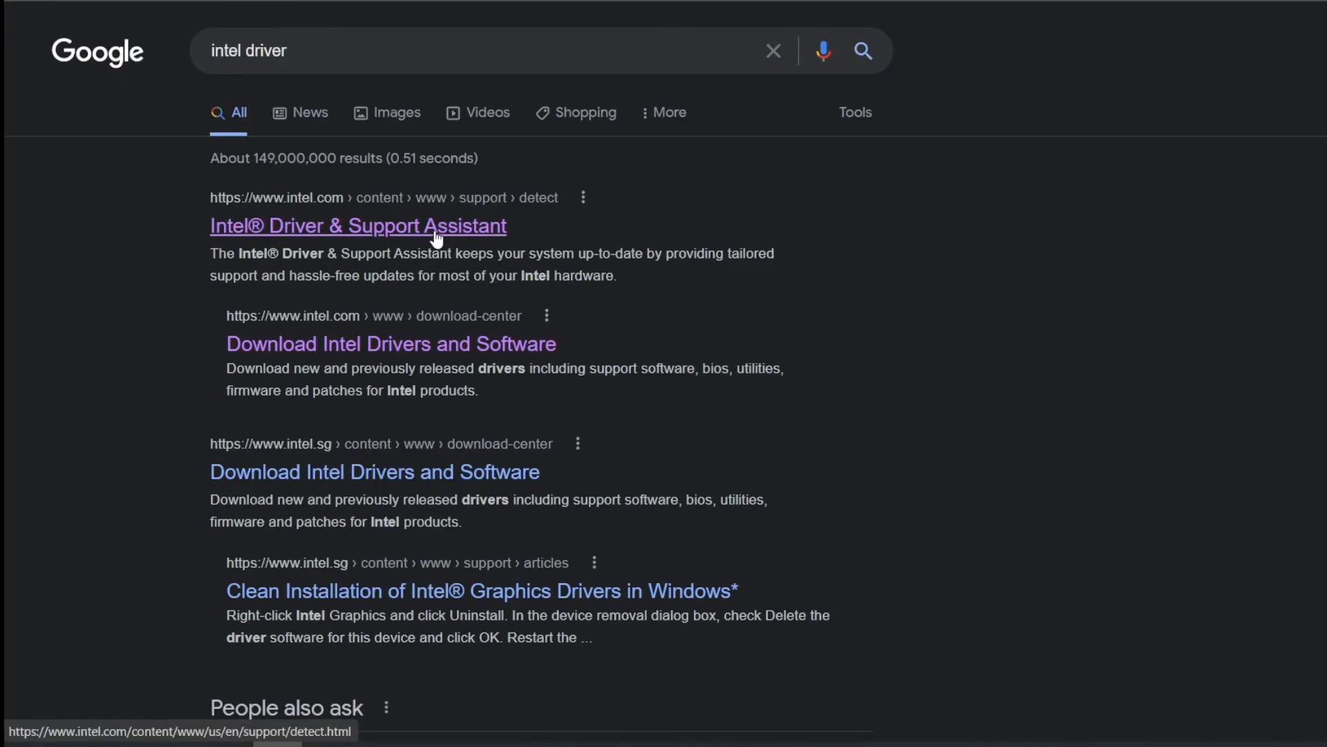
{"action": "left_click", "coordinate": [357, 226]}
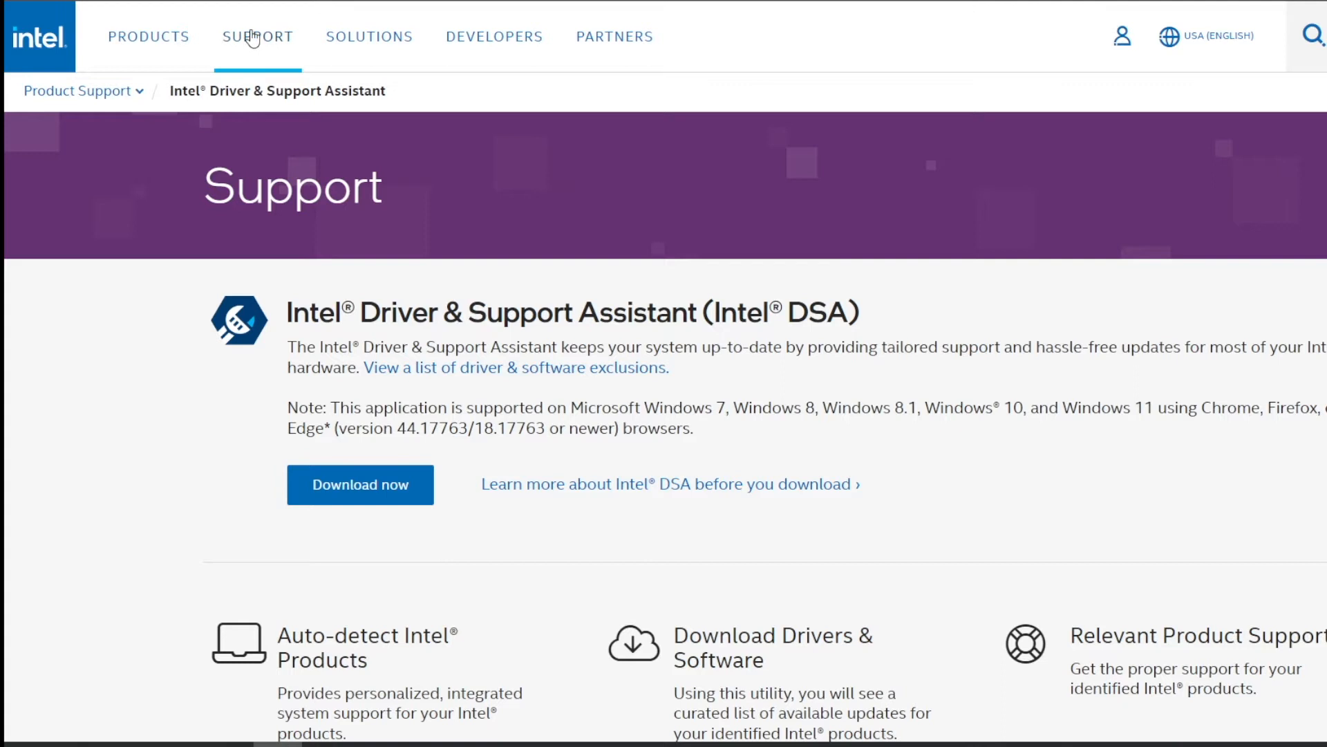
{"action": "left_click", "coordinate": [80, 91]}
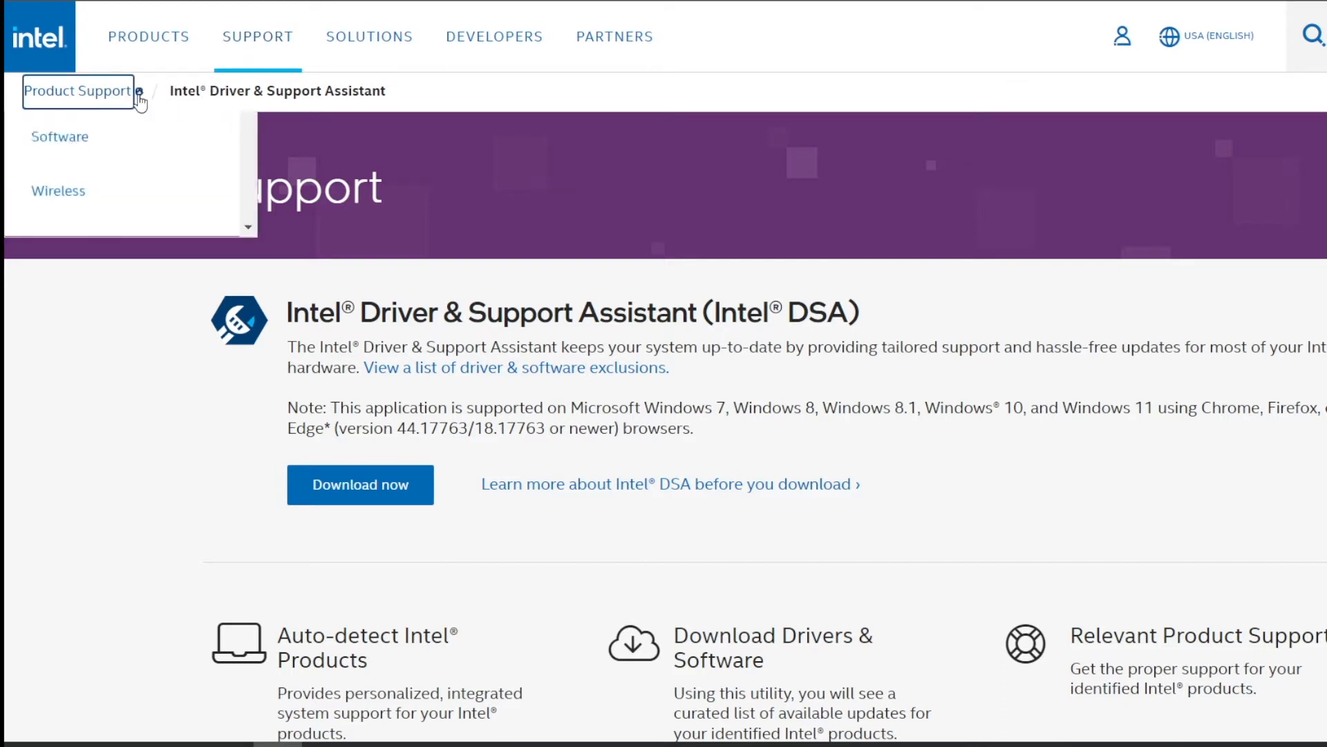
{"action": "scroll", "scroll_direction": "up", "scroll_amount": 3}
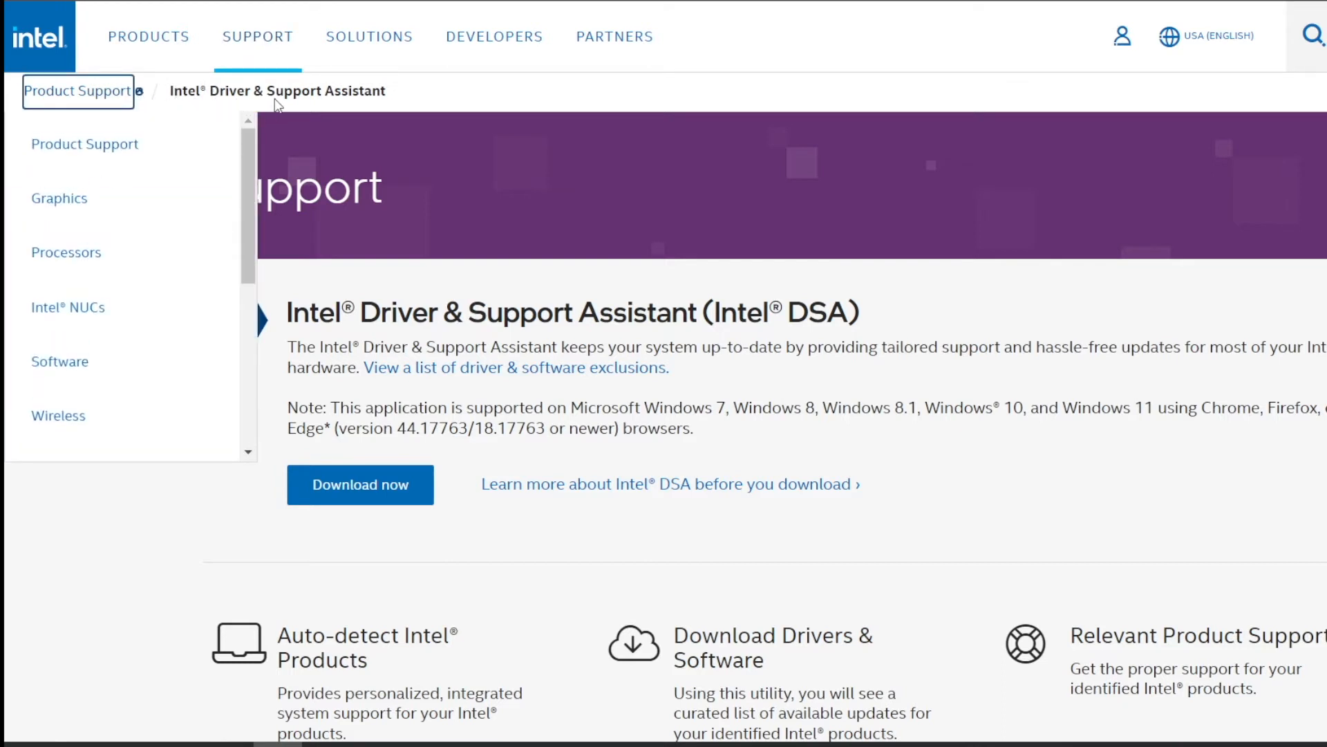
{"action": "mouse_move", "coordinate": [151, 99]}
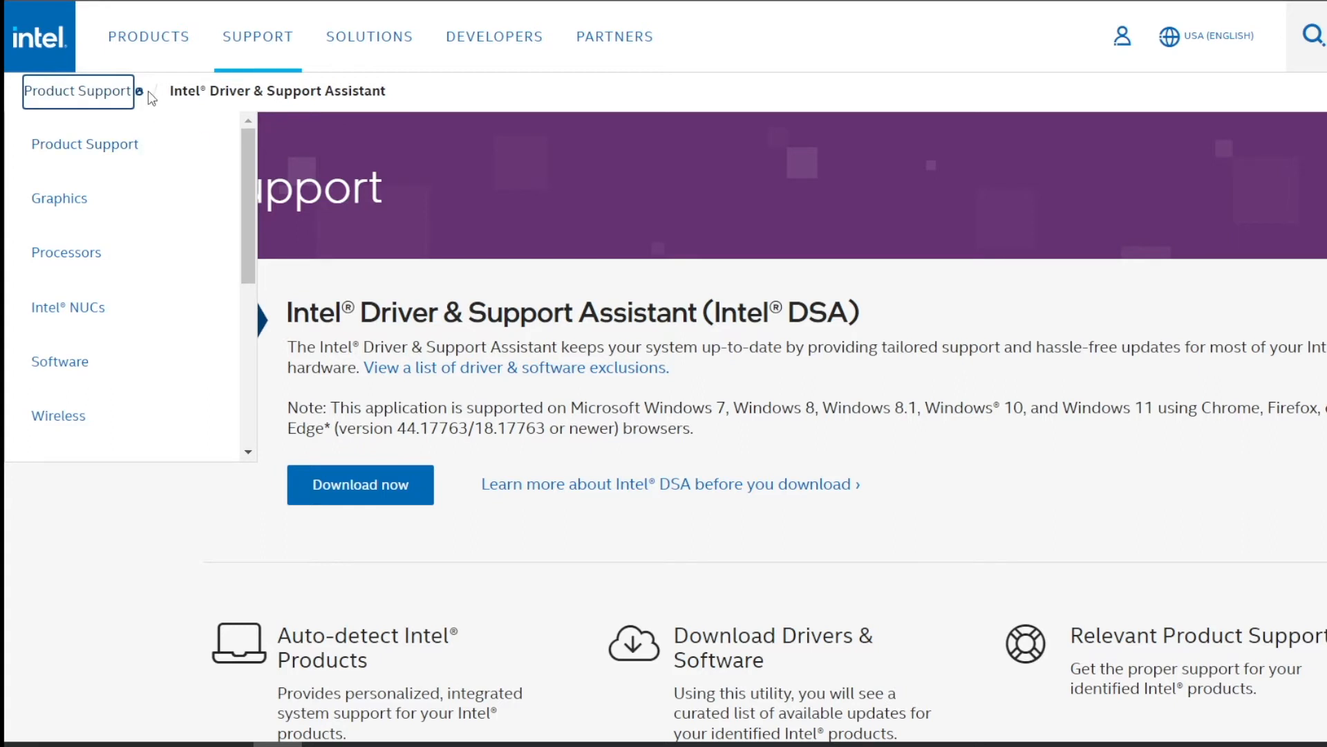
{"action": "mouse_move", "coordinate": [97, 151]}
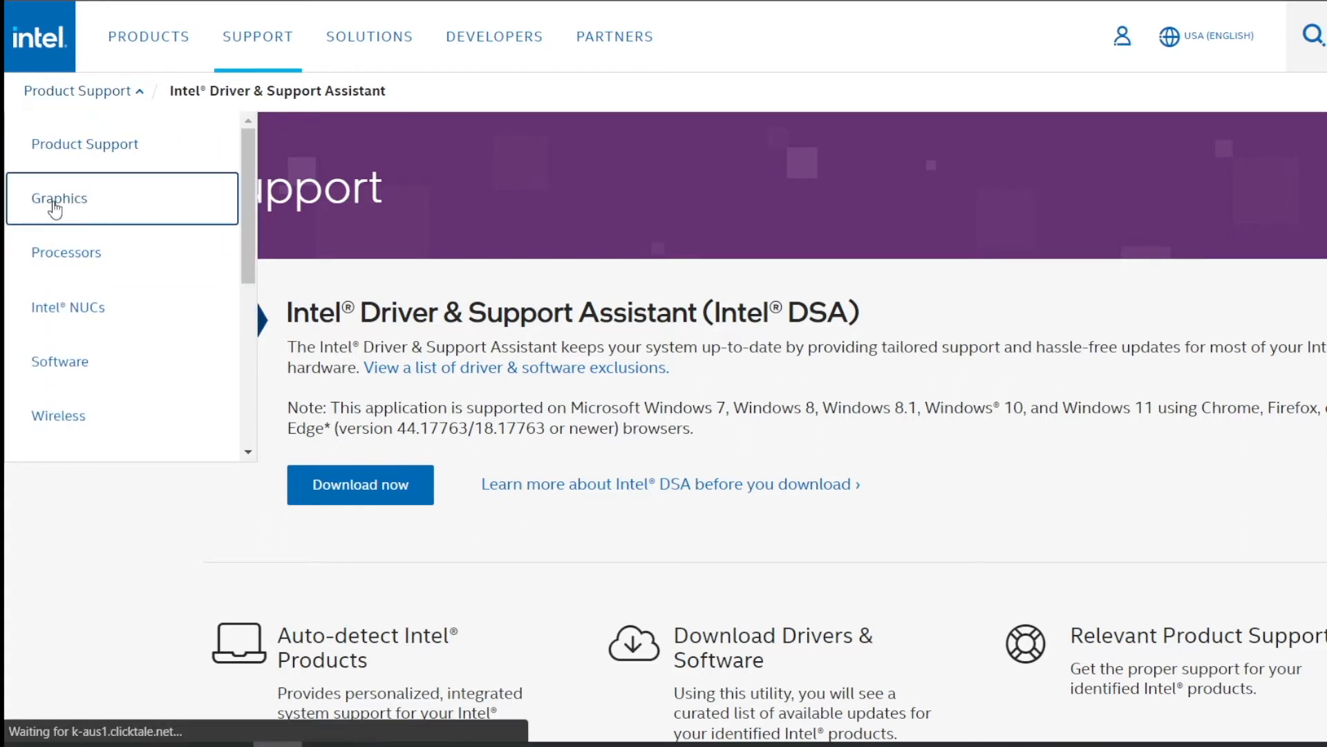
{"action": "left_click", "coordinate": [58, 197]}
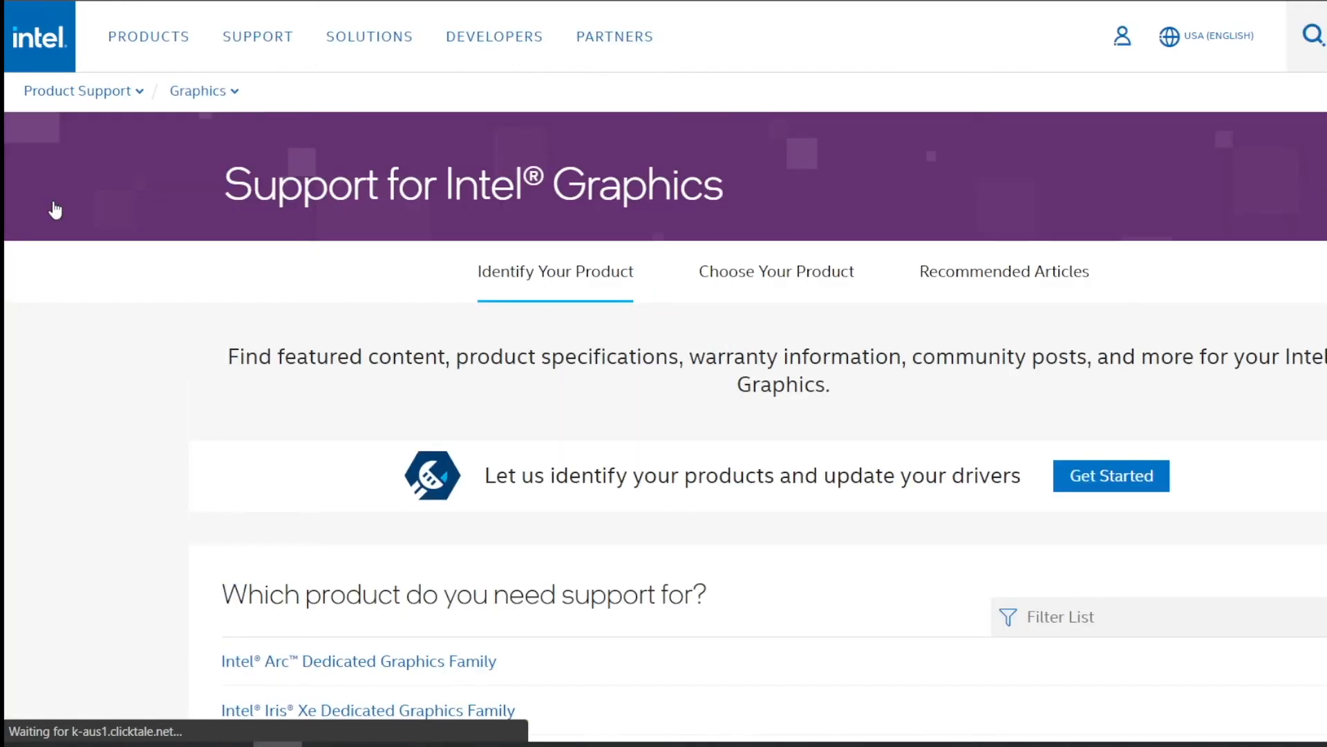
{"action": "mouse_move", "coordinate": [75, 209]}
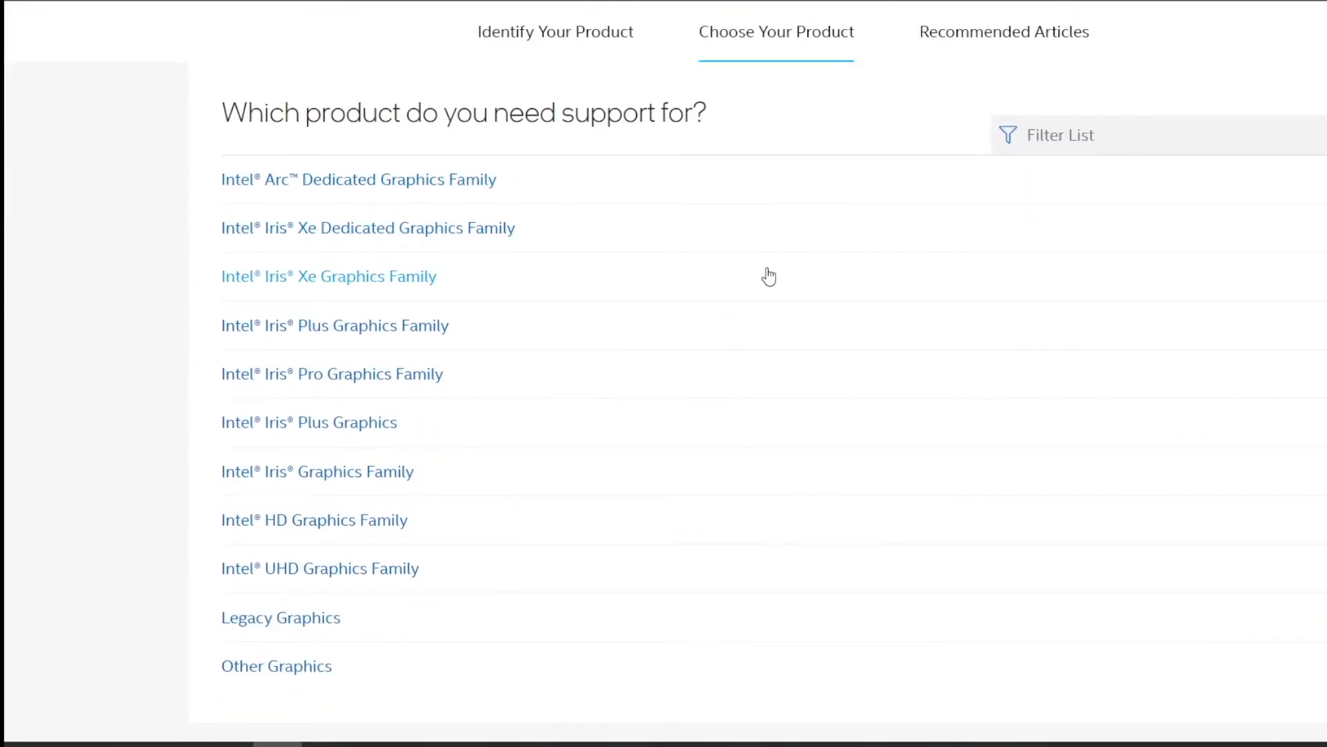
{"action": "mouse_move", "coordinate": [352, 578]}
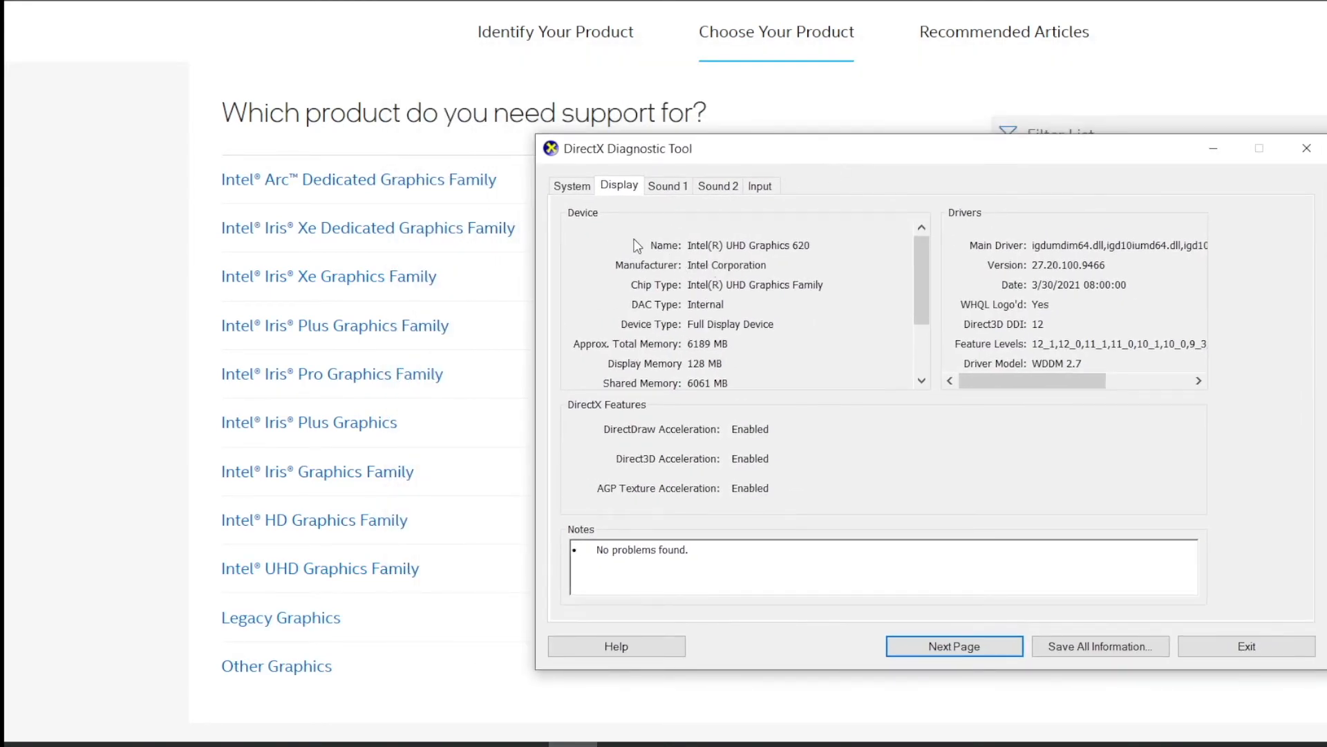
{"action": "mouse_move", "coordinate": [667, 258]}
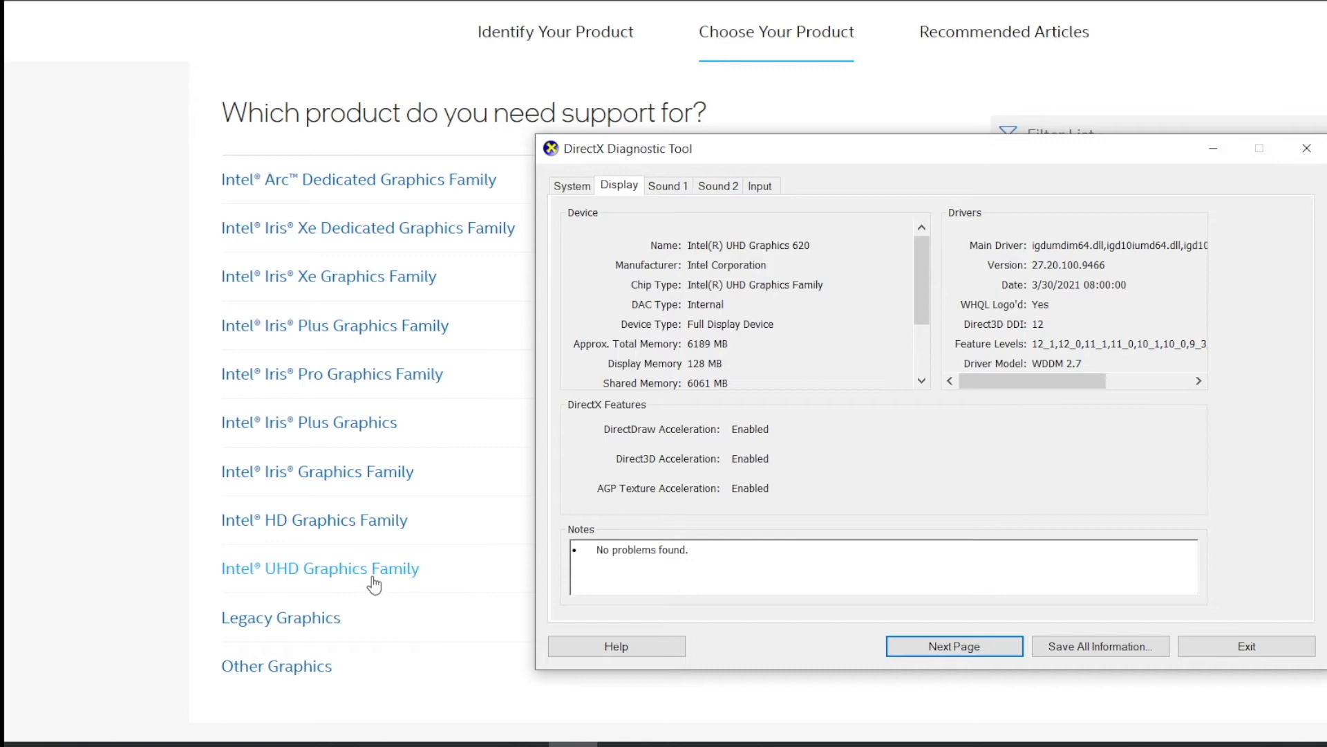
Choose Intel UHD Graphics Family, then Intel UHD Graphics 620
{"action": "left_click", "coordinate": [320, 568]}
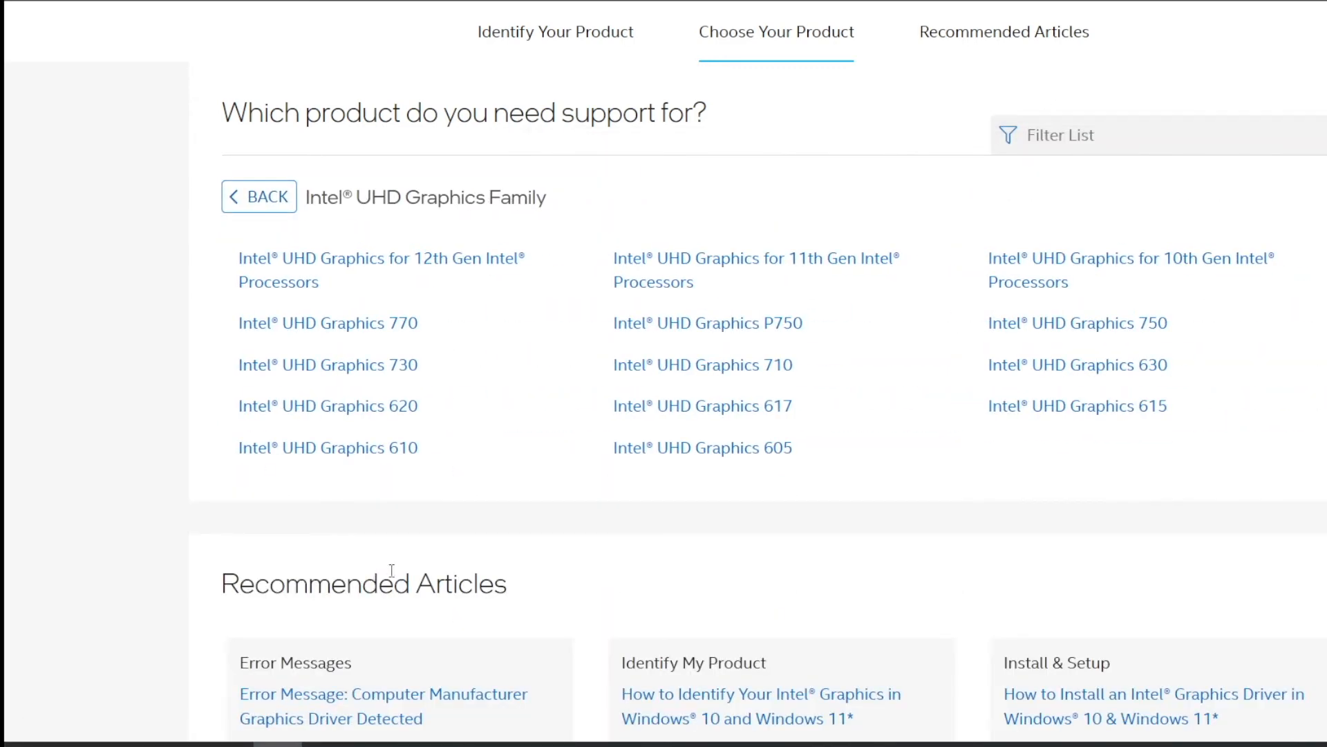
{"action": "mouse_move", "coordinate": [405, 533]}
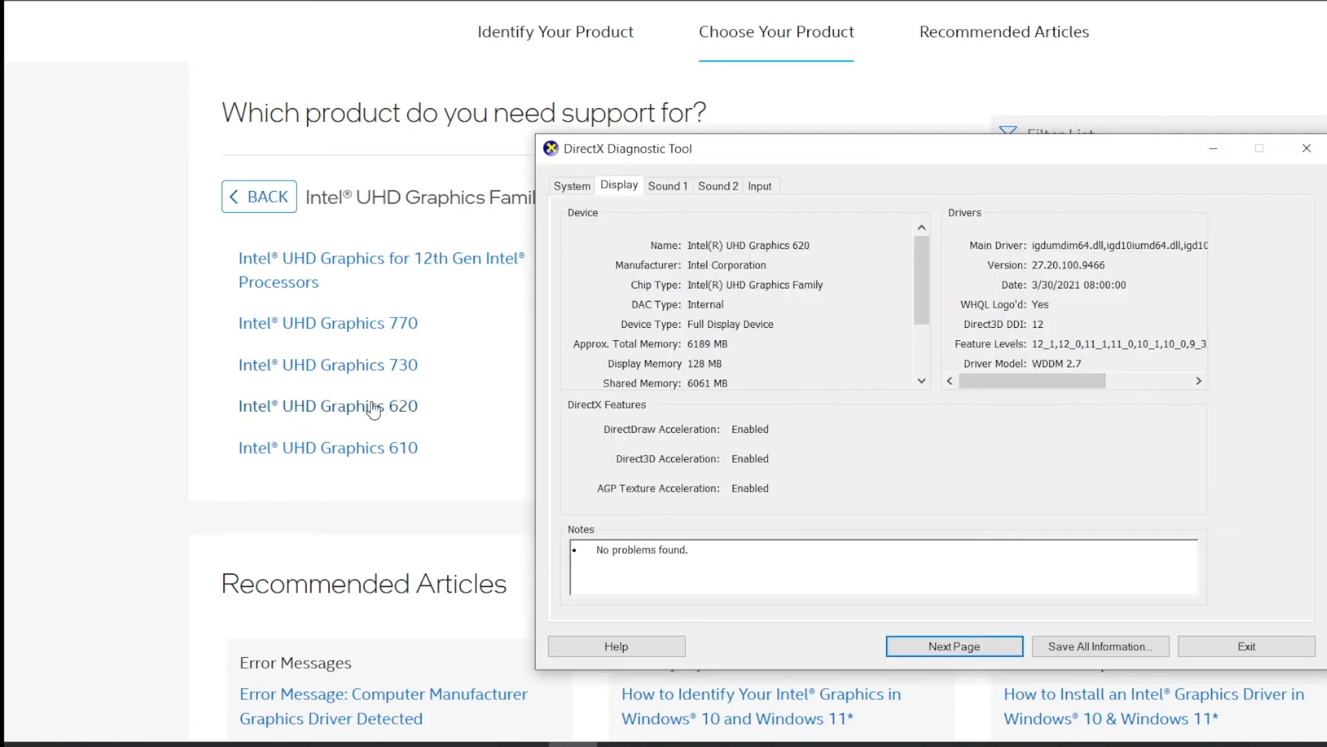
{"action": "left_click", "coordinate": [328, 406]}
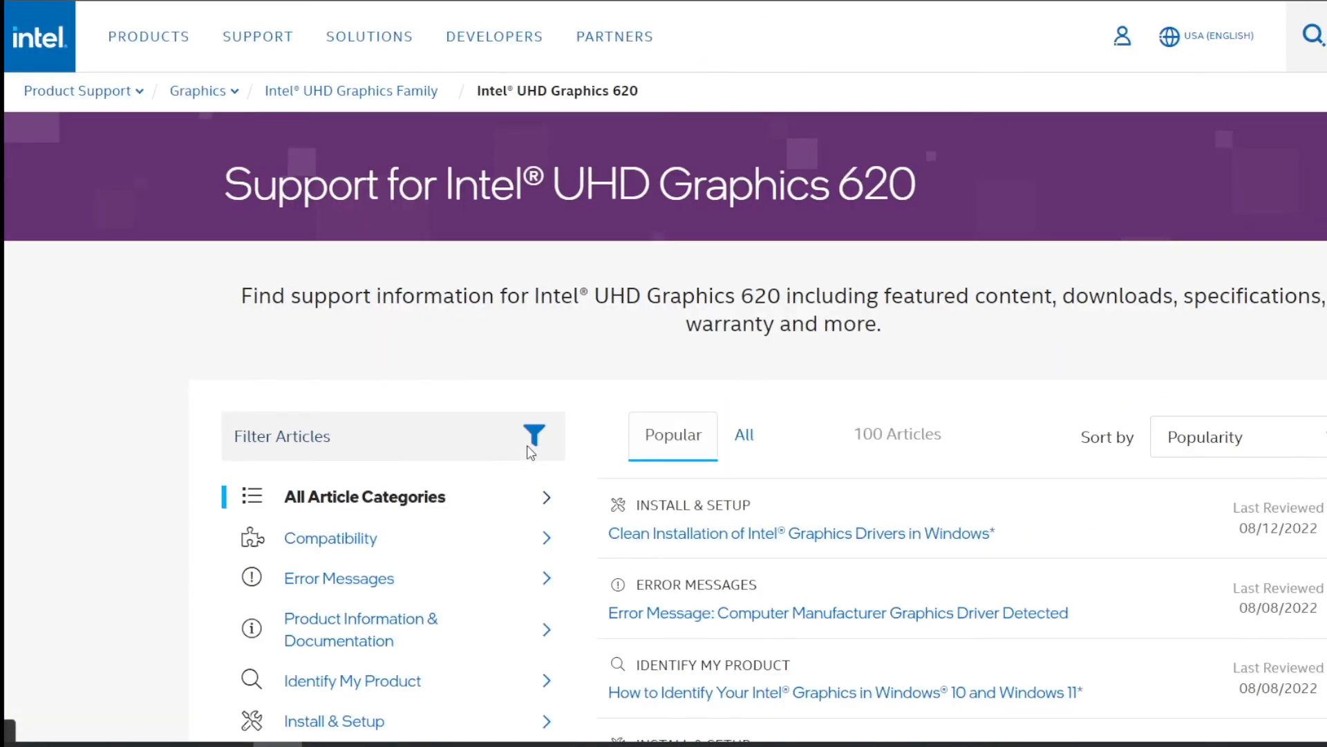
{"action": "mouse_move", "coordinate": [645, 339]}
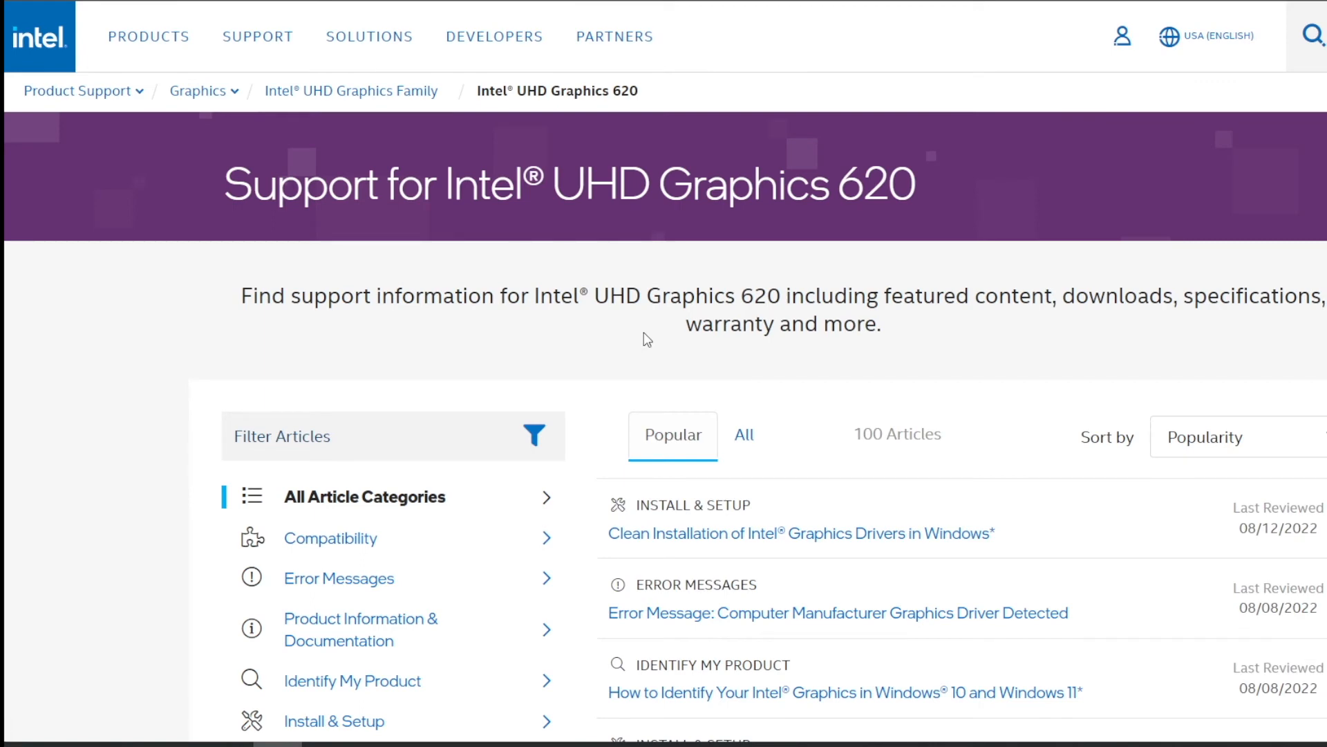
{"action": "mouse_move", "coordinate": [138, 395]}
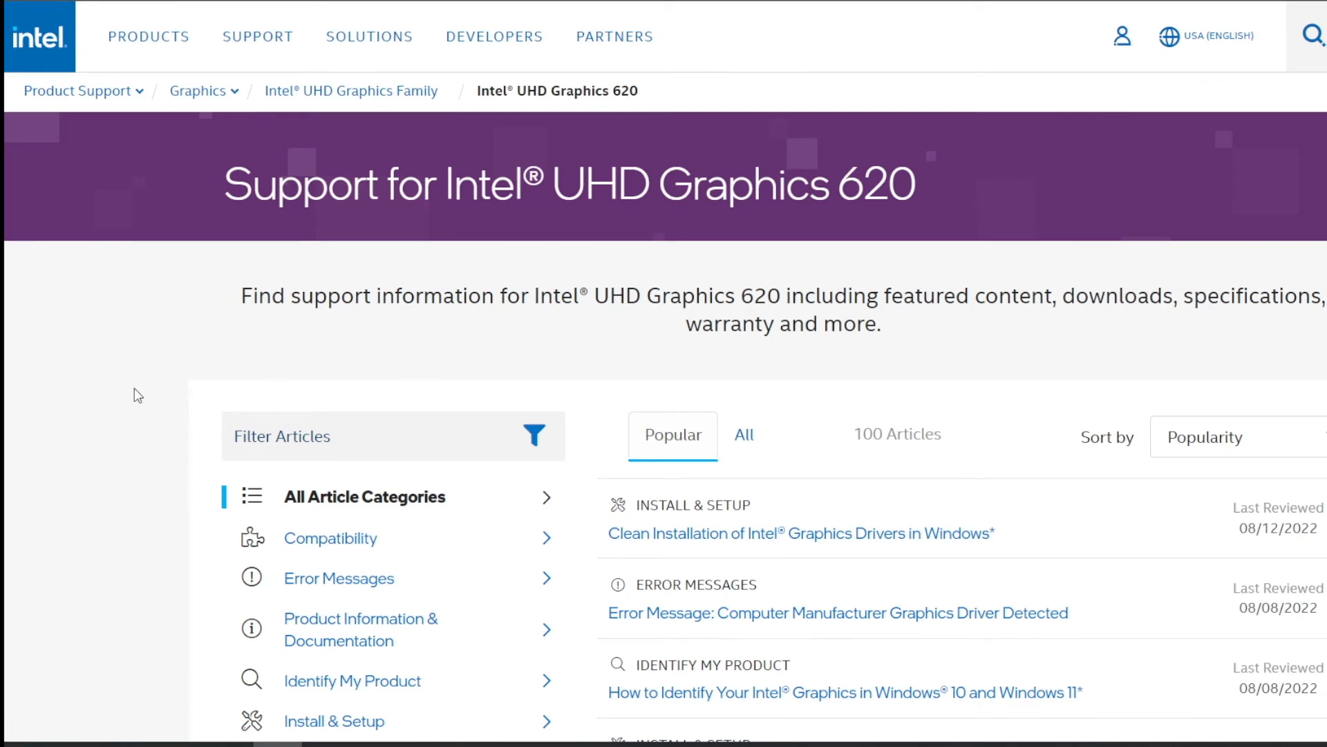
Open the stable 9/1/2022 Windows DCH driver's download page, skipping the beta
{"action": "scroll", "scroll_direction": "down", "scroll_amount": 3}
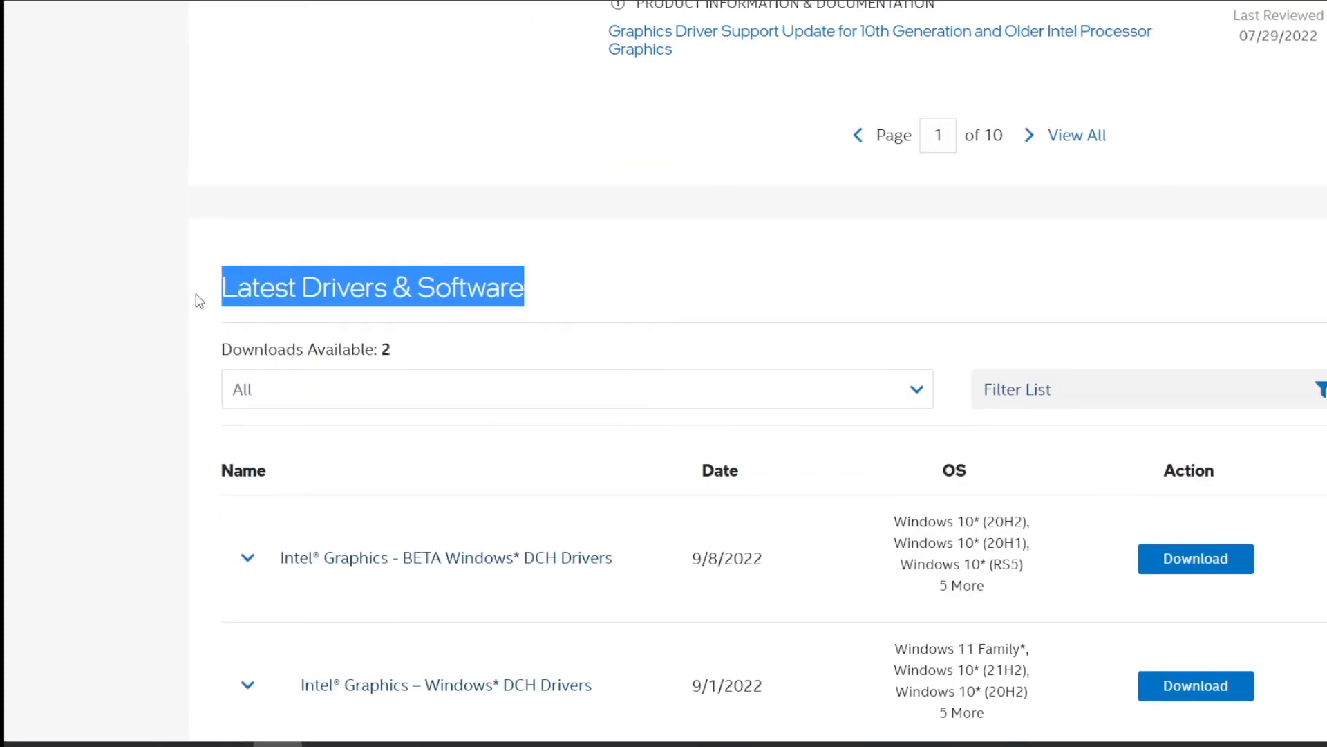
{"action": "scroll", "scroll_direction": "down", "scroll_amount": 3}
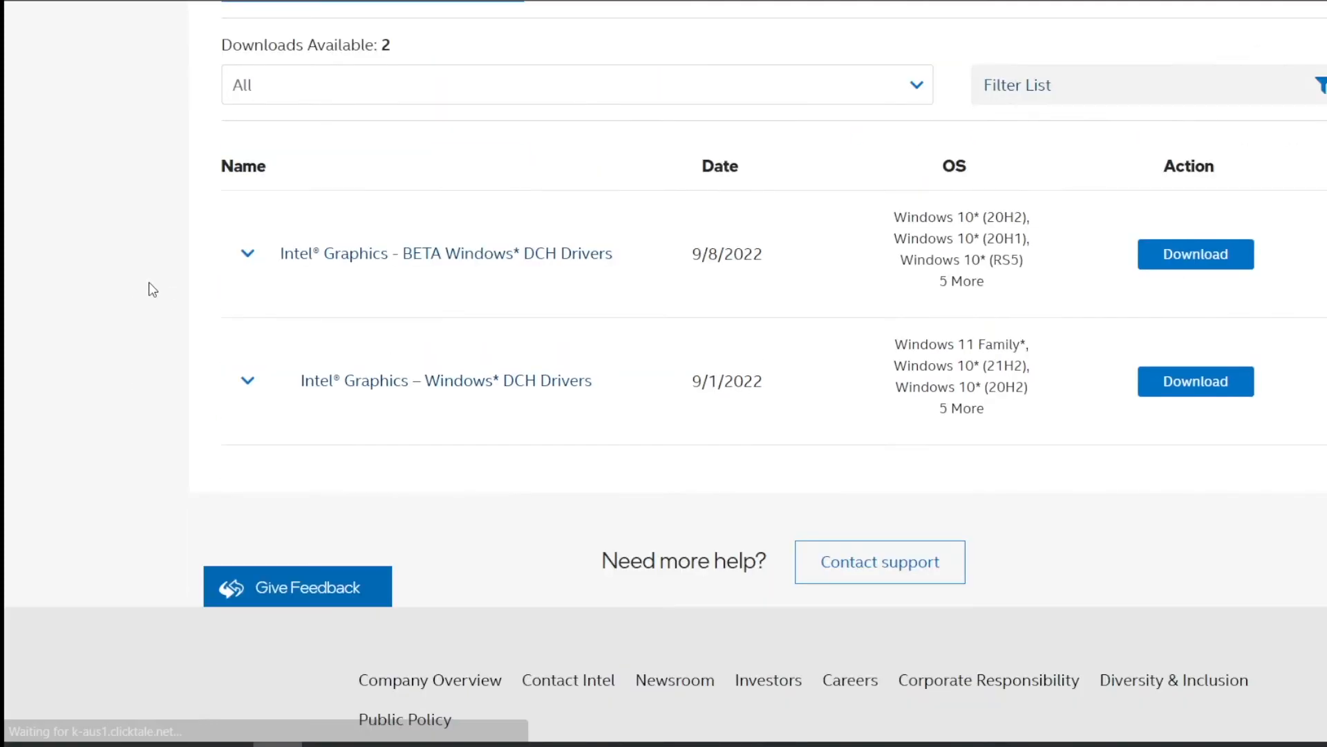
{"action": "scroll", "scroll_direction": "up", "scroll_amount": 3}
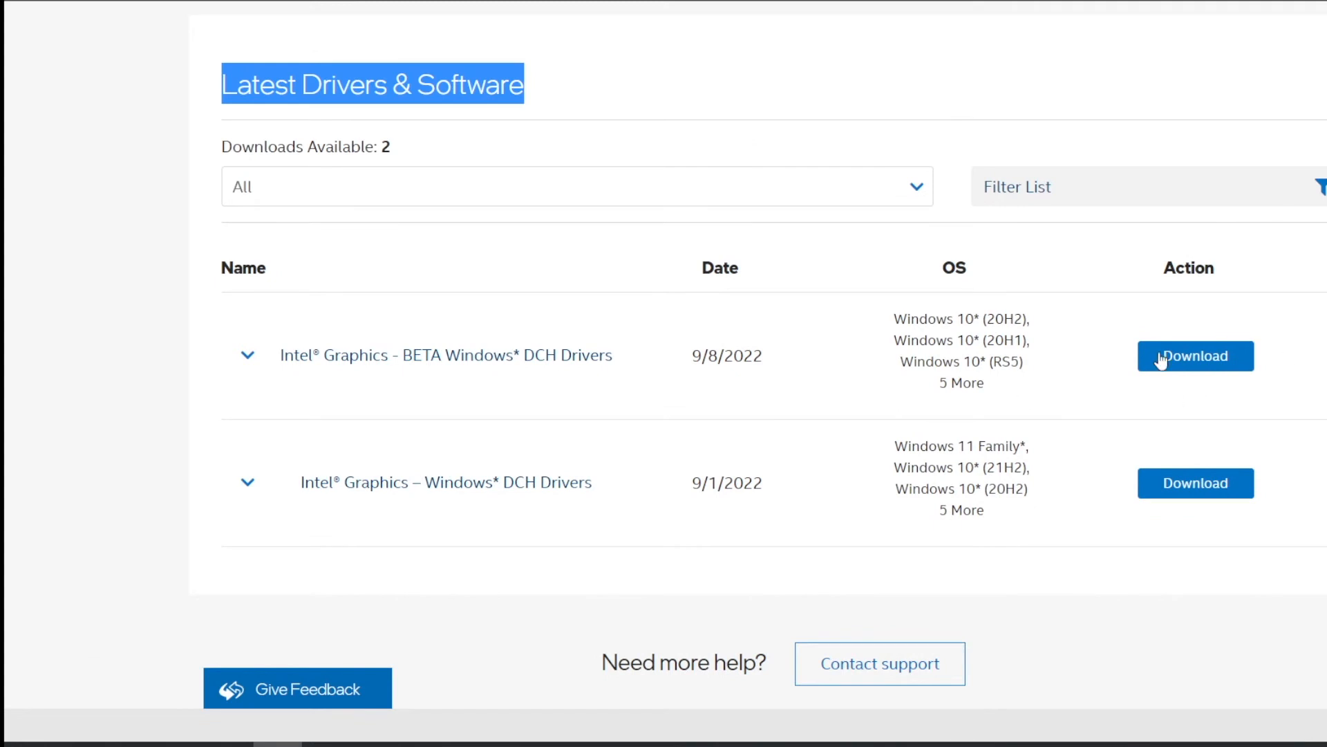
{"action": "mouse_move", "coordinate": [426, 366]}
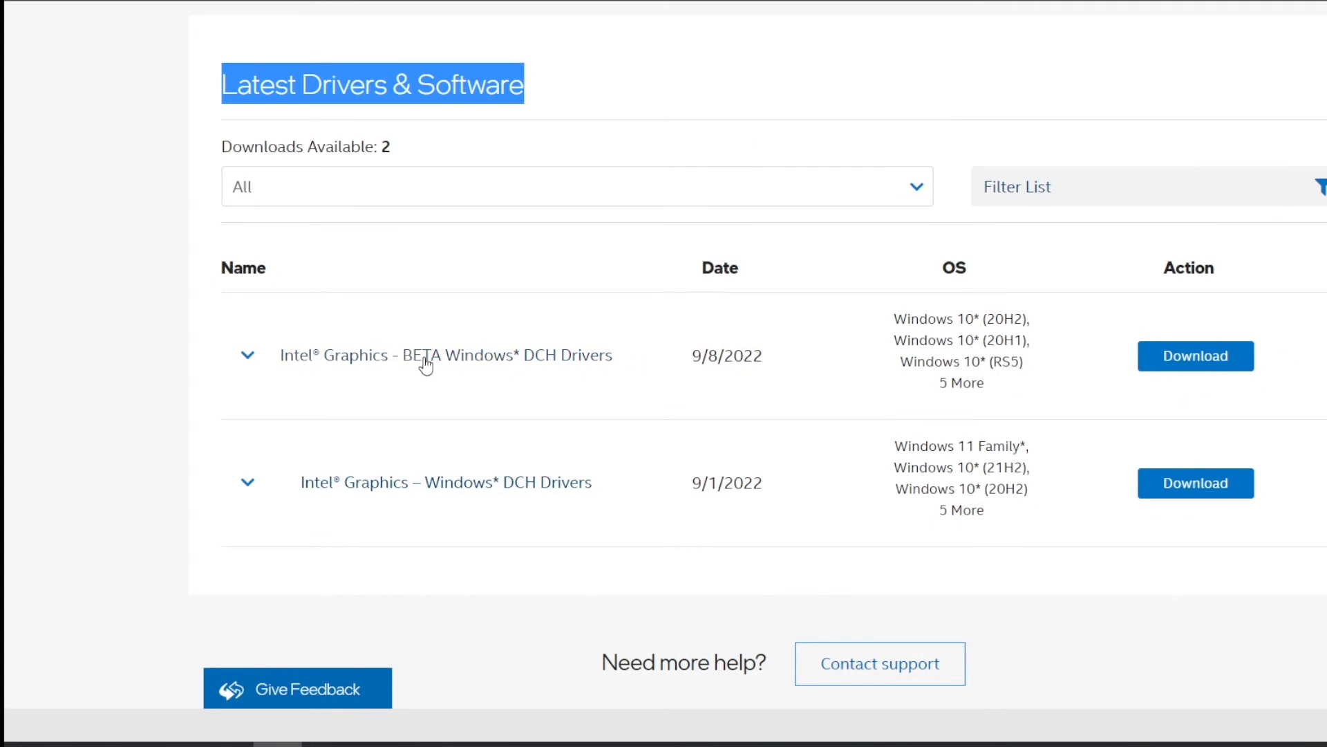
{"action": "mouse_move", "coordinate": [337, 489]}
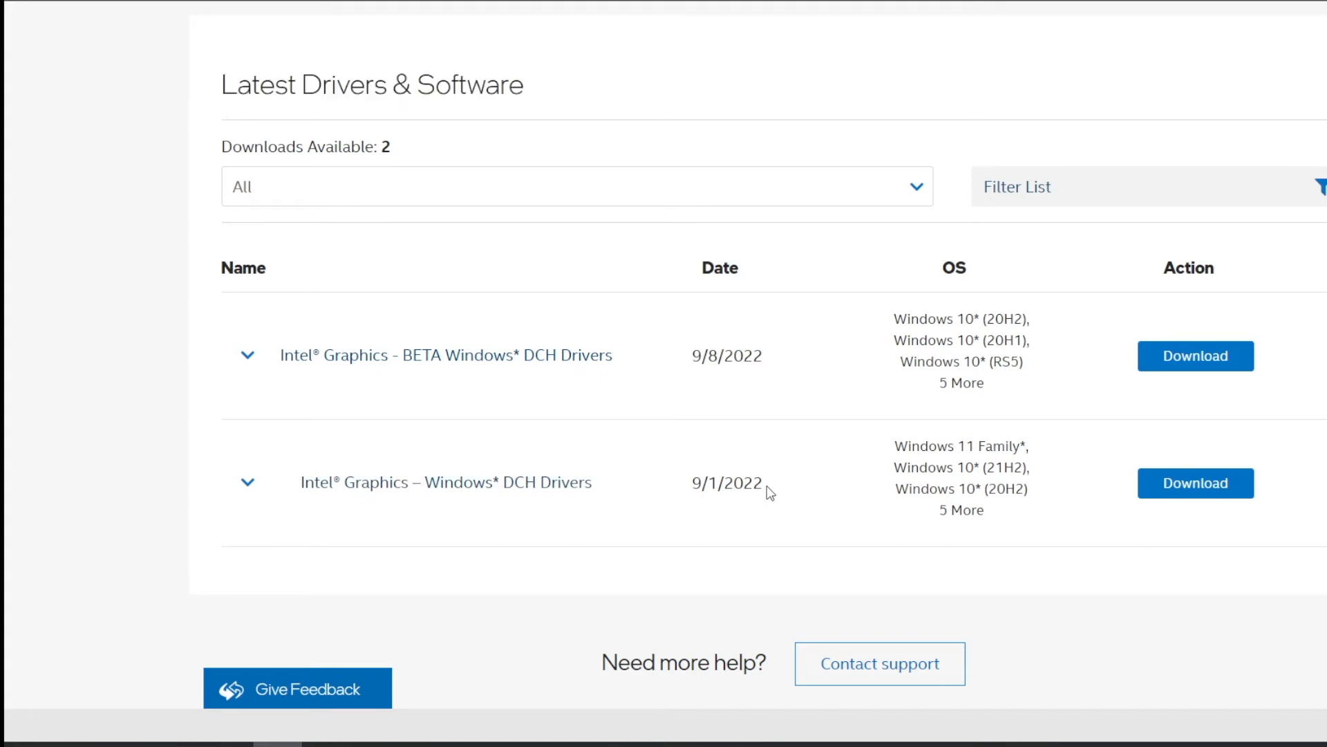
{"action": "double_click", "coordinate": [725, 482]}
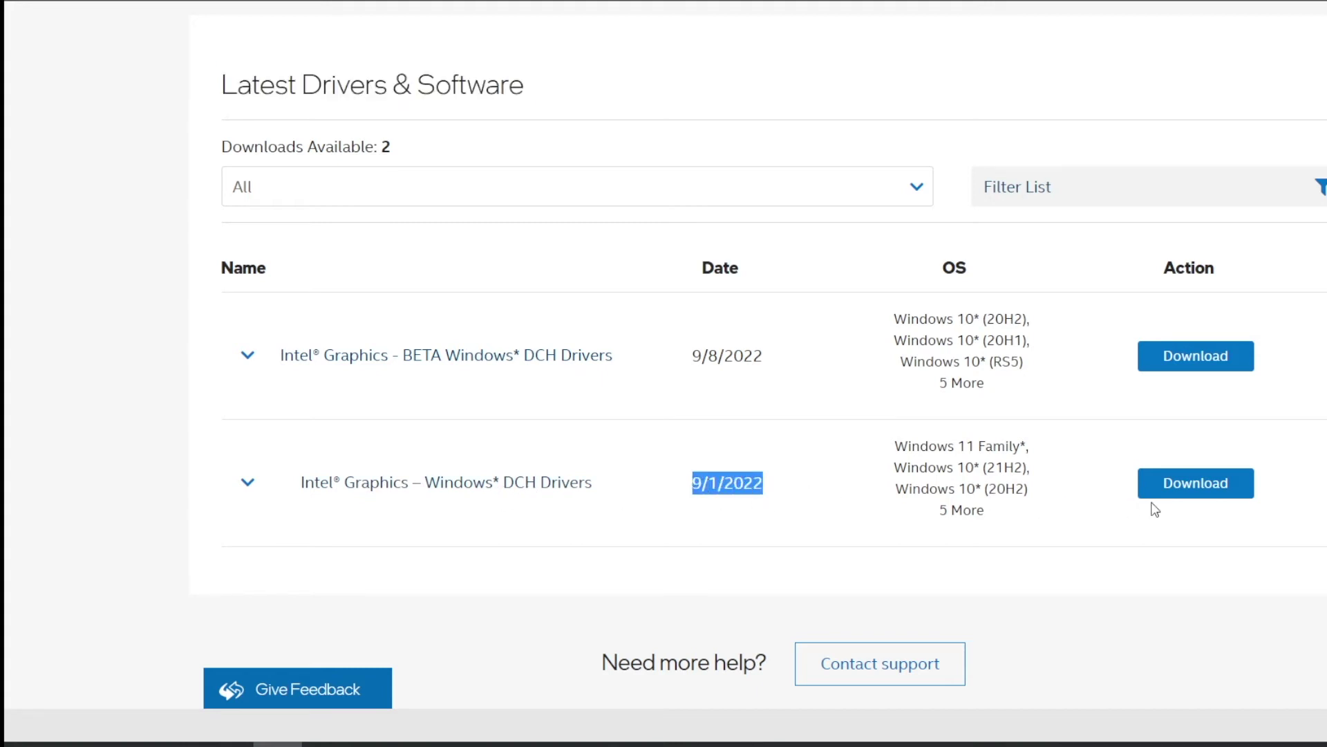
{"action": "scroll", "scroll_direction": "down", "scroll_amount": 3}
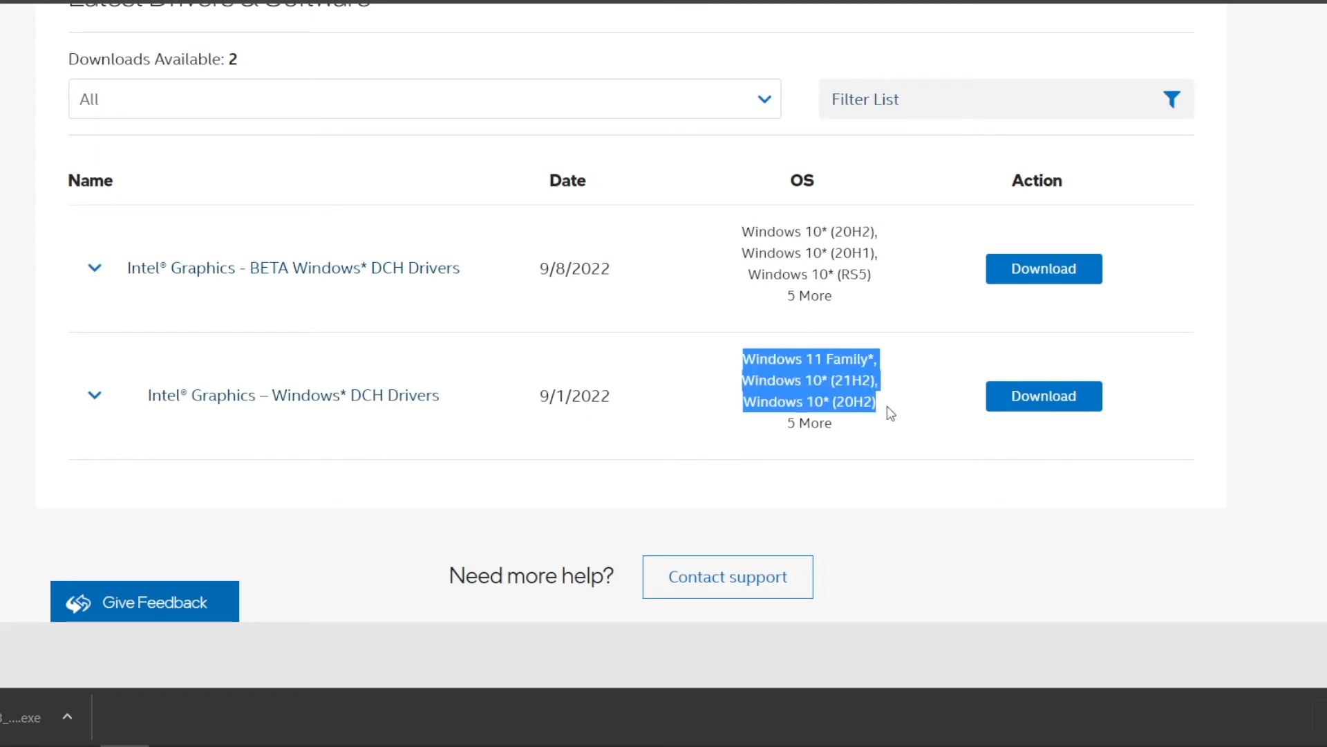
{"action": "left_click", "coordinate": [1043, 395]}
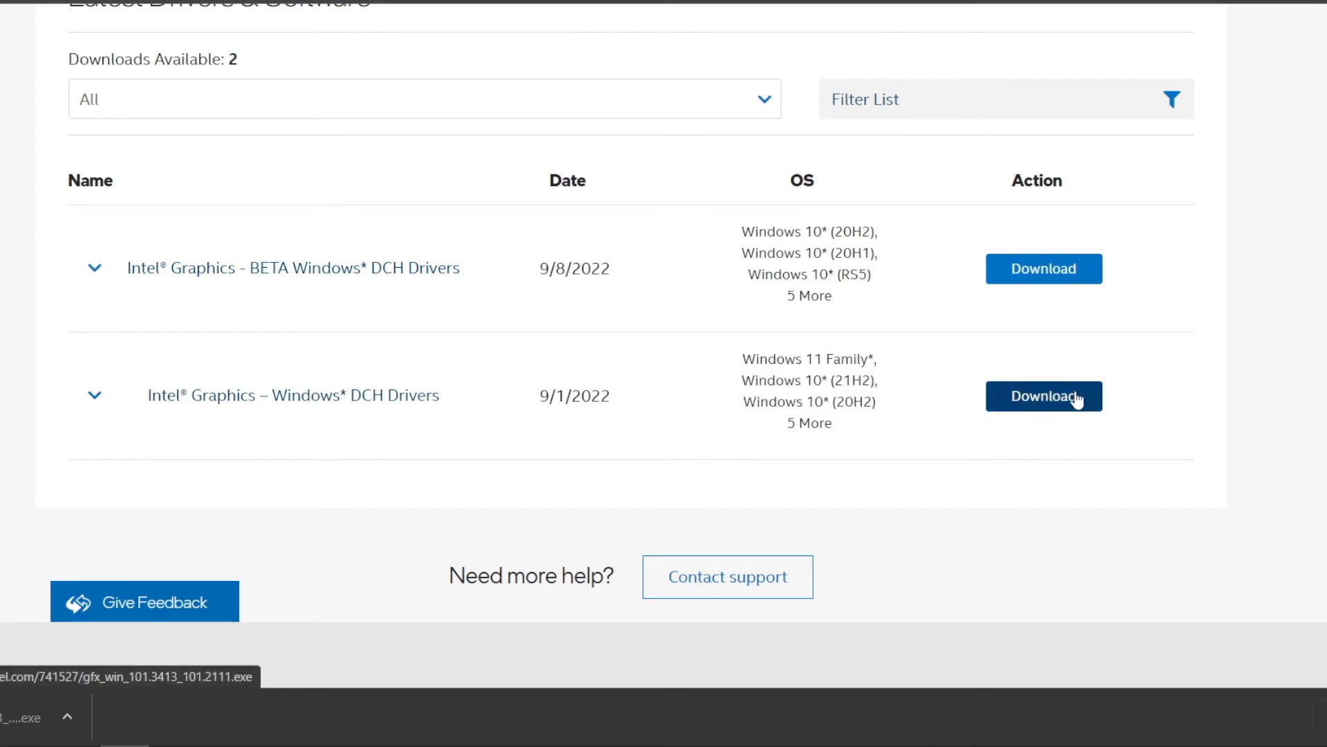
{"action": "left_click", "coordinate": [93, 395]}
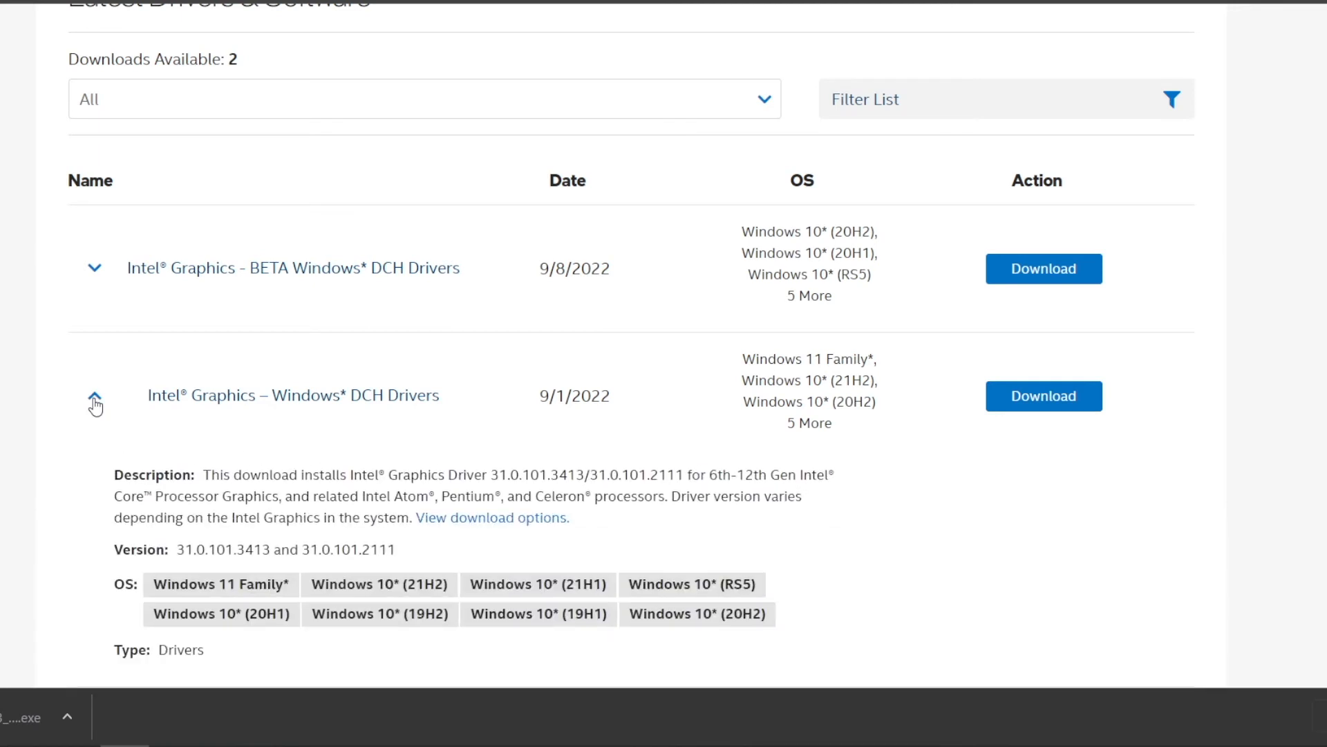
{"action": "left_click", "coordinate": [94, 399]}
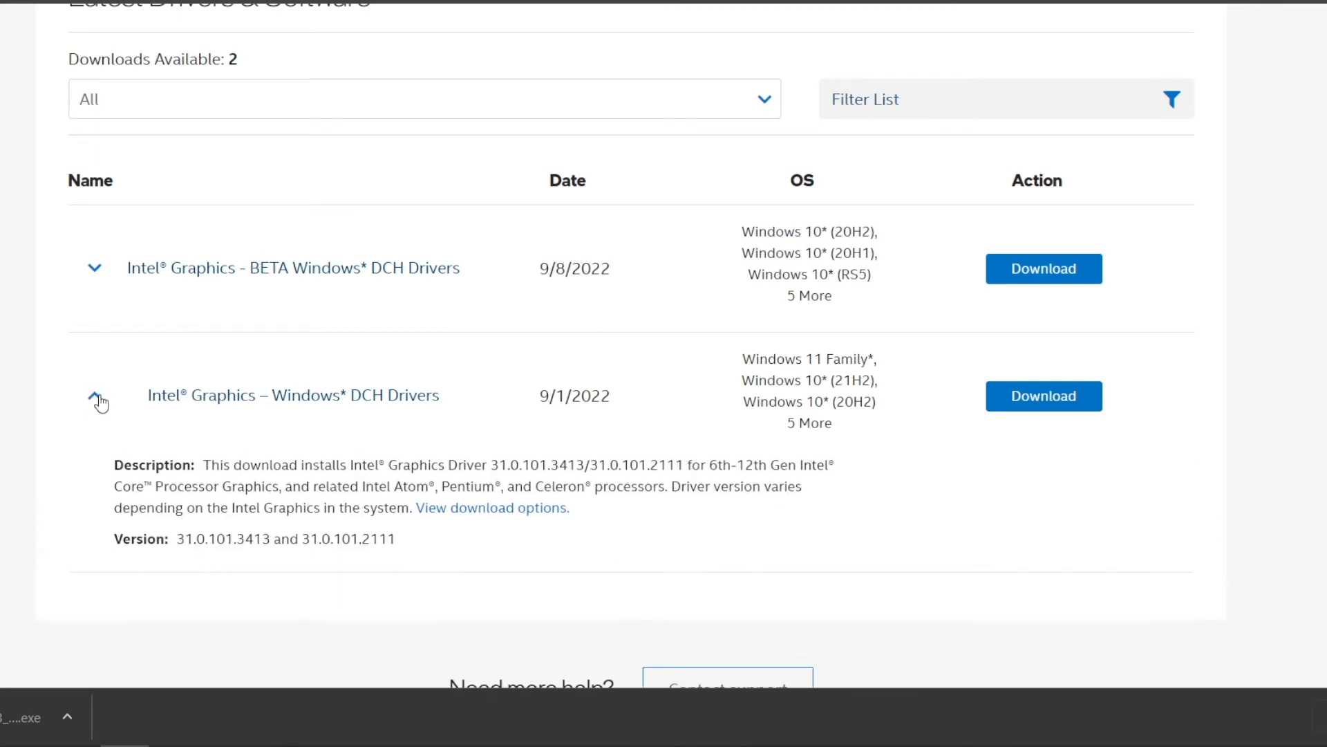
{"action": "left_click", "coordinate": [94, 395]}
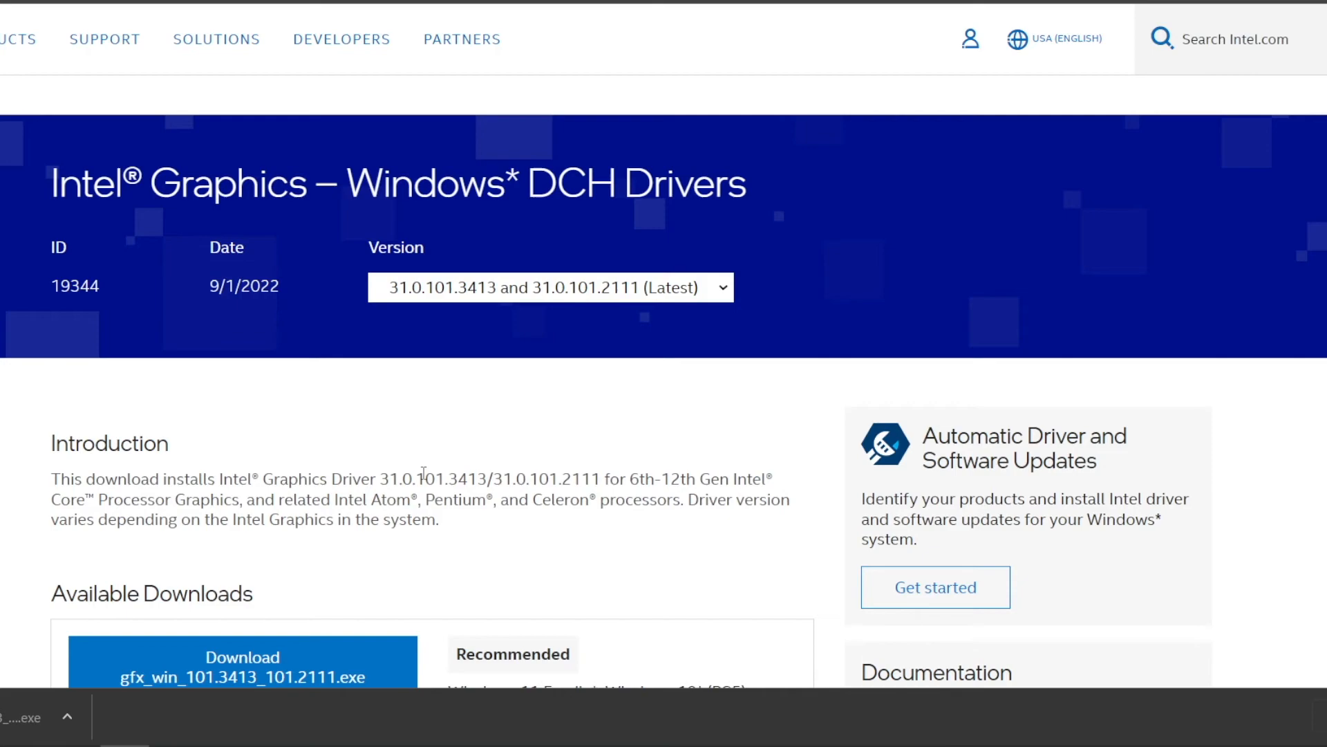
Download gfx_win_101.3413_101.2111.zip from the Available Downloads section
{"action": "scroll", "scroll_direction": "down", "scroll_amount": 3}
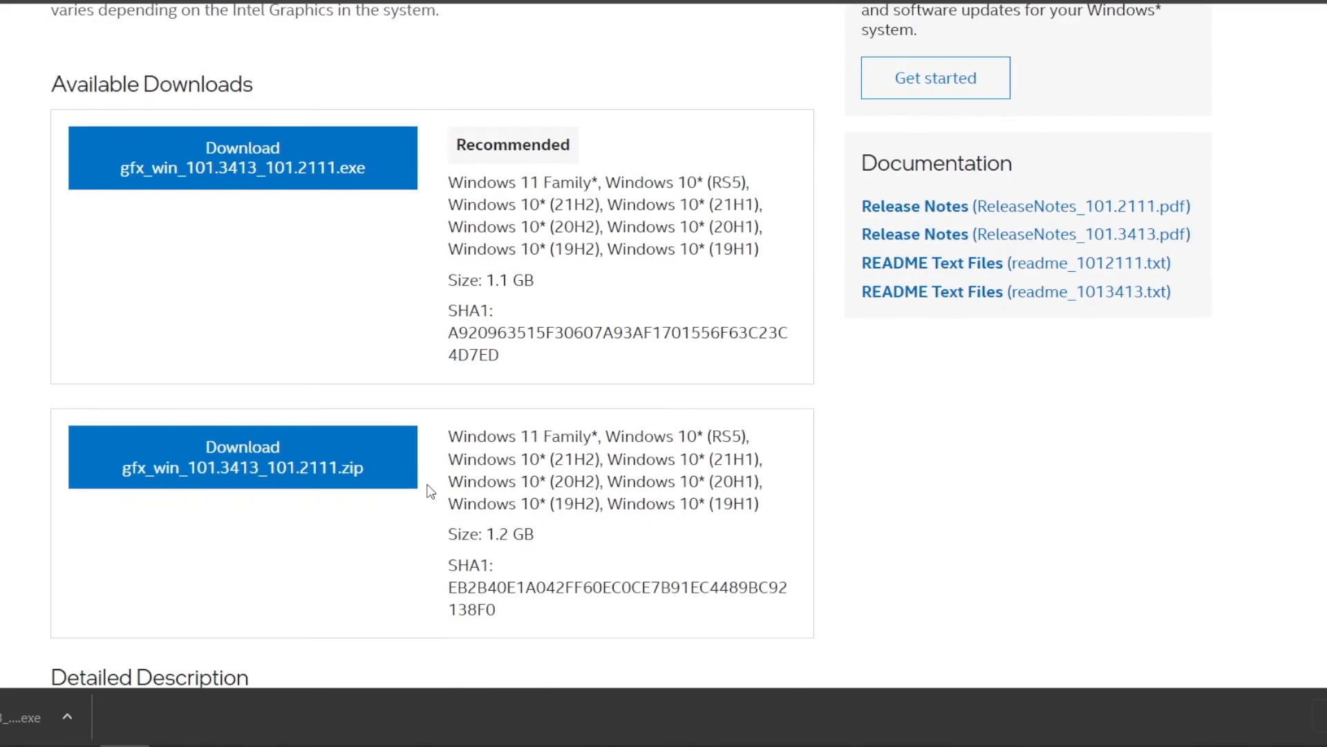
{"action": "scroll", "scroll_direction": "up", "scroll_amount": 3}
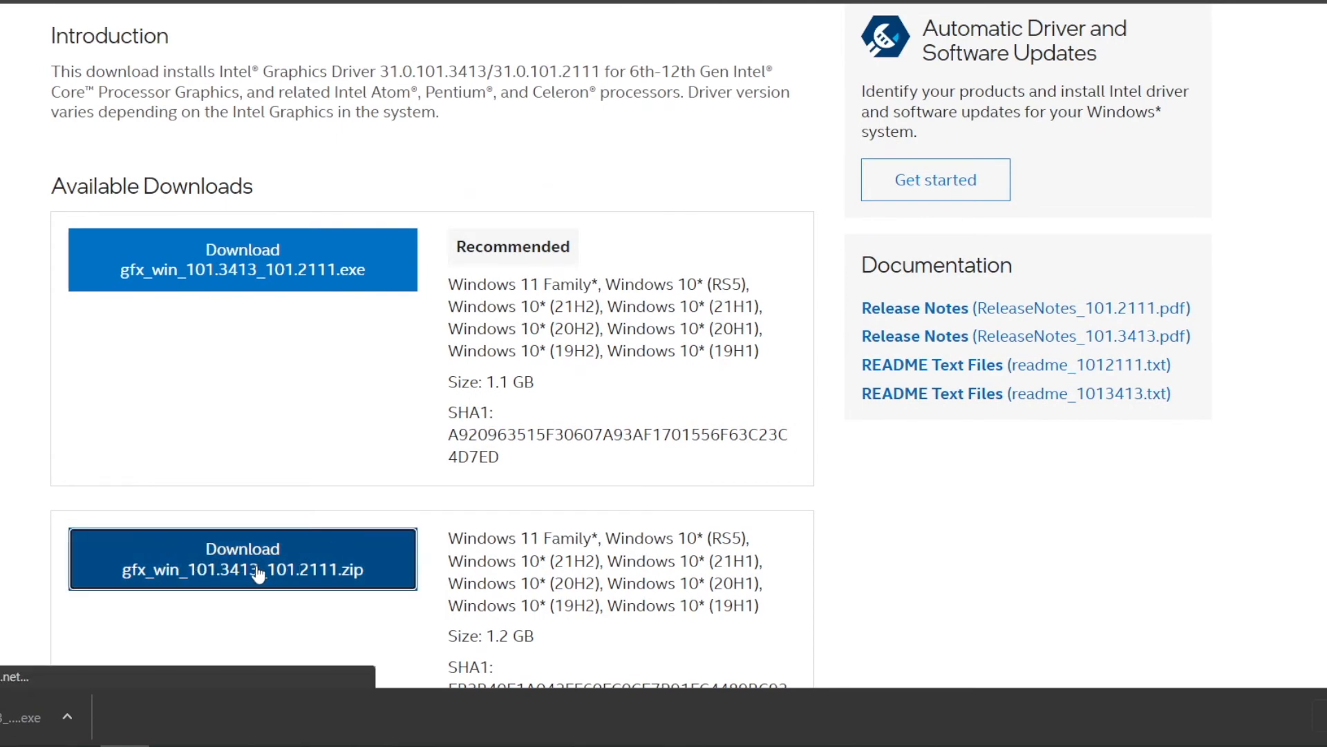
{"action": "left_click", "coordinate": [242, 558]}
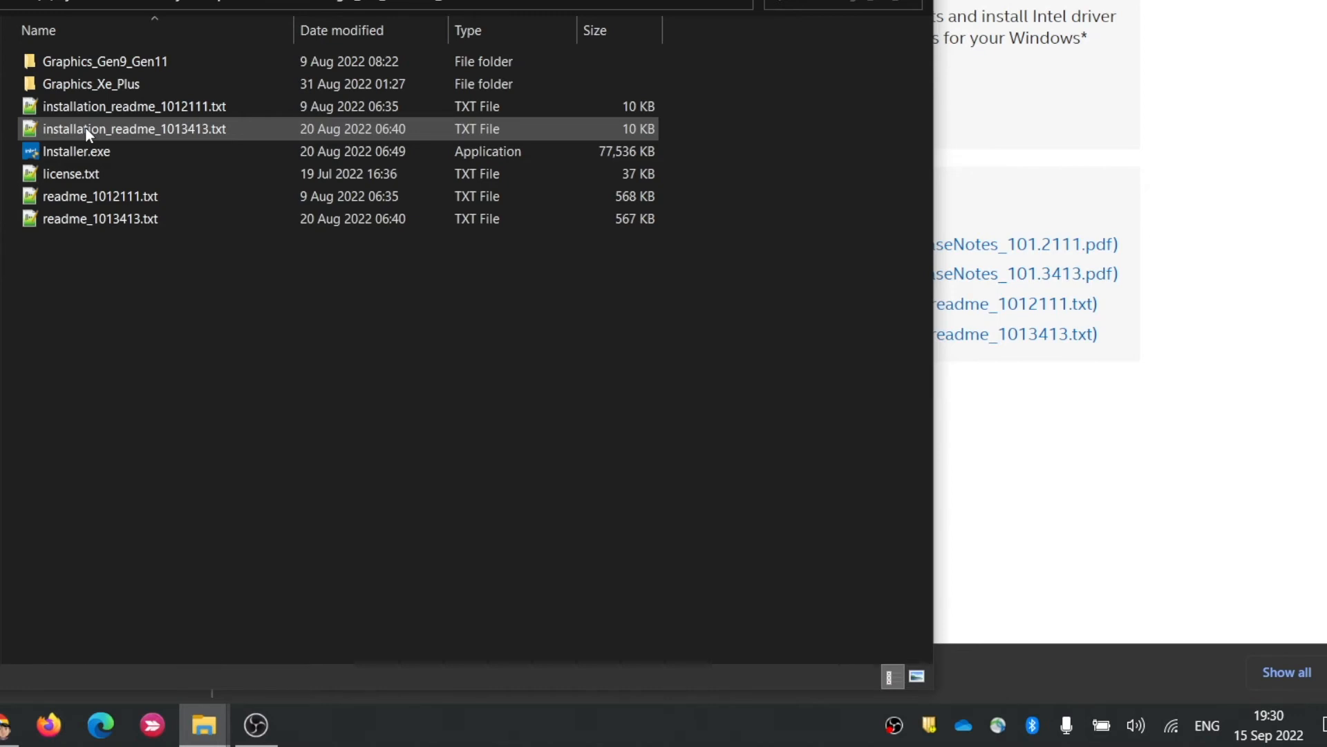
Run Installer.exe from the extracted driver package folder
{"action": "left_click", "coordinate": [76, 151]}
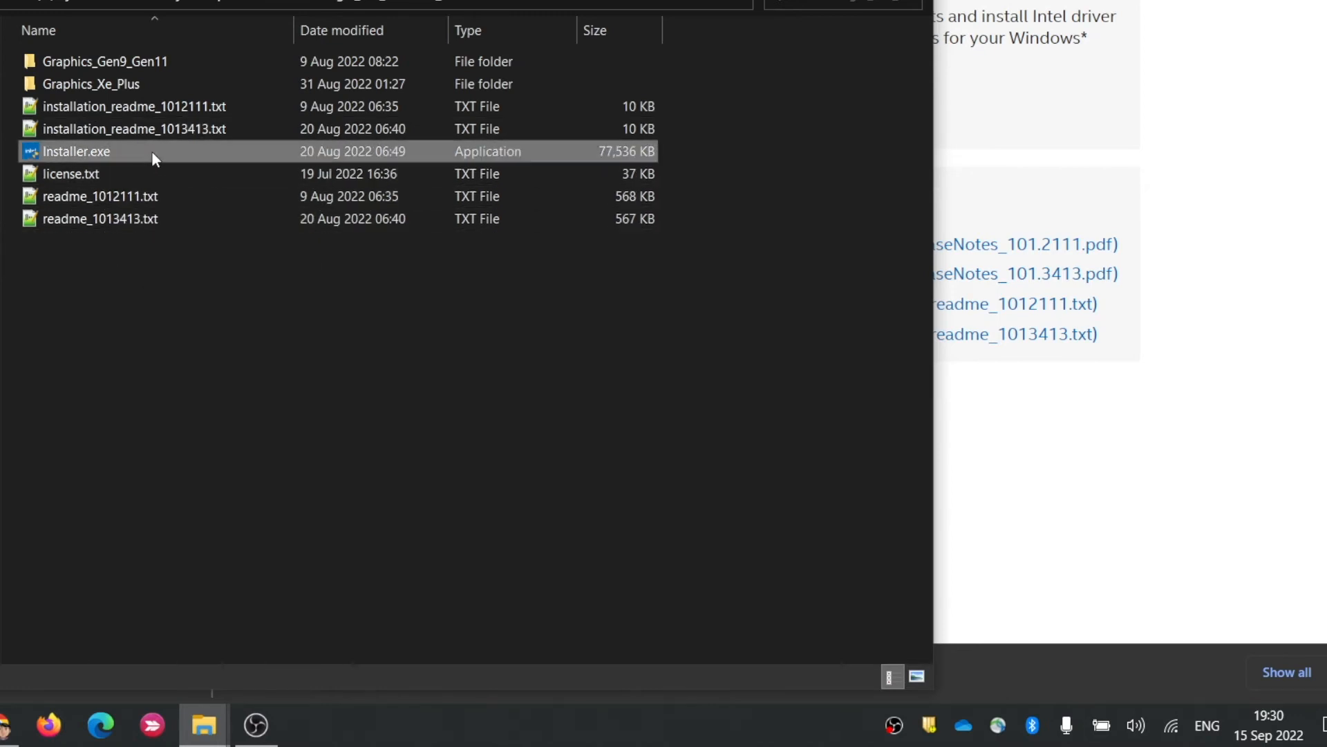
{"action": "mouse_move", "coordinate": [175, 162]}
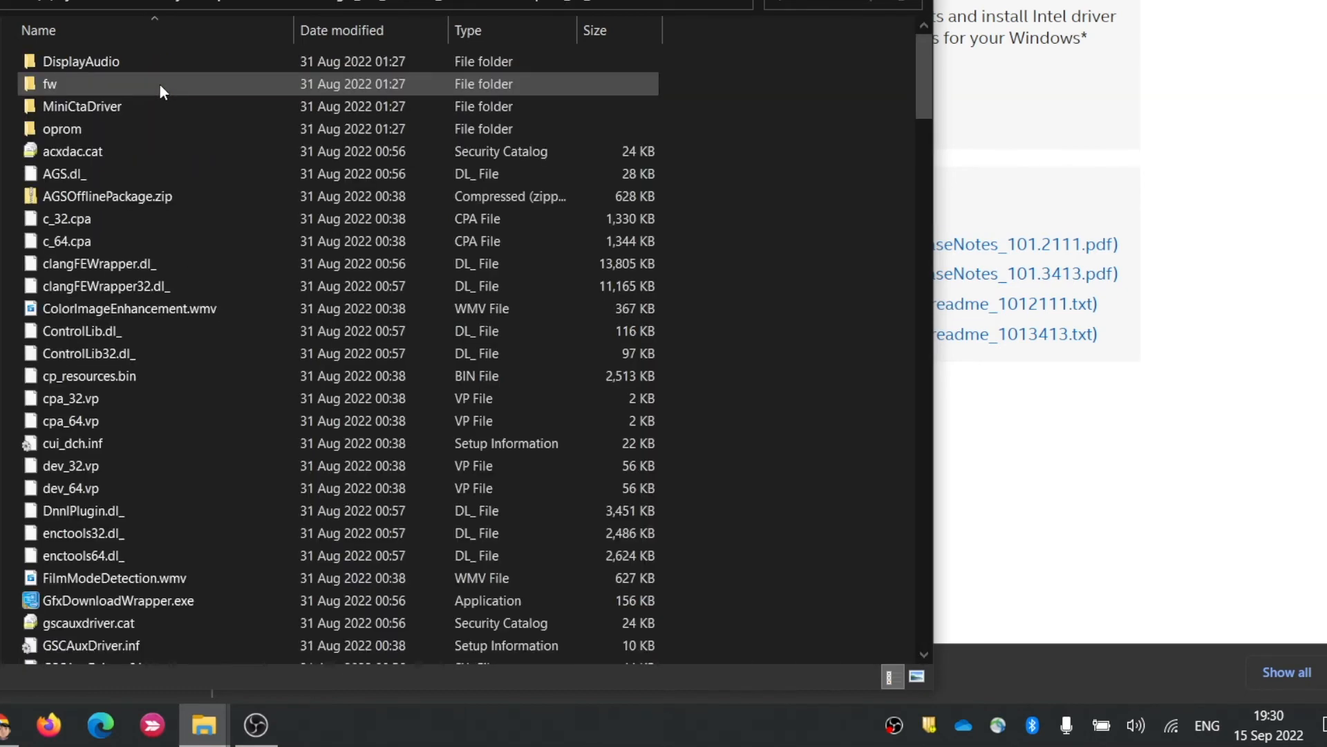
{"action": "left_click", "coordinate": [128, 309]}
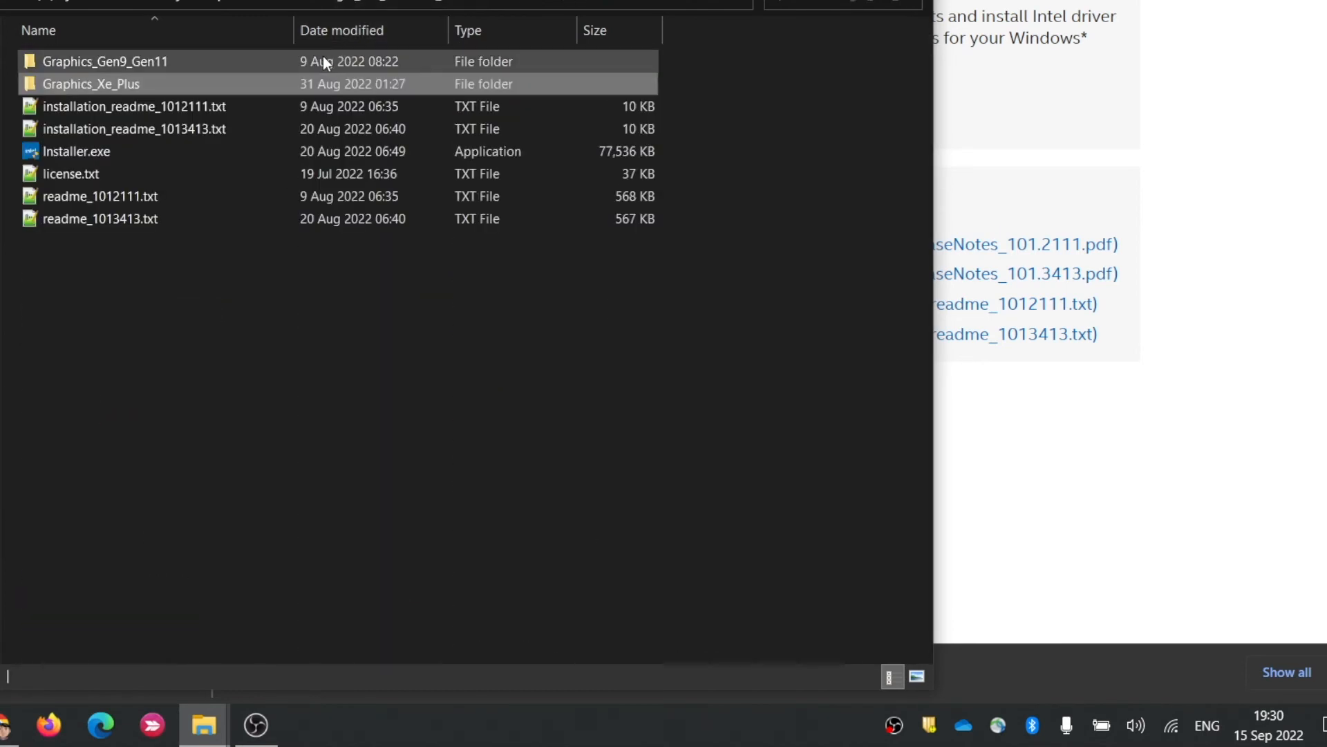
{"action": "double_click", "coordinate": [76, 151]}
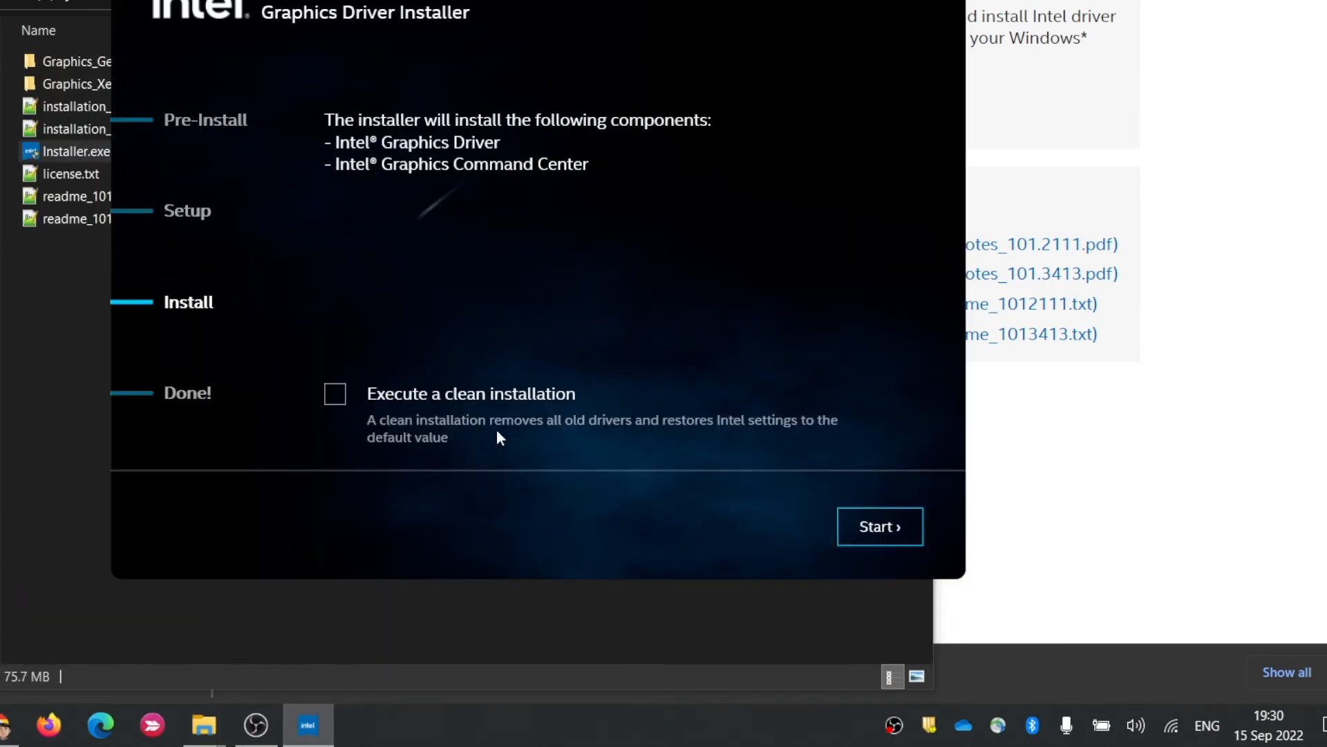
{"action": "mouse_move", "coordinate": [365, 406]}
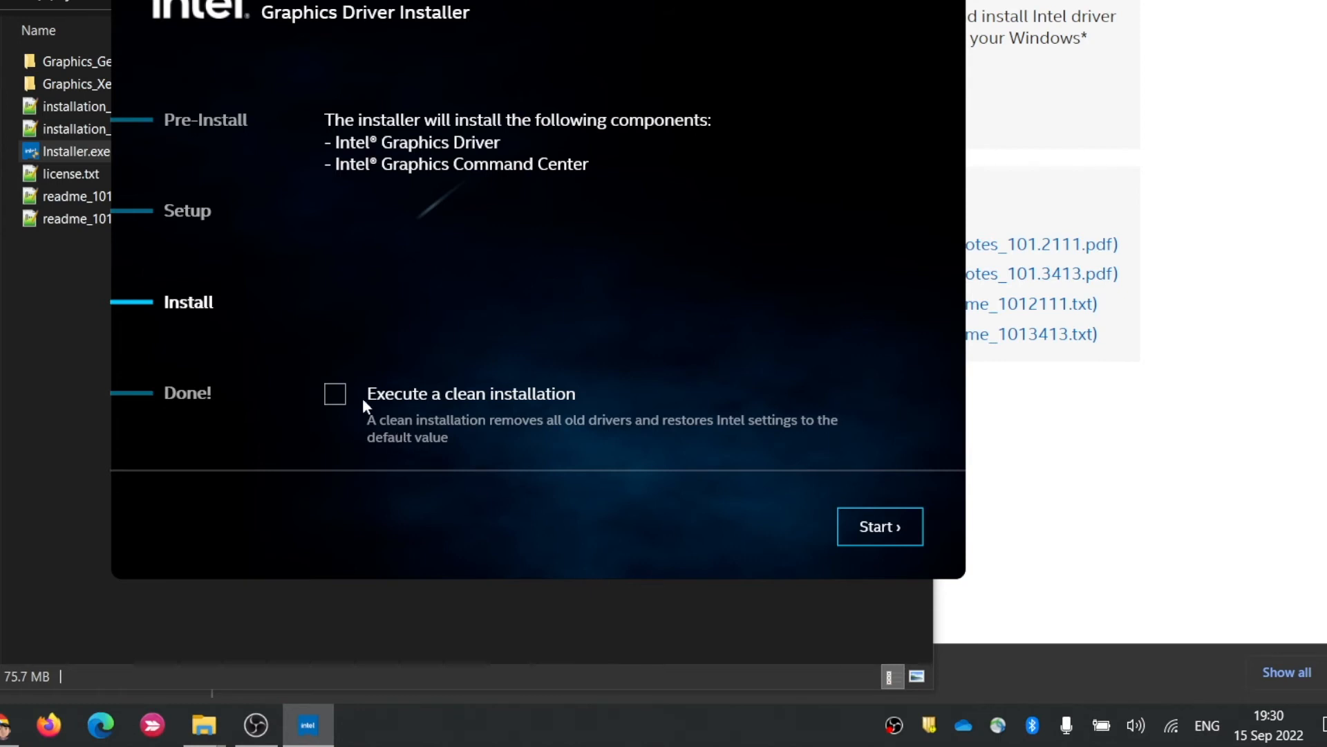
Tick 'Execute a clean installation' on the installer's Install step
{"action": "left_click", "coordinate": [334, 393]}
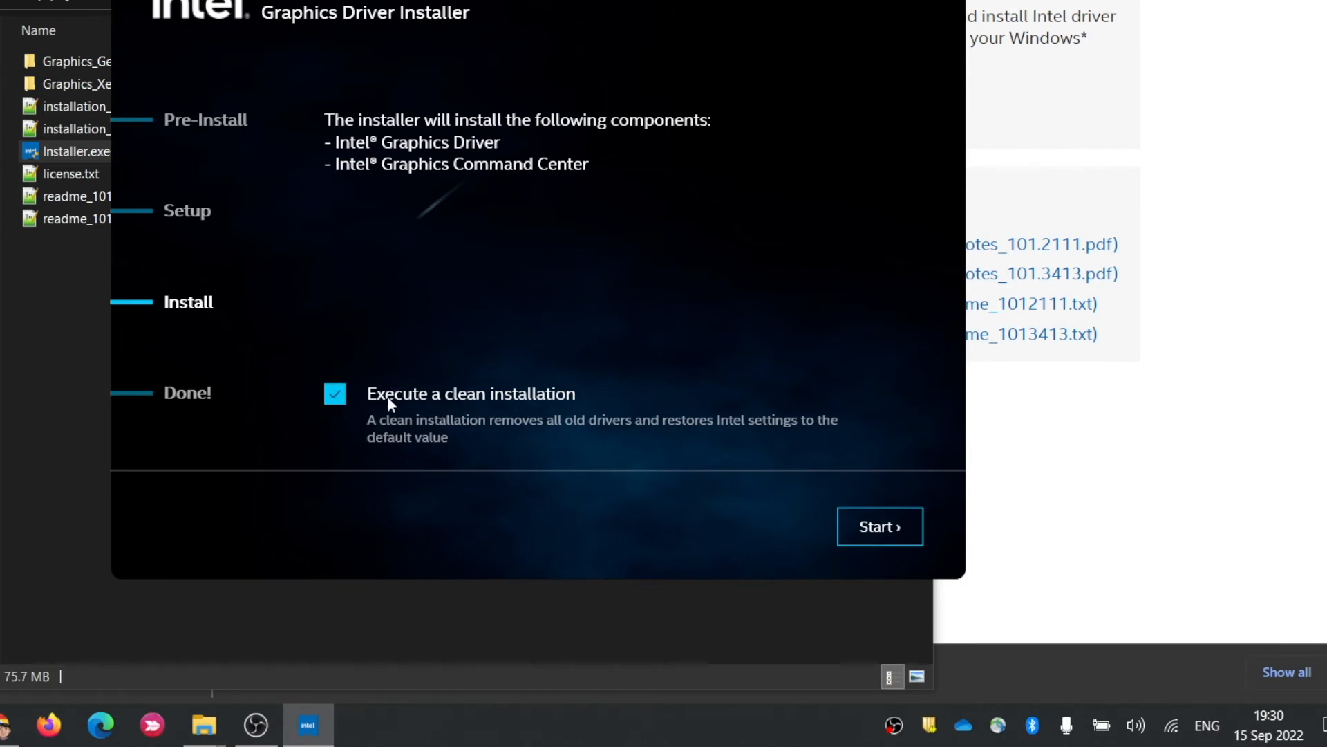
{"action": "mouse_move", "coordinate": [566, 411]}
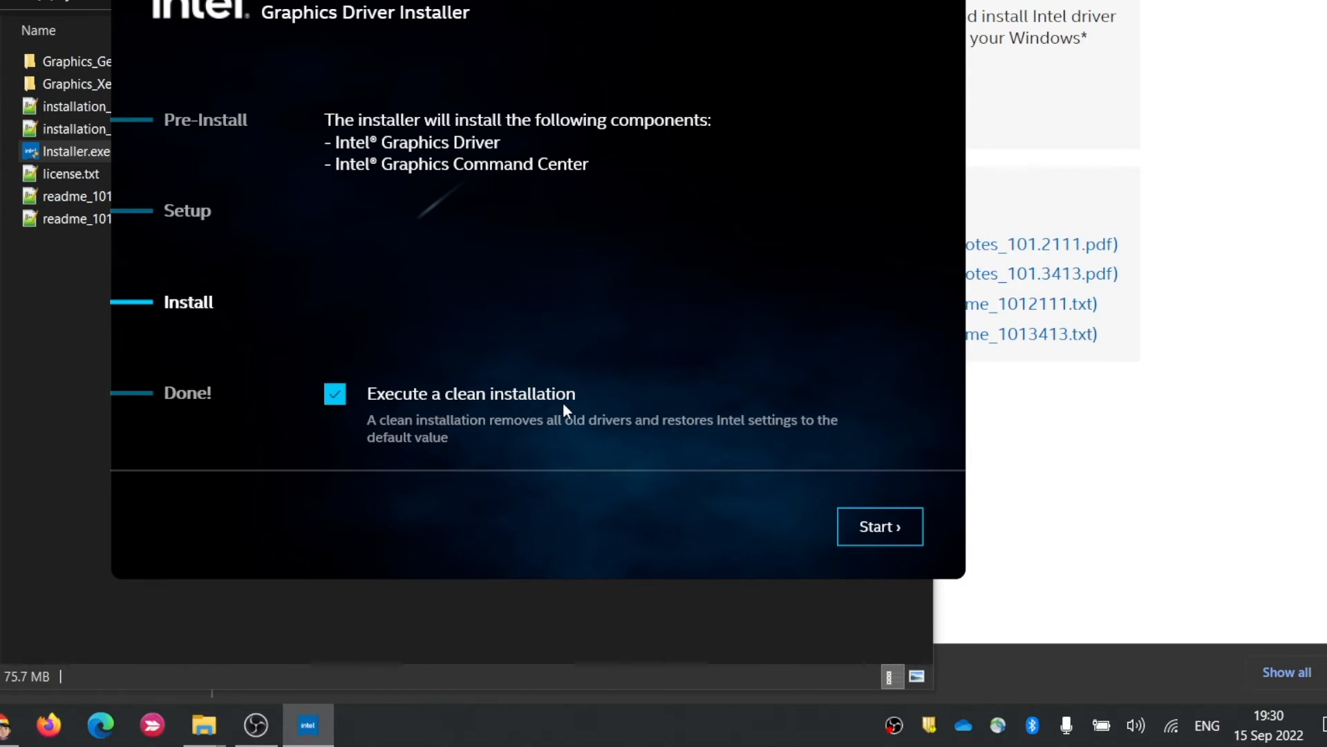
{"action": "mouse_move", "coordinate": [879, 527]}
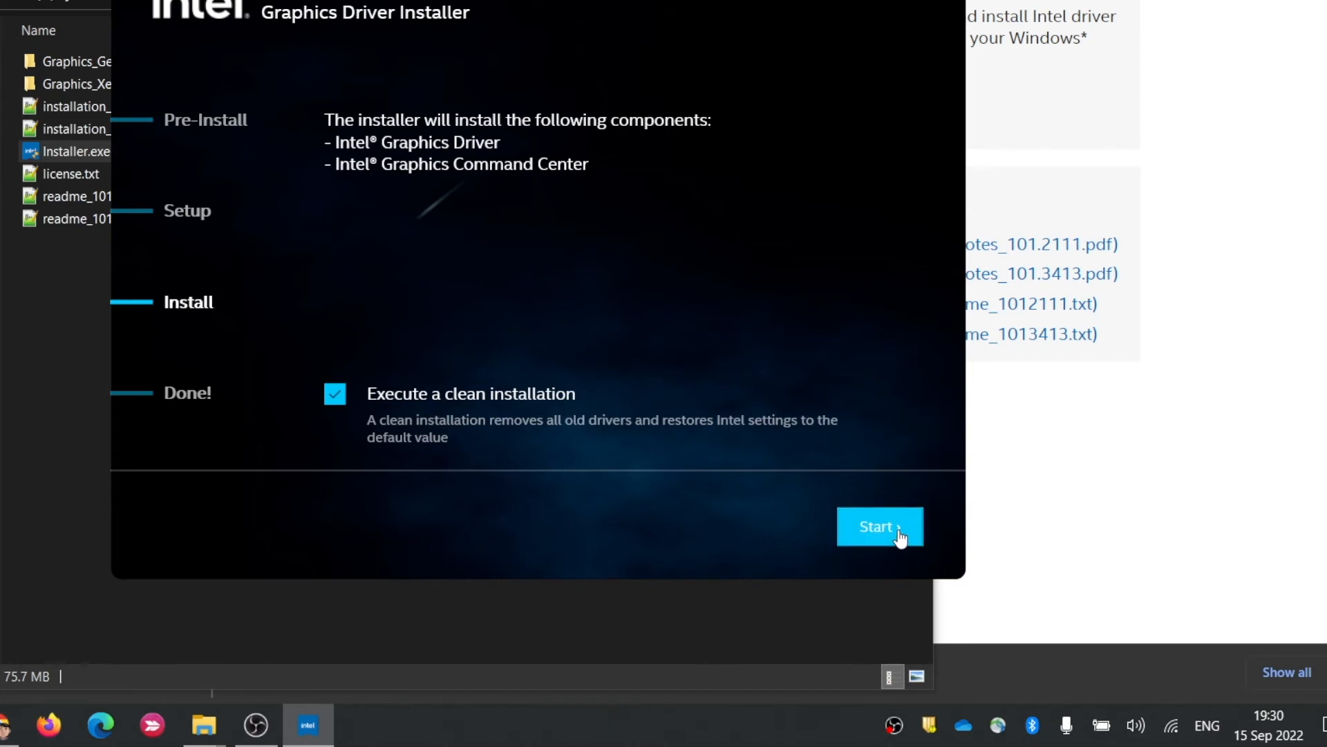
{"action": "mouse_move", "coordinate": [403, 653]}
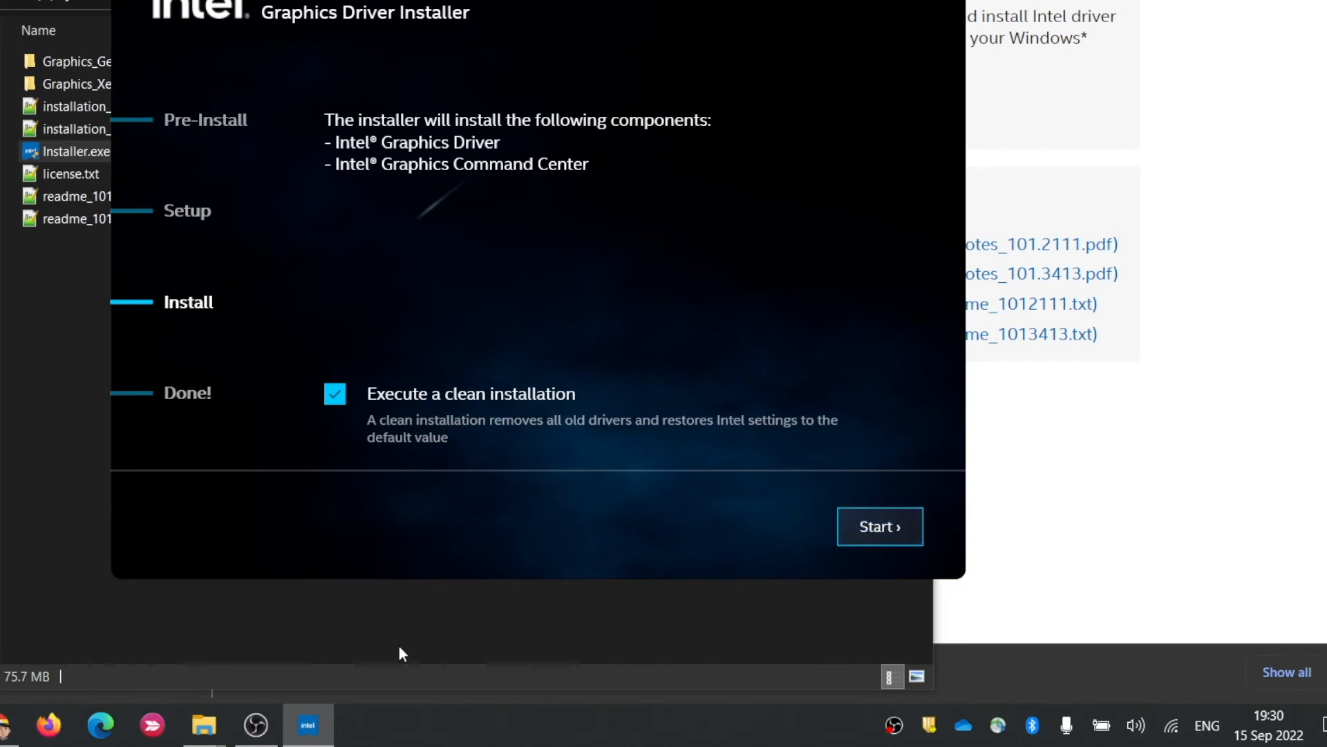
Launch Intel Graphics Command Center from Windows search and go to its Capture settings
{"action": "left_click", "coordinate": [24, 724]}
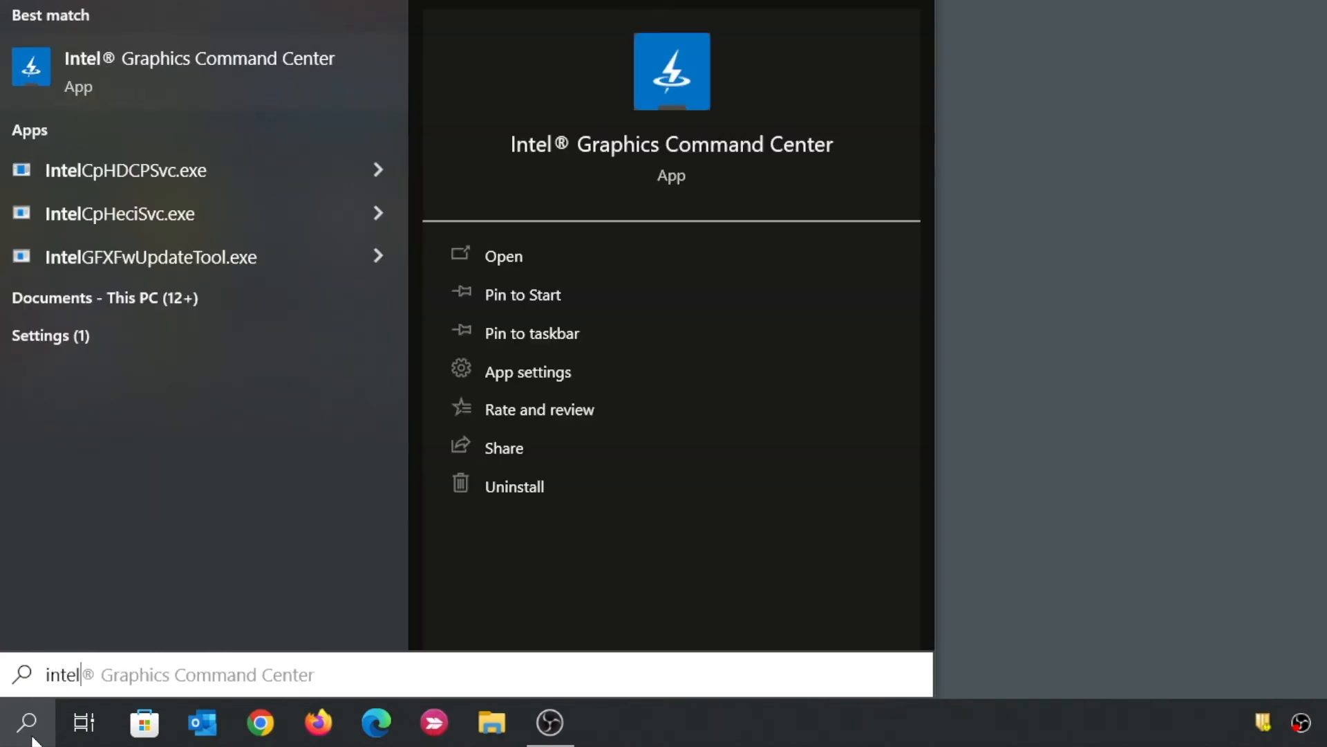
{"action": "mouse_move", "coordinate": [196, 285]}
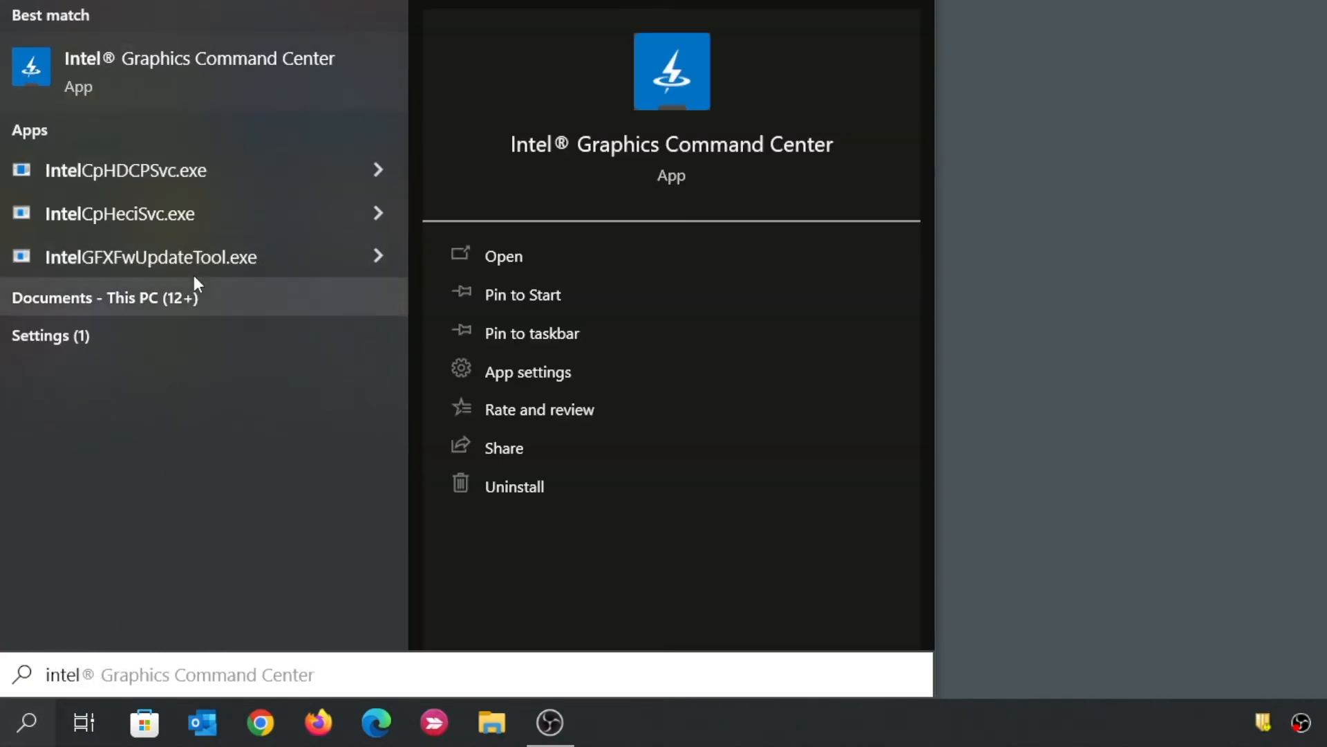
{"action": "left_click", "coordinate": [502, 256]}
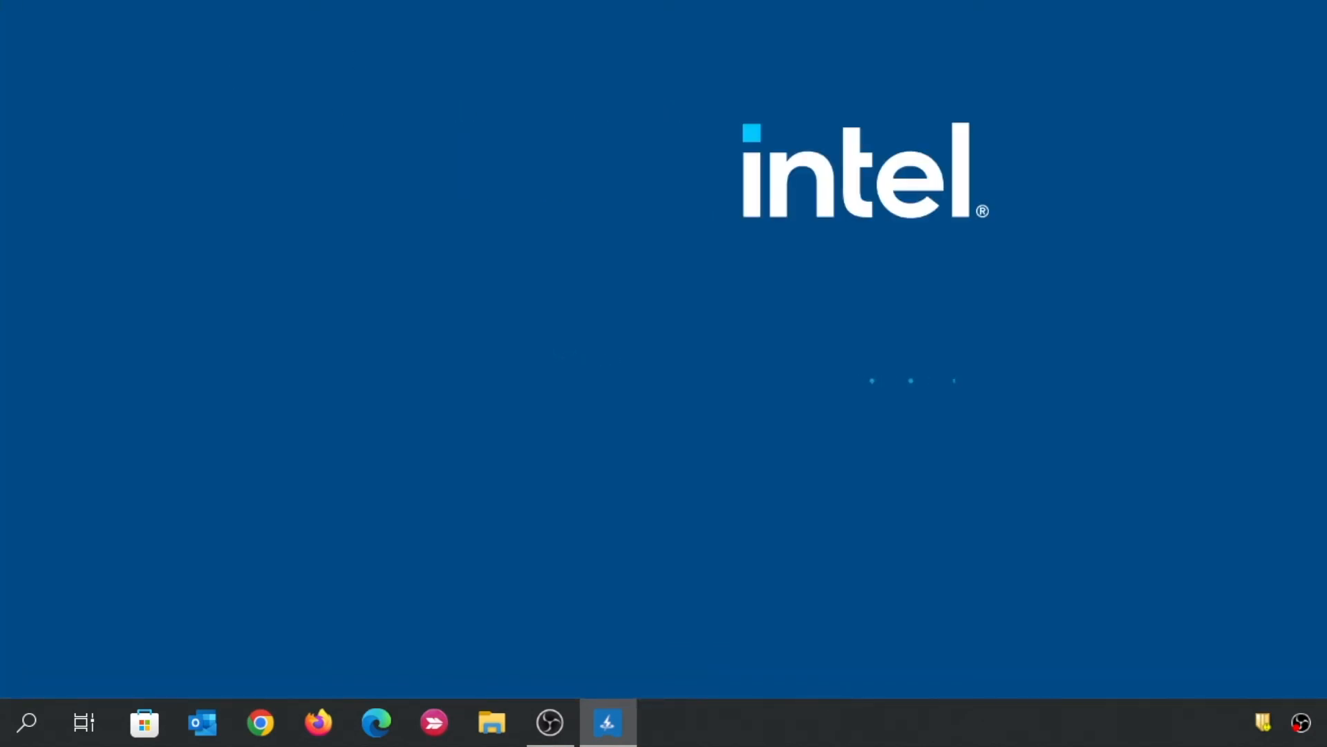
{"action": "left_click", "coordinate": [607, 721]}
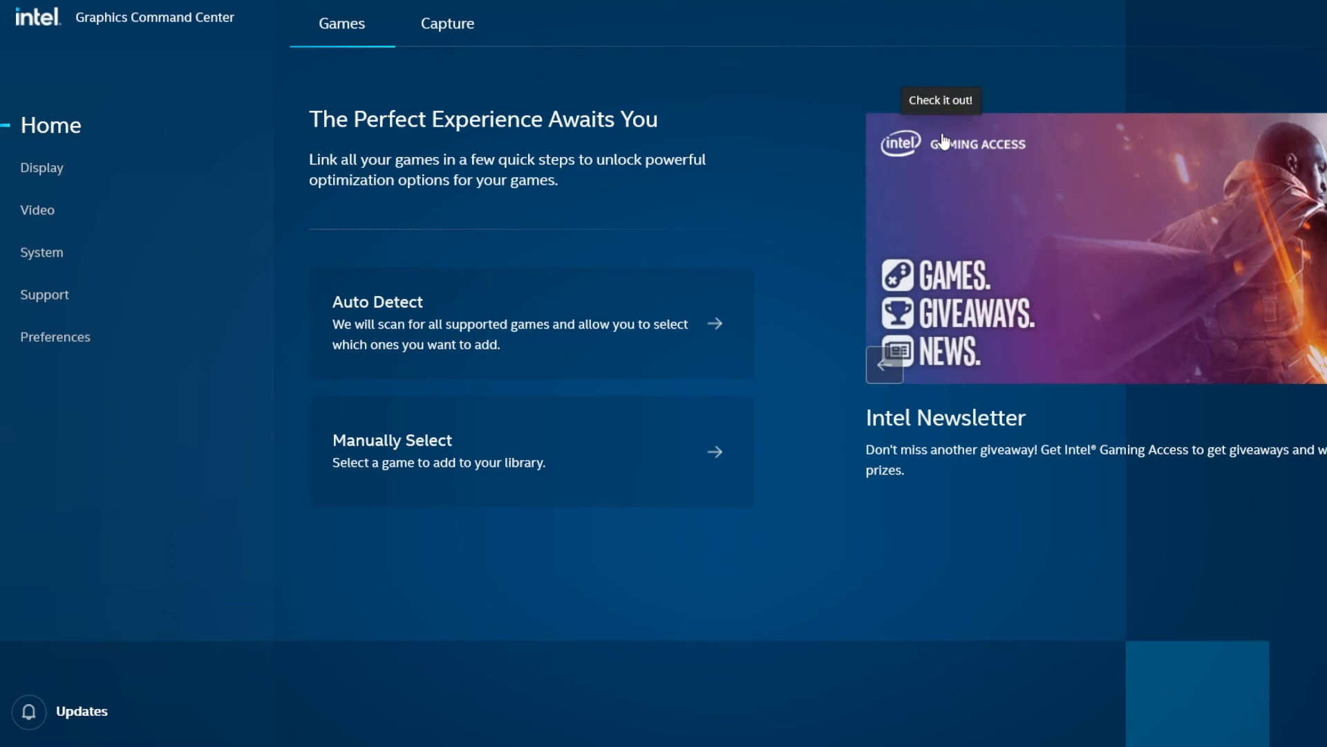
{"action": "mouse_move", "coordinate": [254, 177]}
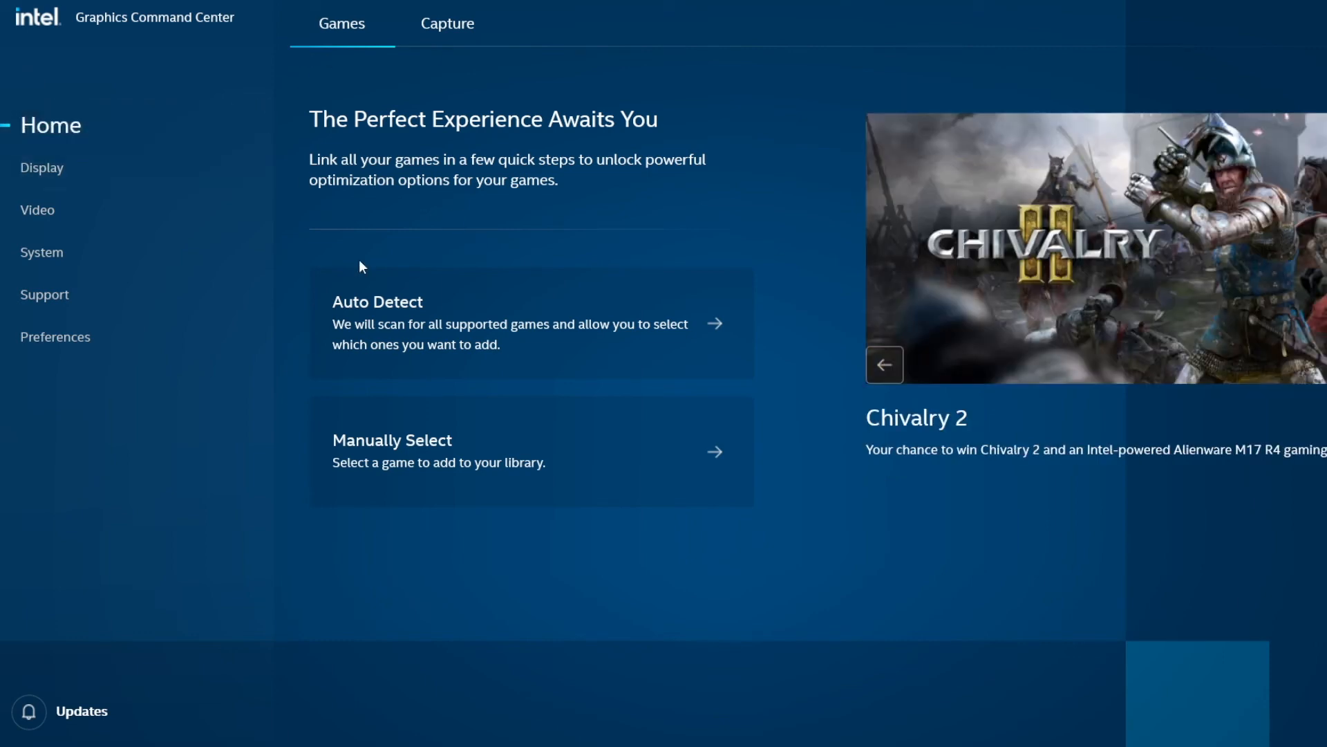
{"action": "mouse_move", "coordinate": [491, 453]}
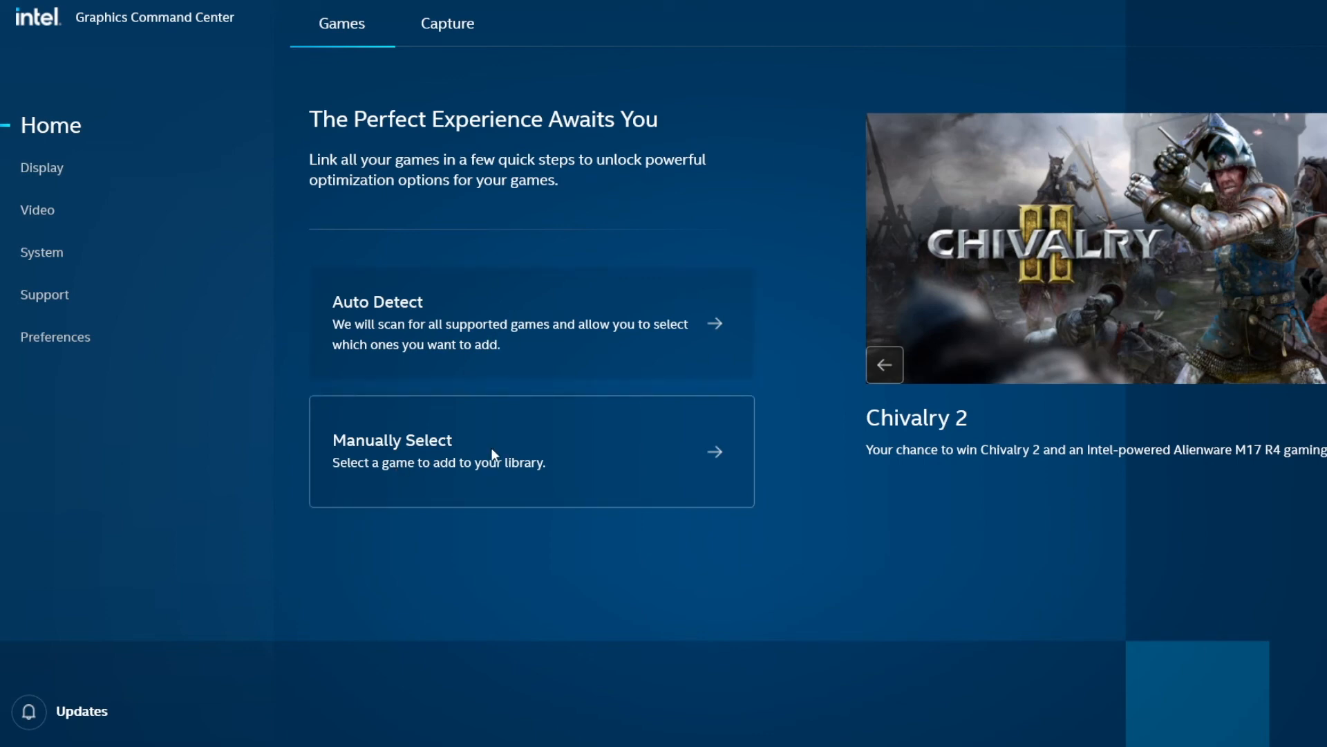
{"action": "left_click", "coordinate": [447, 23]}
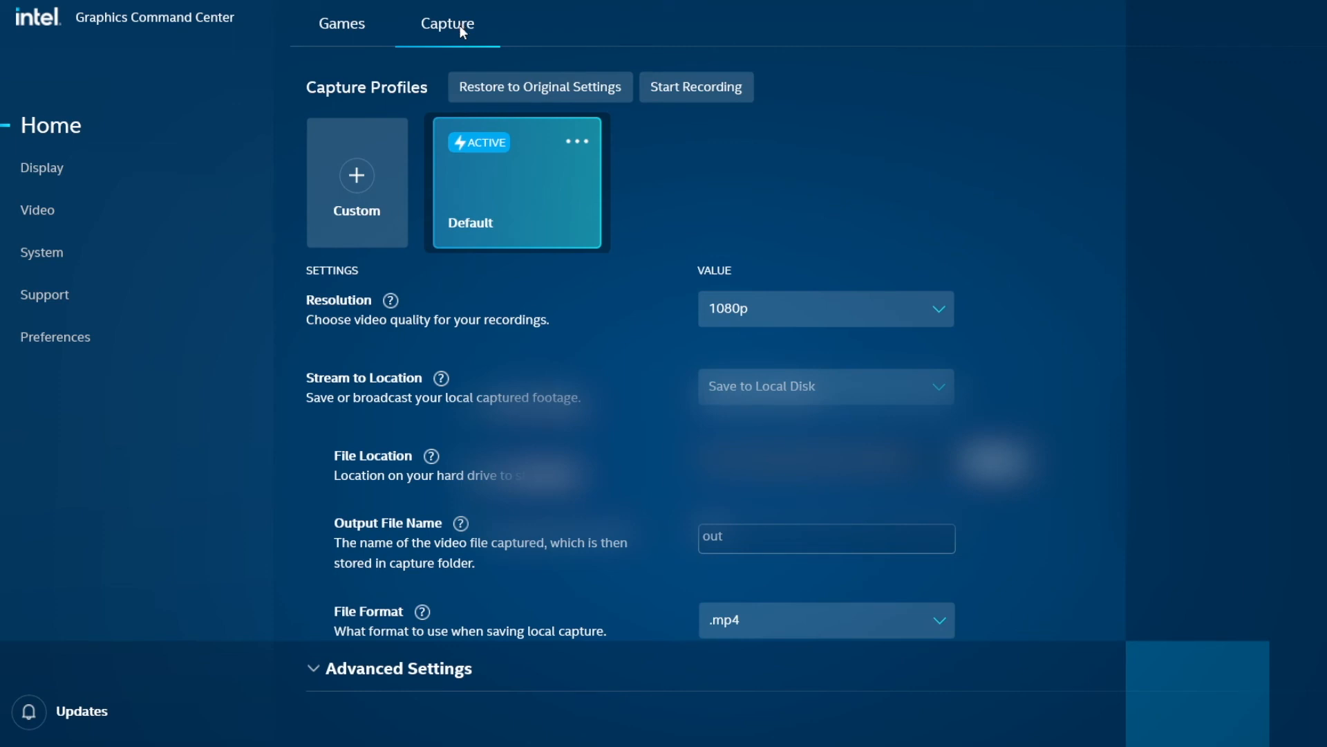
{"action": "mouse_move", "coordinate": [357, 322]}
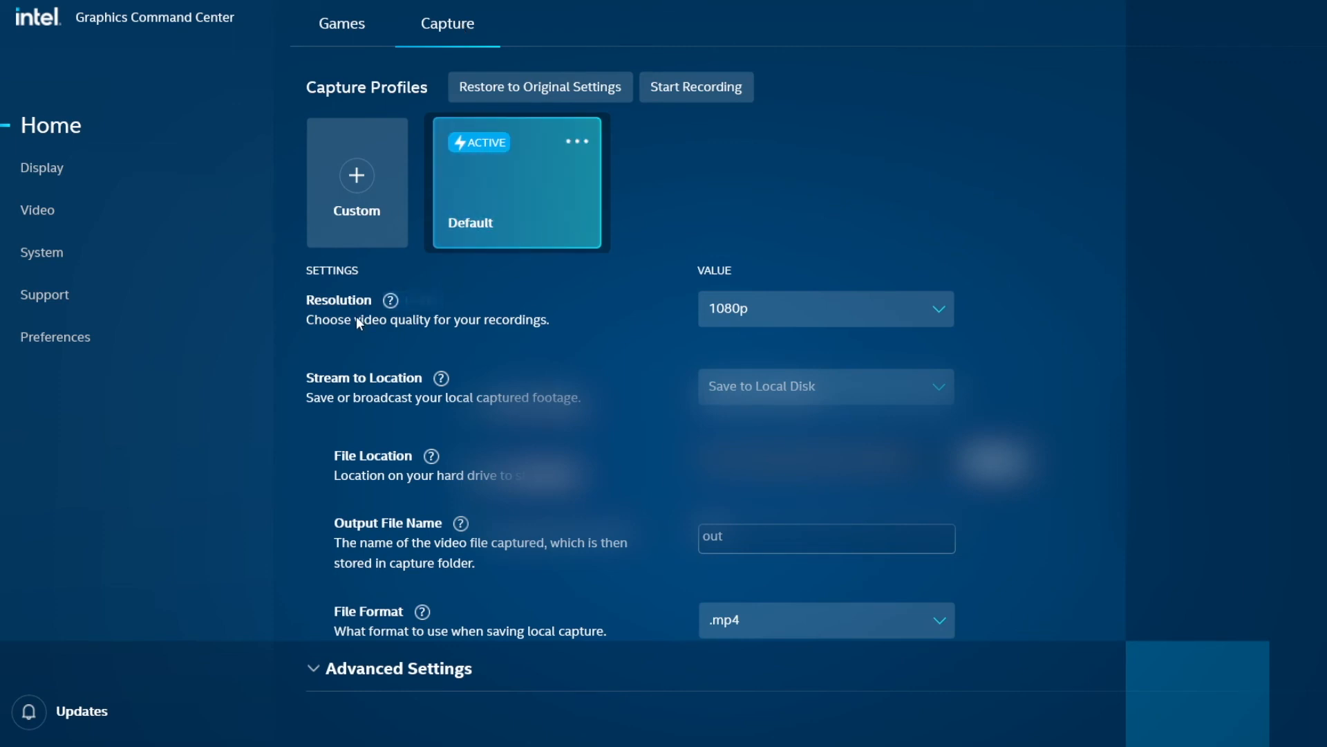
{"action": "mouse_move", "coordinate": [789, 393]}
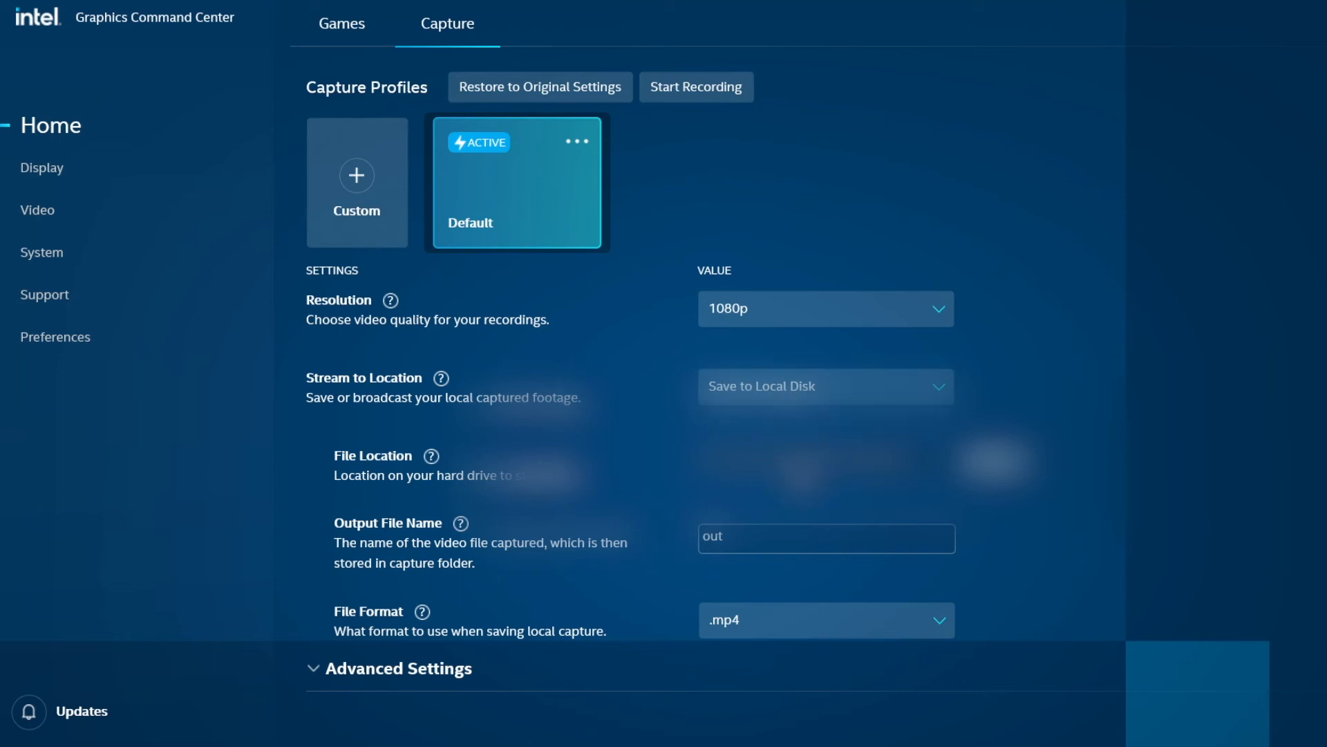
{"action": "mouse_move", "coordinate": [663, 539]}
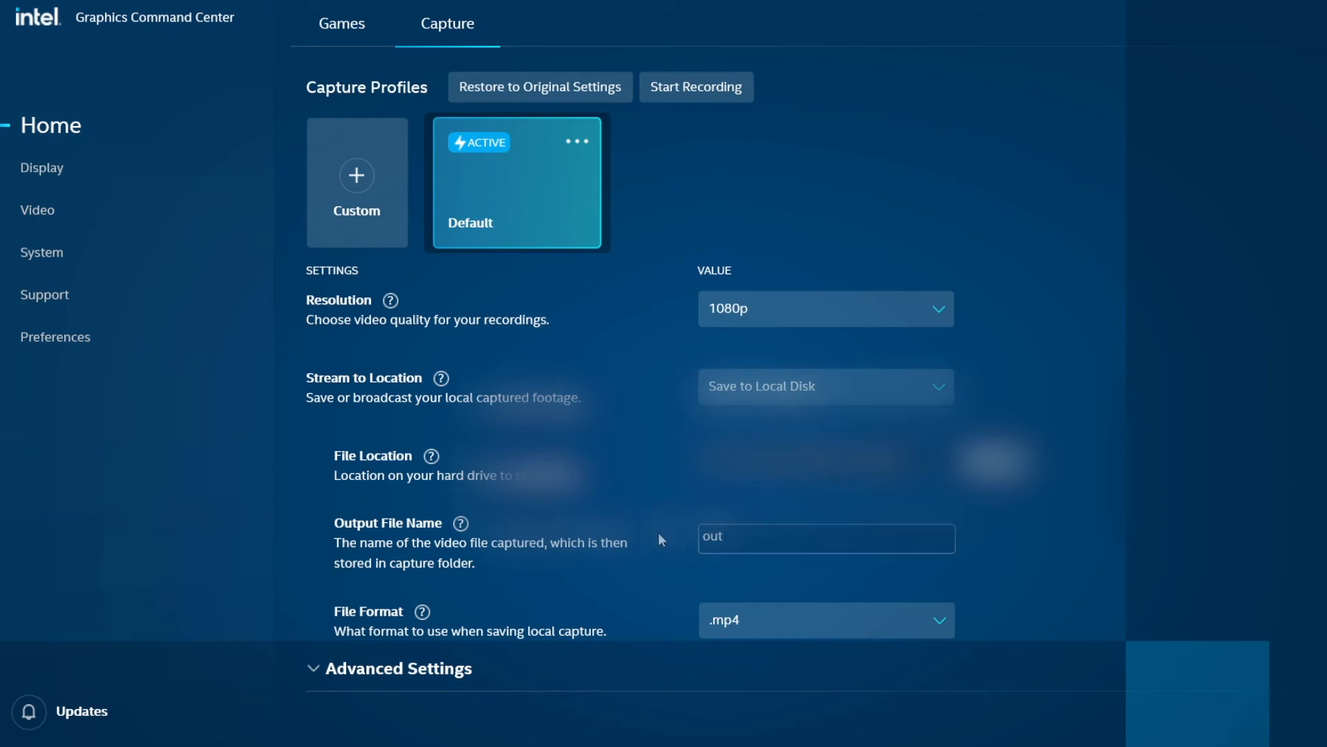
{"action": "mouse_move", "coordinate": [976, 611]}
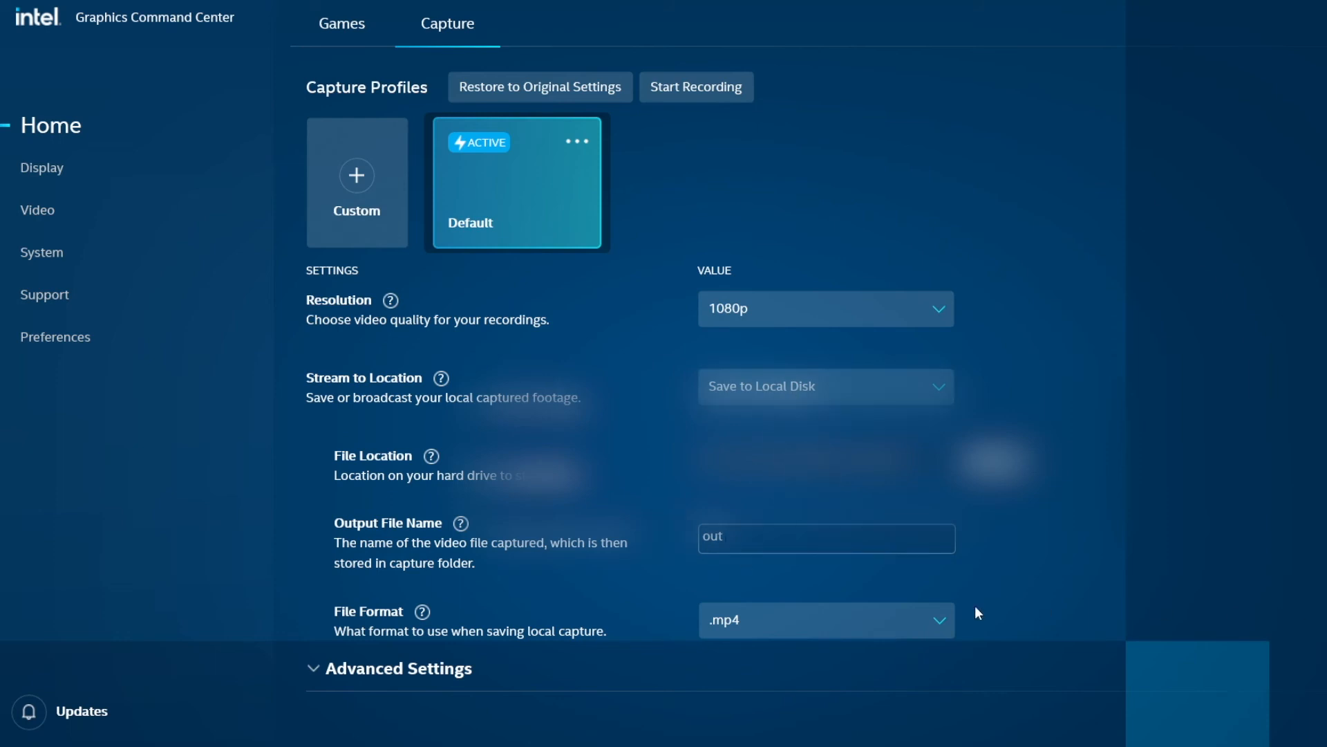
Expand Advanced Settings and set the Default profile's capture frame rate to 60
{"action": "left_click", "coordinate": [398, 668]}
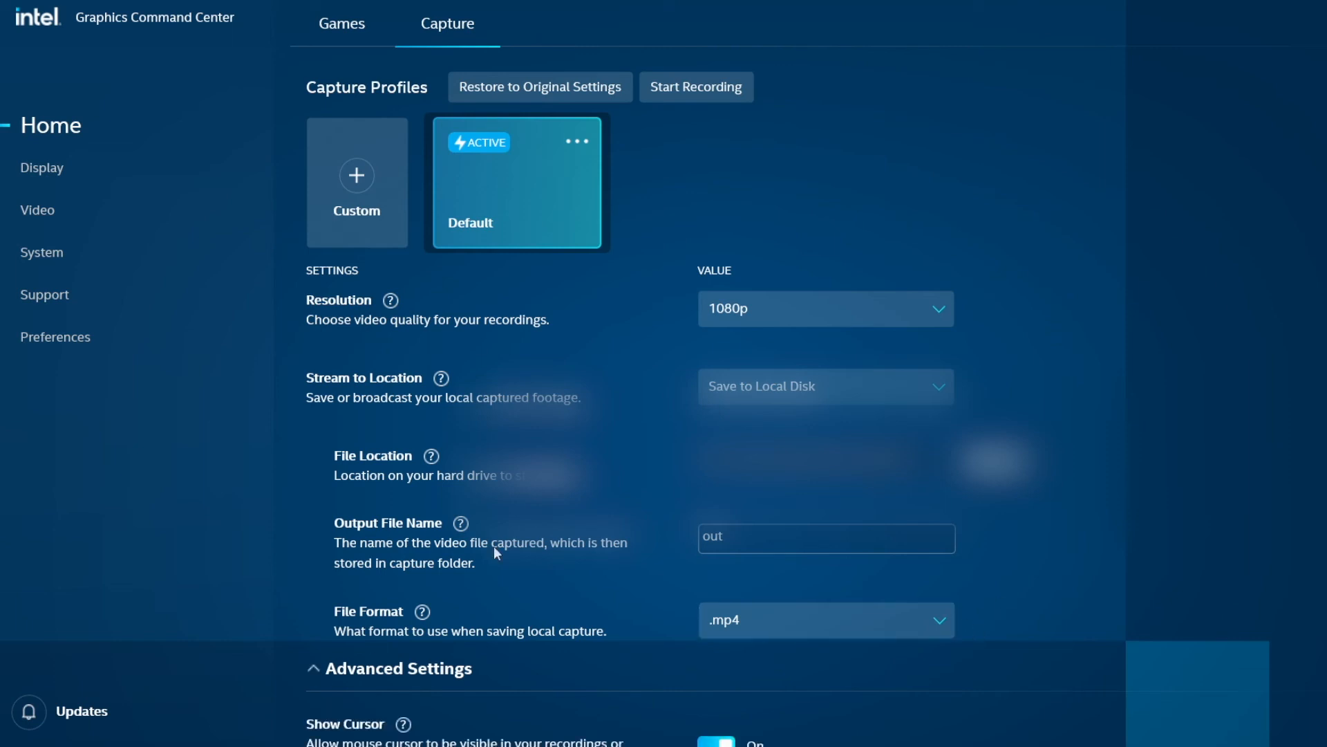
{"action": "scroll", "scroll_direction": "down", "scroll_amount": 3}
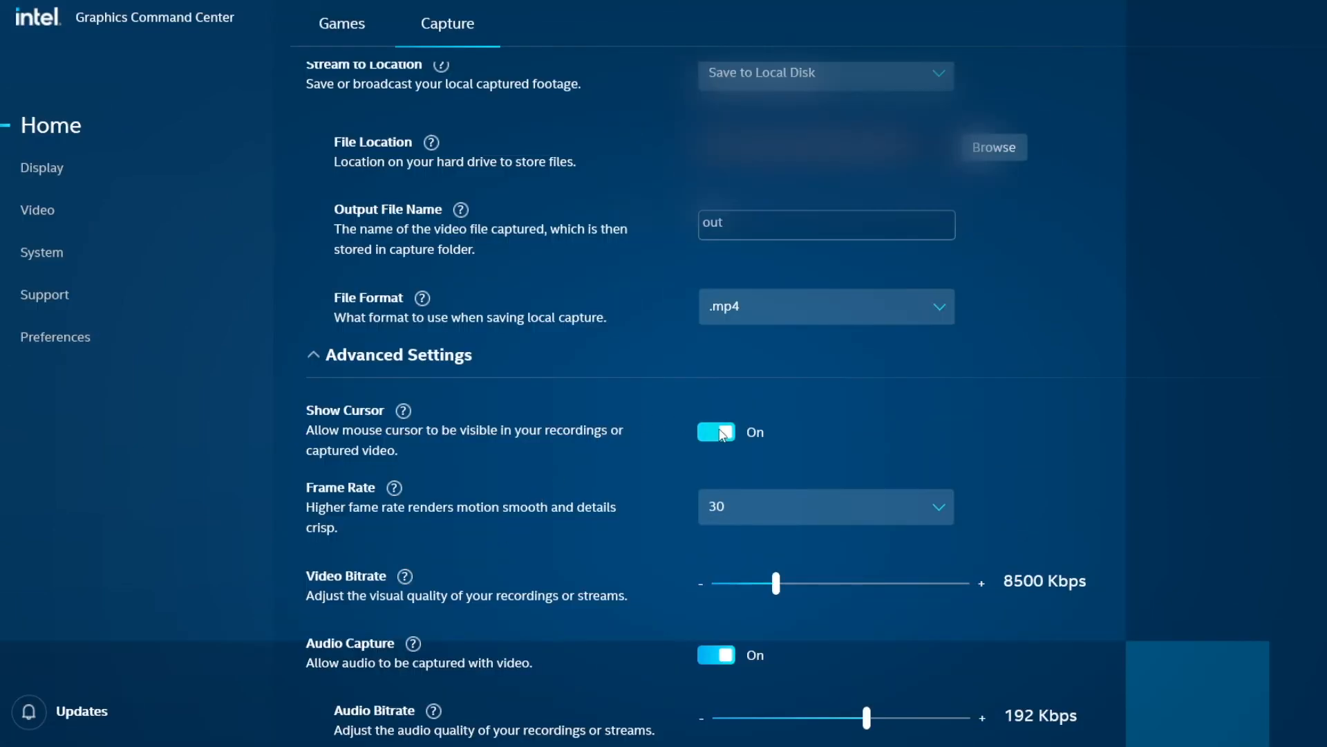
{"action": "left_click", "coordinate": [825, 506]}
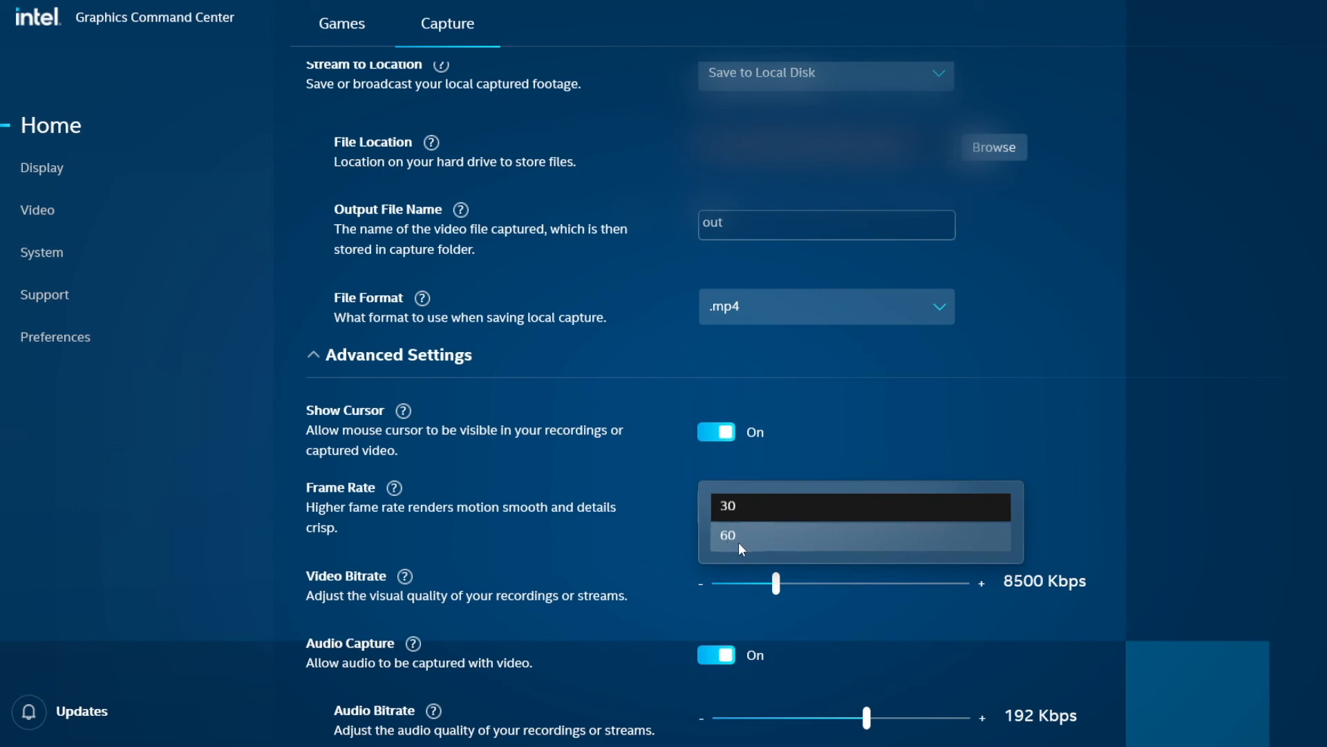
{"action": "left_click", "coordinate": [728, 535]}
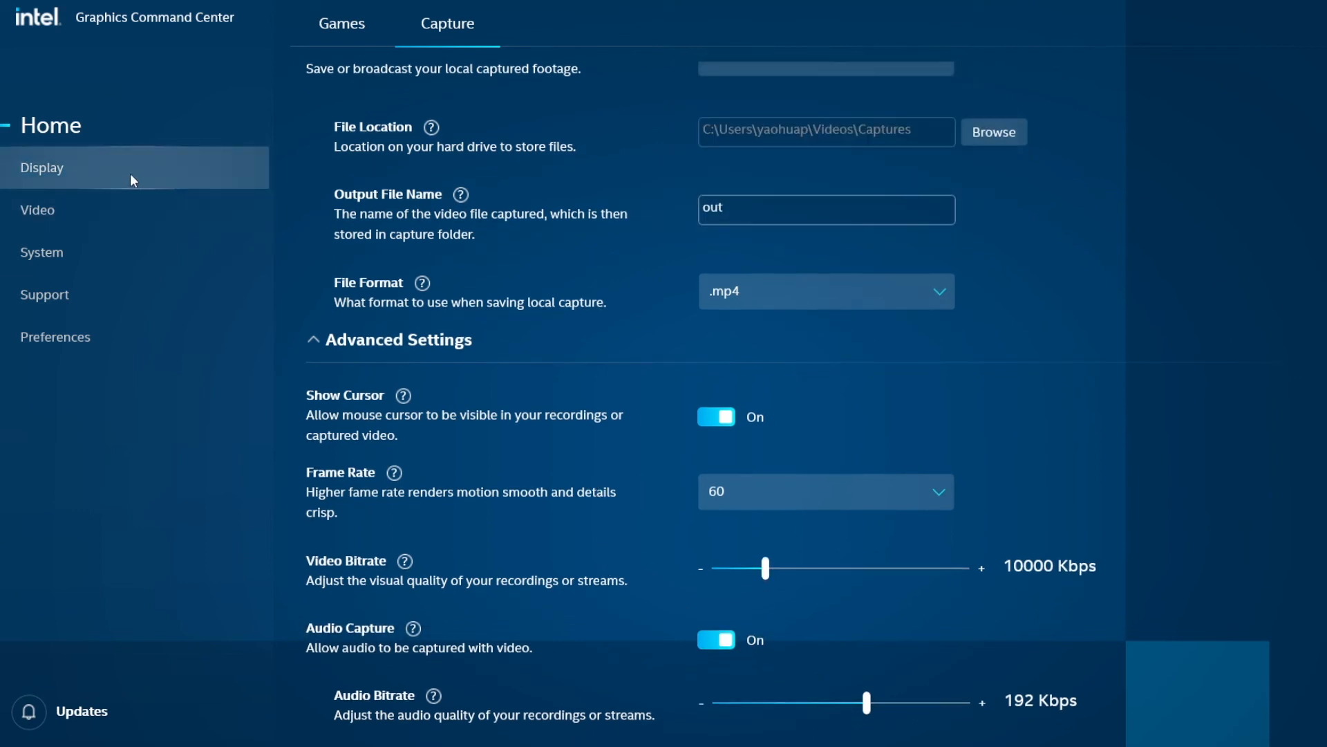
Keep the Intel Graphics Command Center display refresh rate at 60p
{"action": "left_click", "coordinate": [56, 166]}
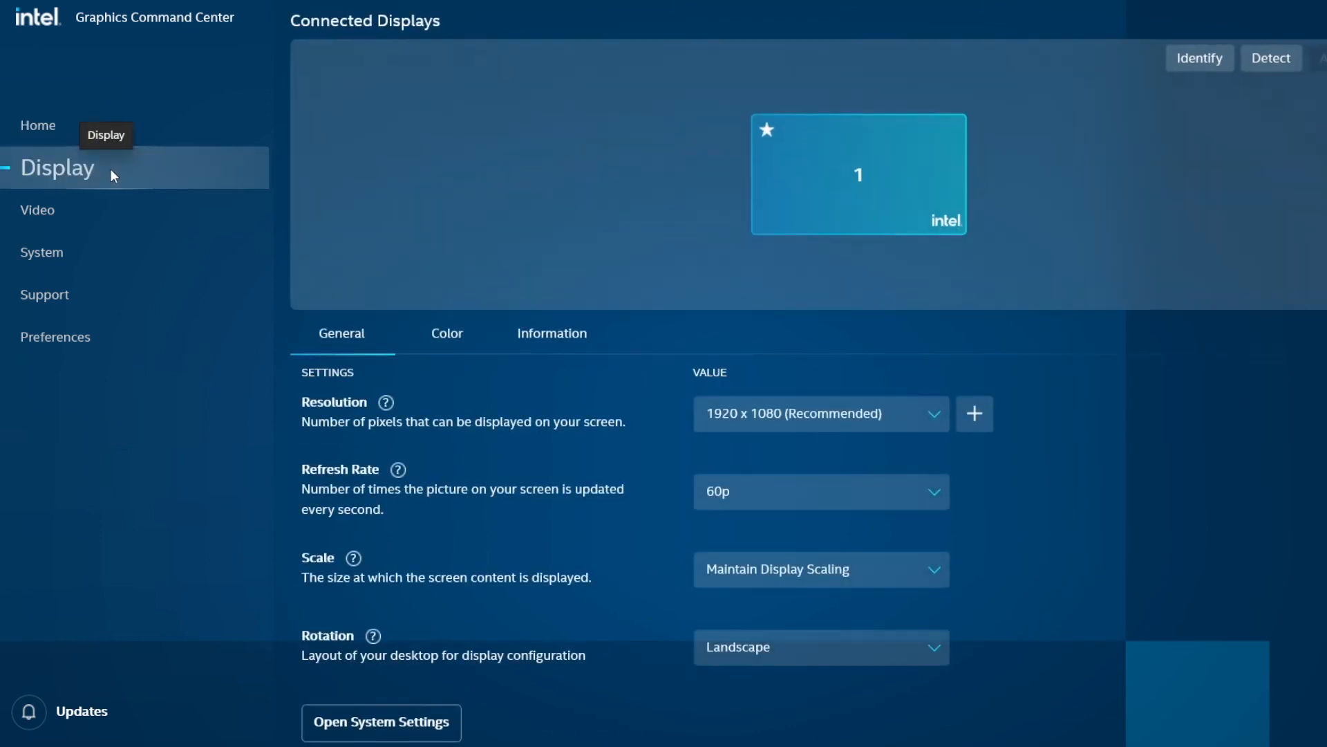
{"action": "mouse_move", "coordinate": [398, 469]}
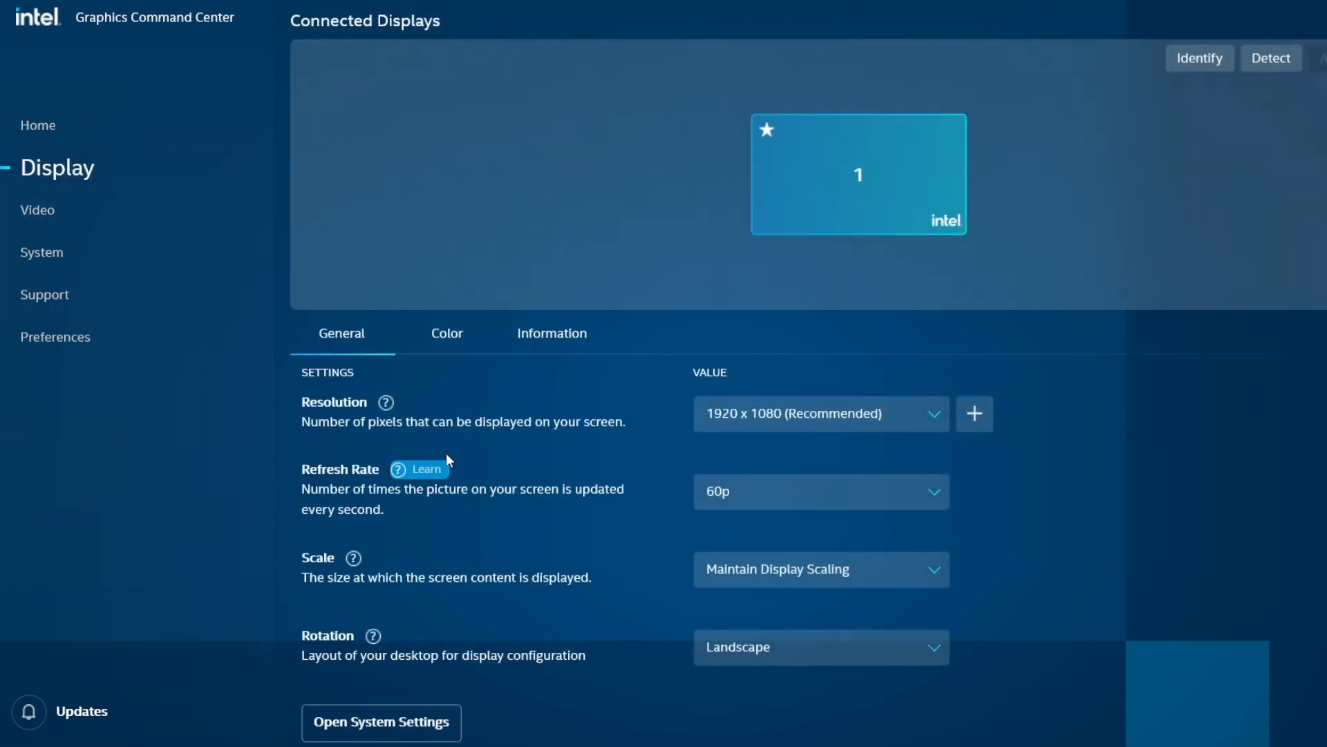
{"action": "left_click", "coordinate": [819, 491]}
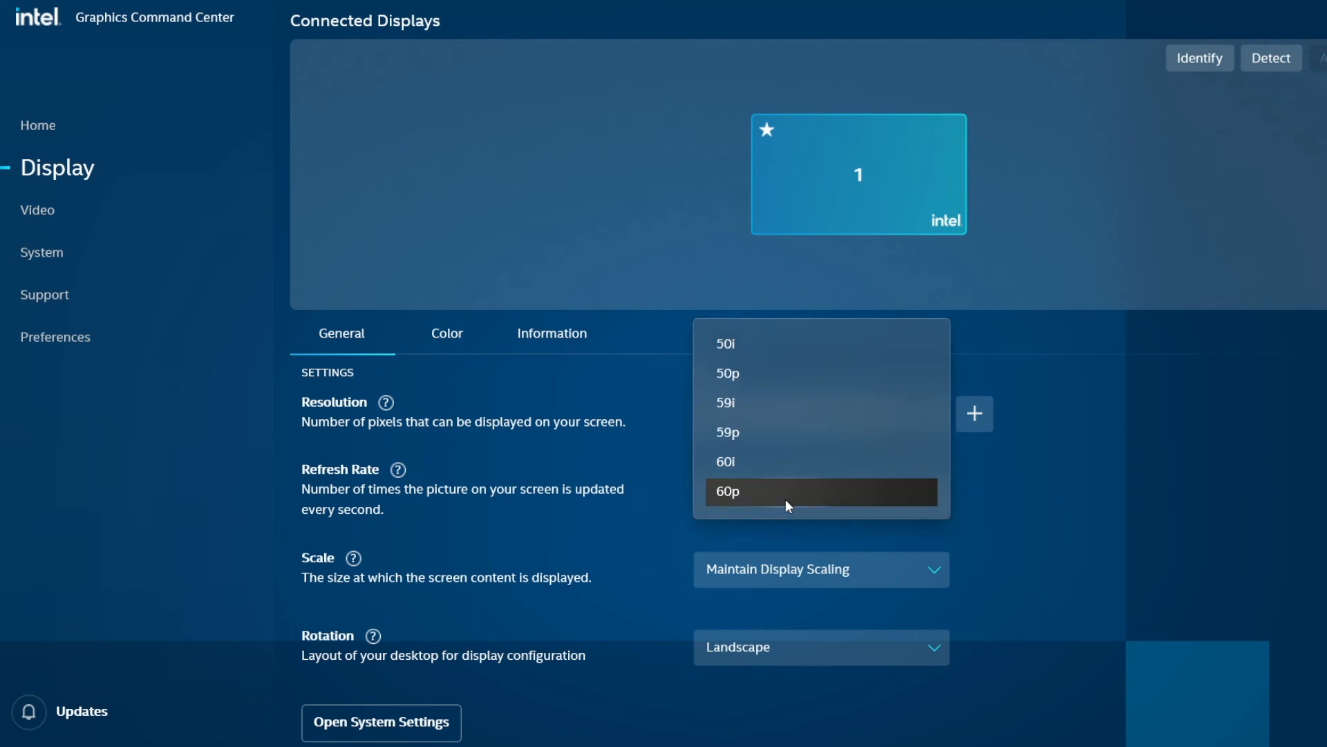
{"action": "mouse_move", "coordinate": [755, 499]}
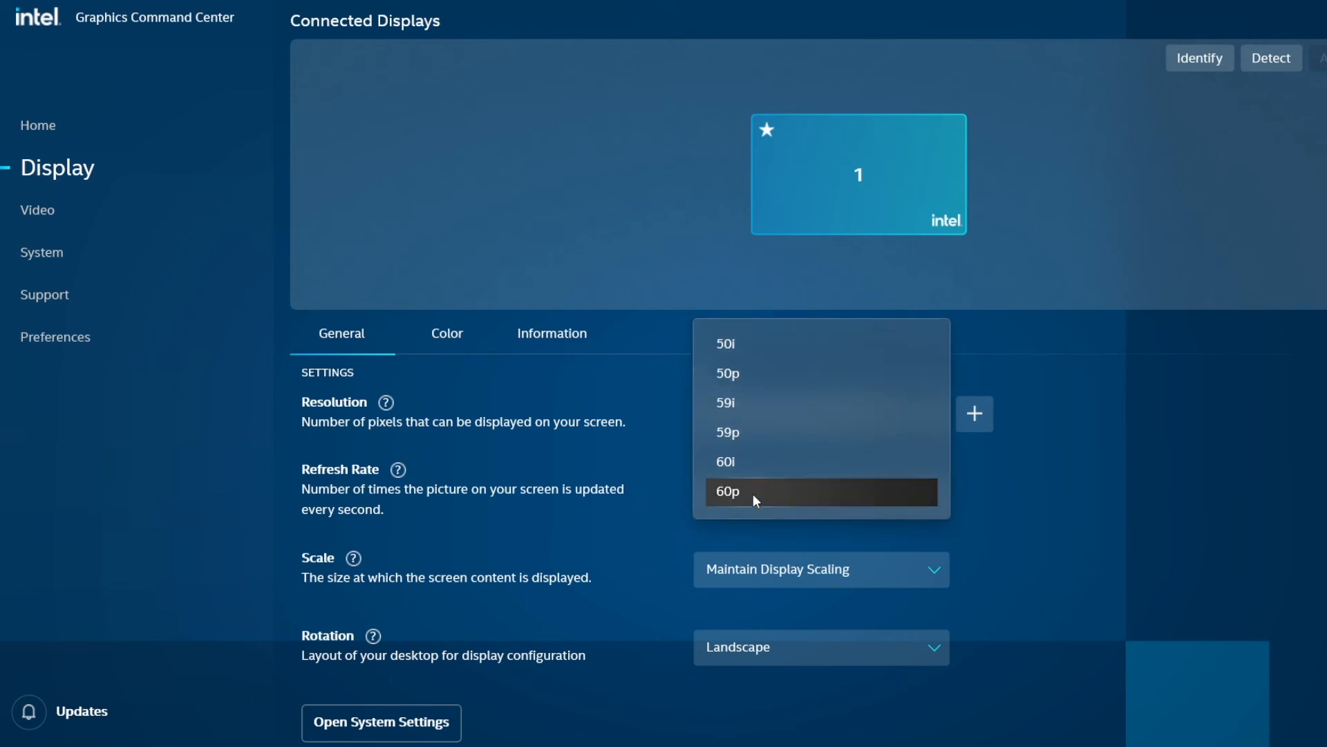
{"action": "mouse_move", "coordinate": [743, 496]}
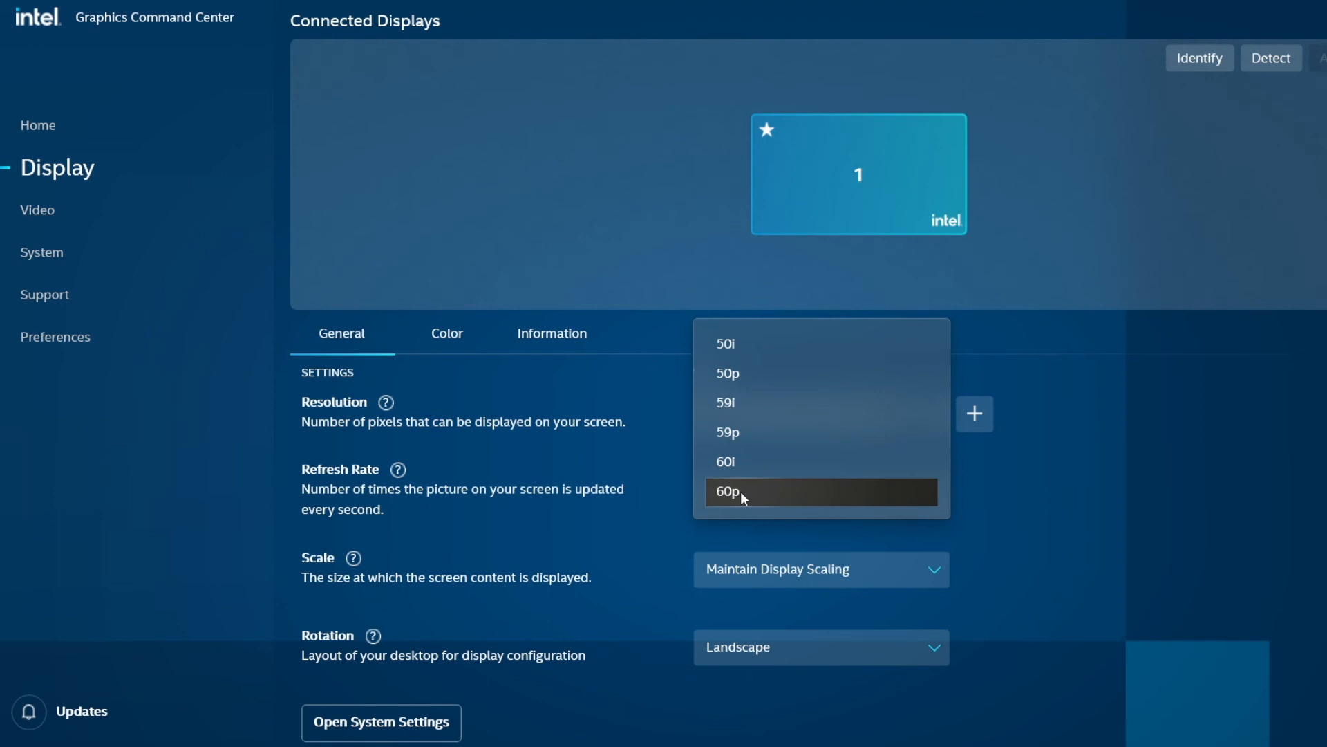
{"action": "left_click", "coordinate": [737, 492]}
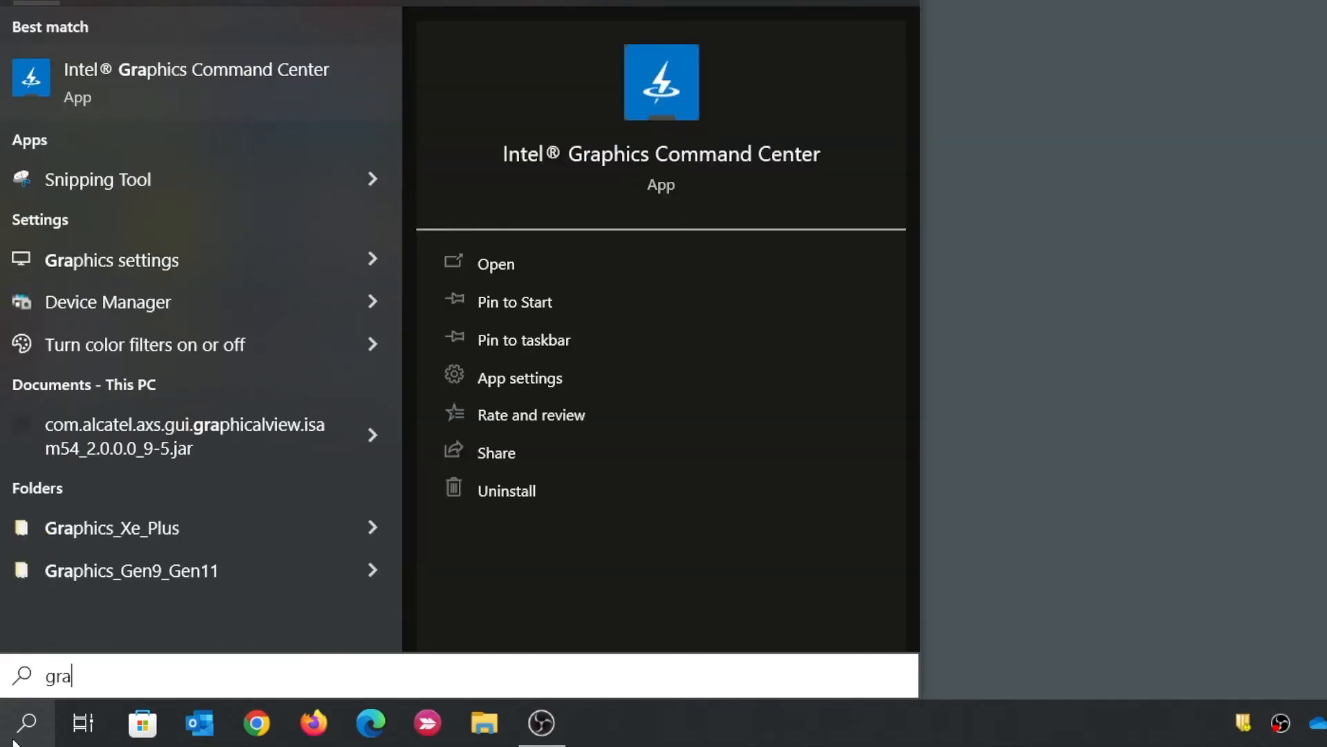
Complete the 'graphics' Windows search and open Graphics settings
{"action": "type", "text": "ph"}
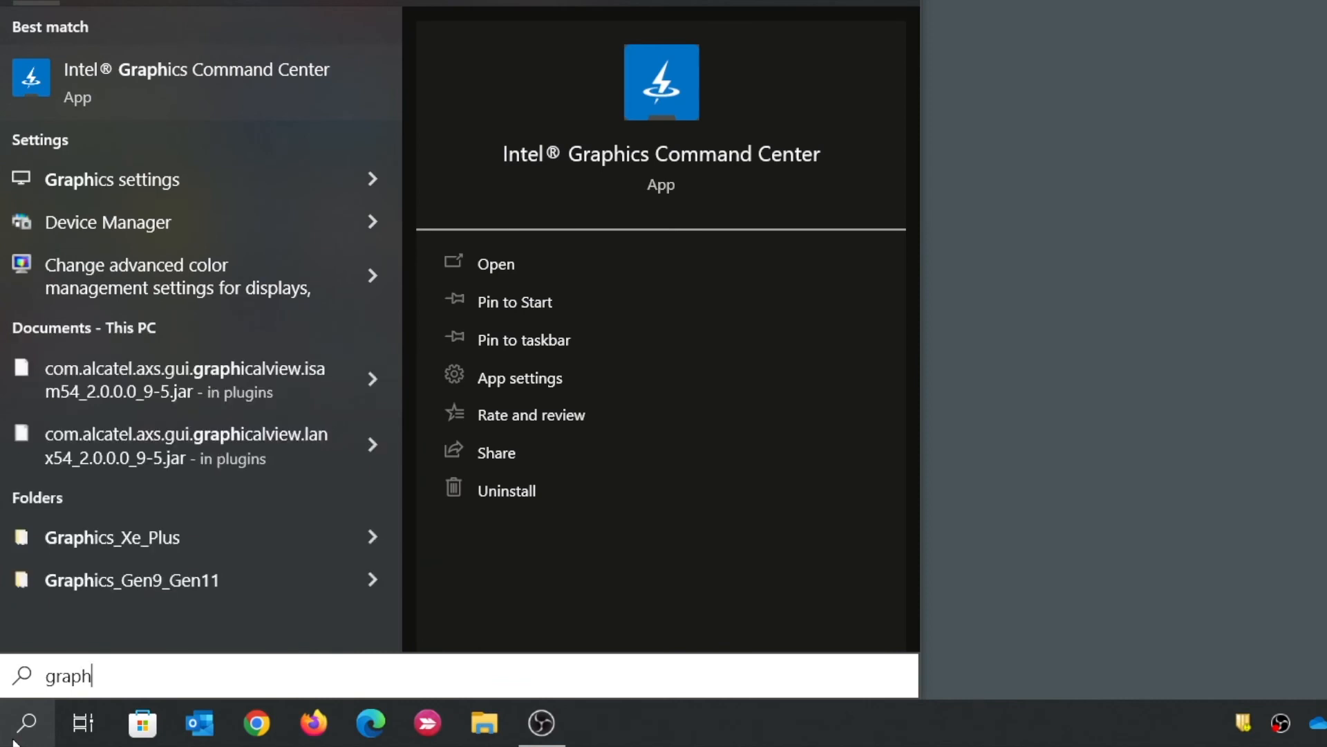
{"action": "type", "text": "ics"}
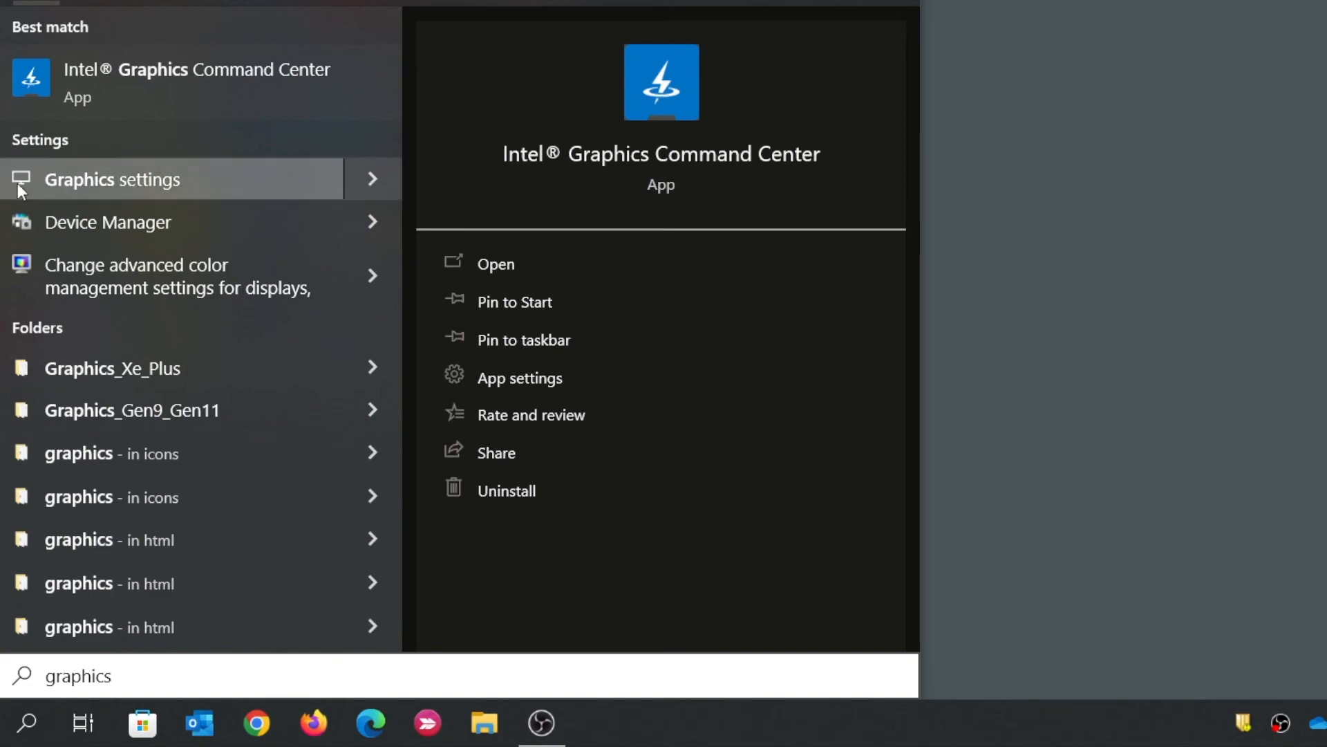
{"action": "left_click", "coordinate": [110, 178]}
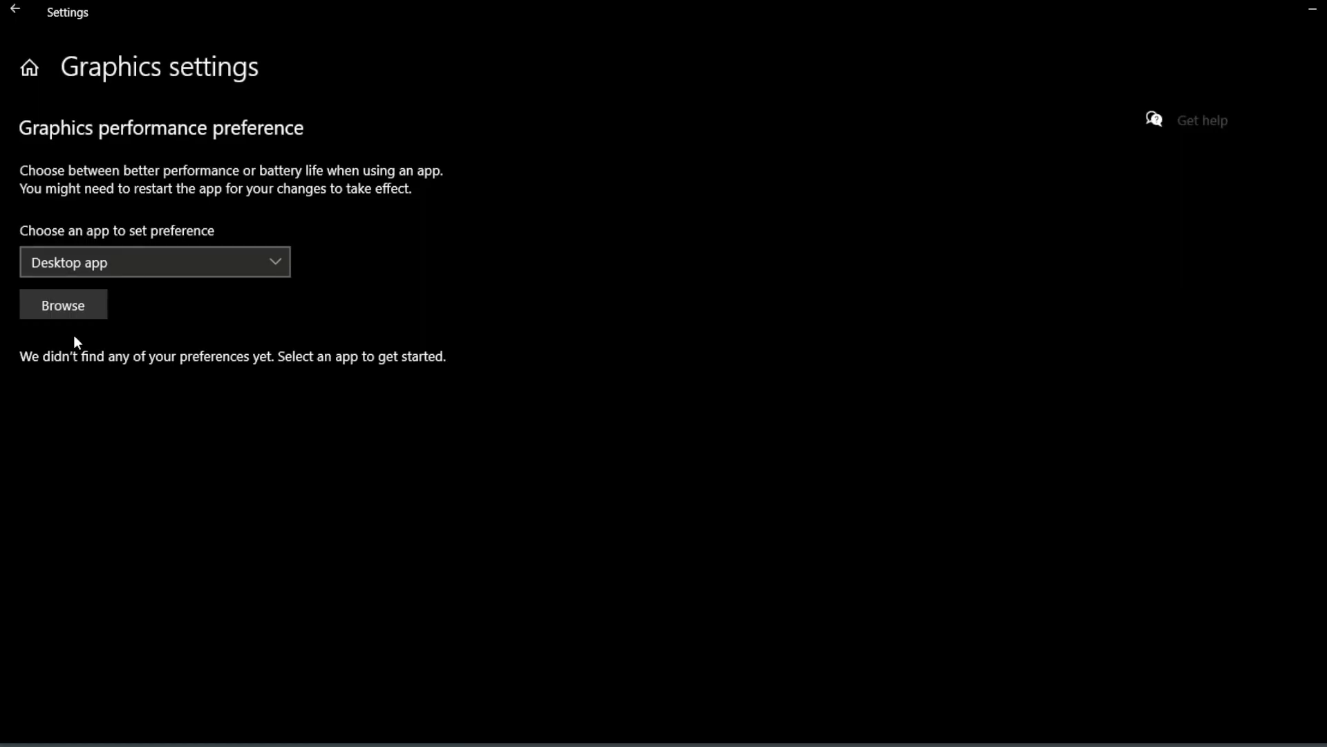
{"action": "mouse_move", "coordinate": [78, 412]}
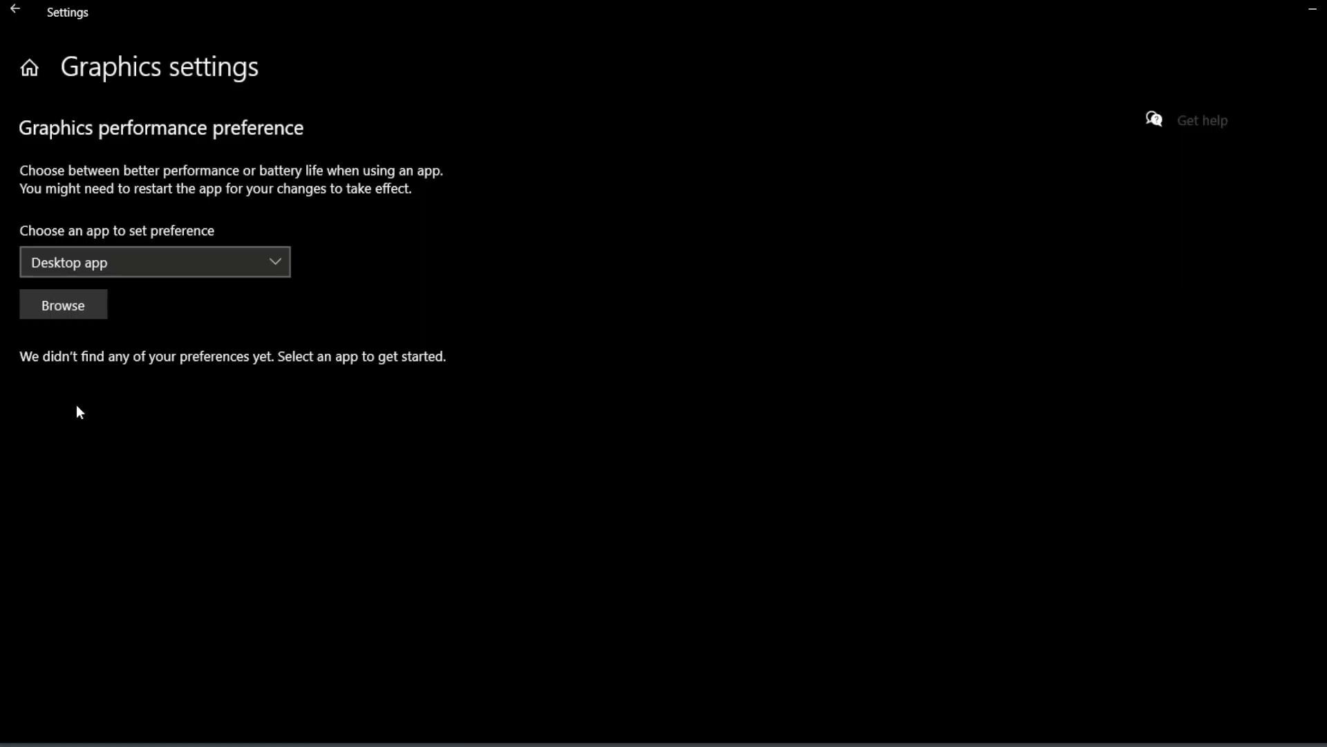
{"action": "mouse_move", "coordinate": [195, 347]}
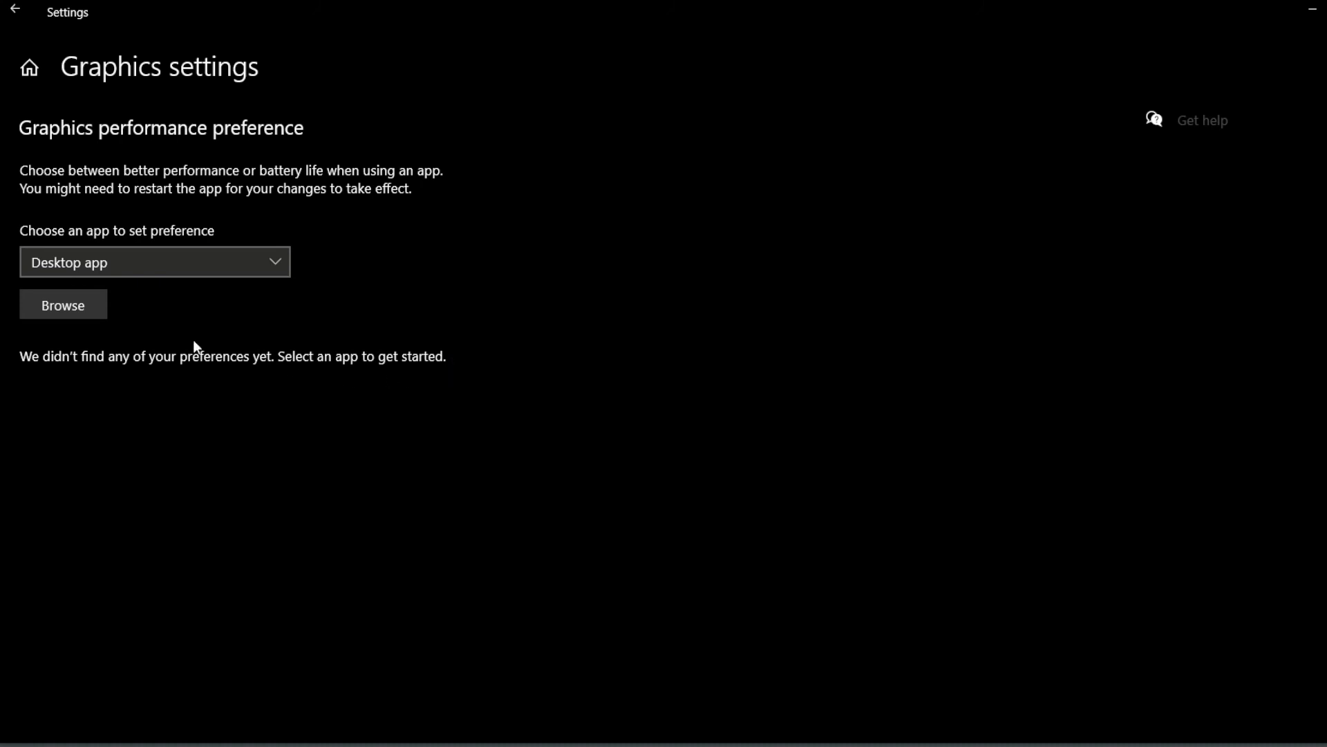
Add mugen.exe from the MUGEN folder as a desktop app to the preference list
{"action": "left_click", "coordinate": [155, 261]}
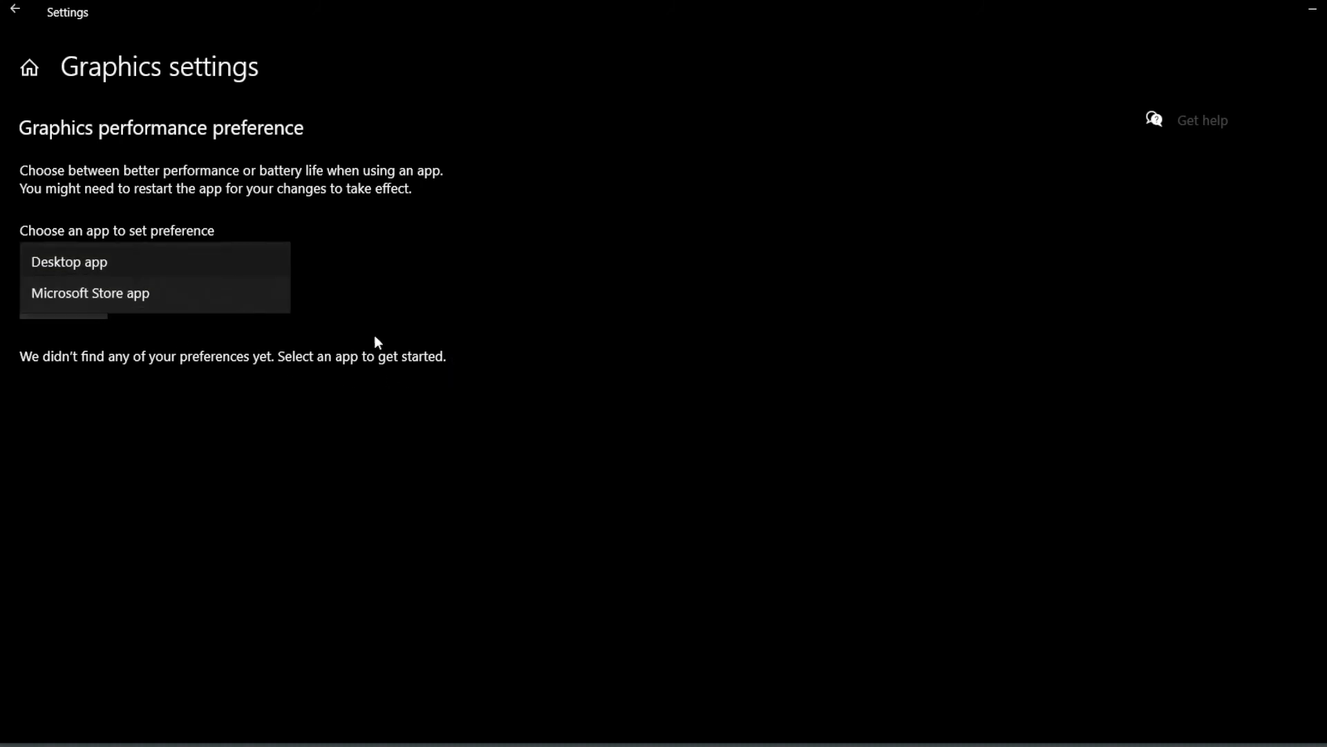
{"action": "left_click", "coordinate": [69, 261]}
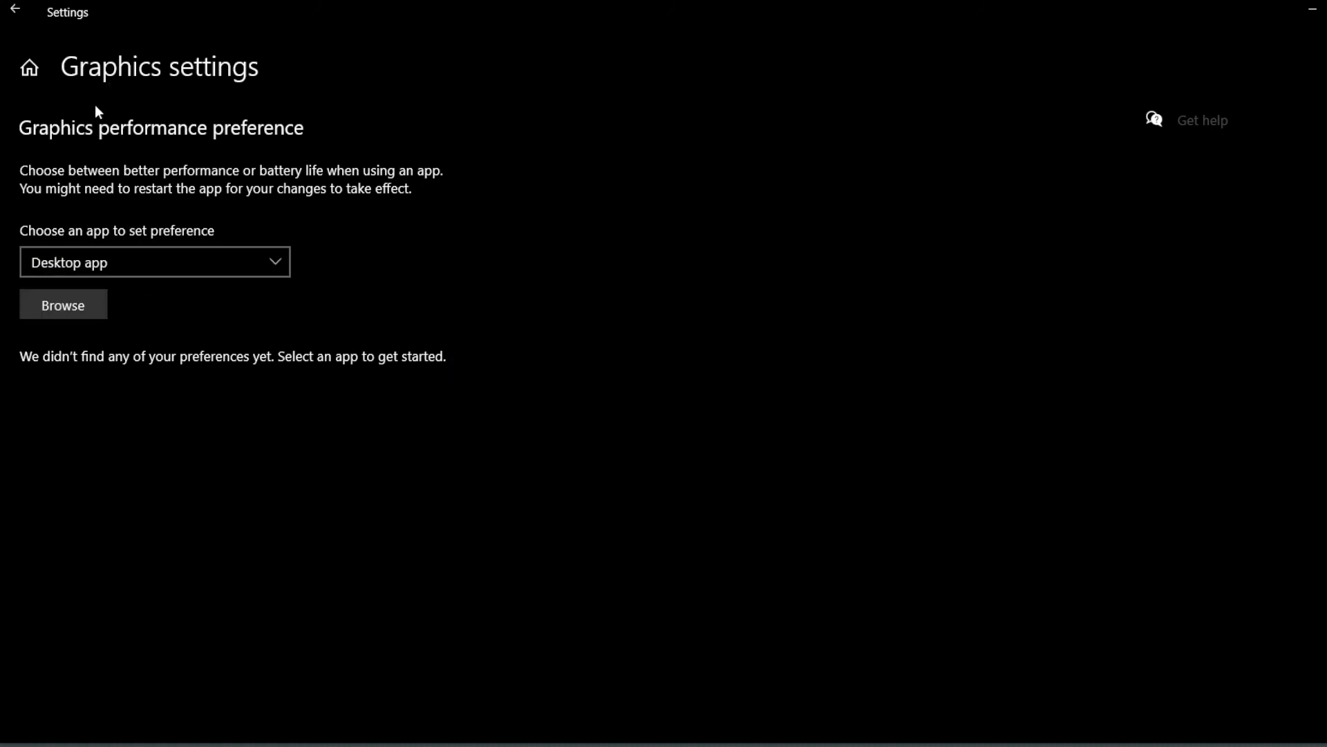
{"action": "mouse_move", "coordinate": [325, 303]}
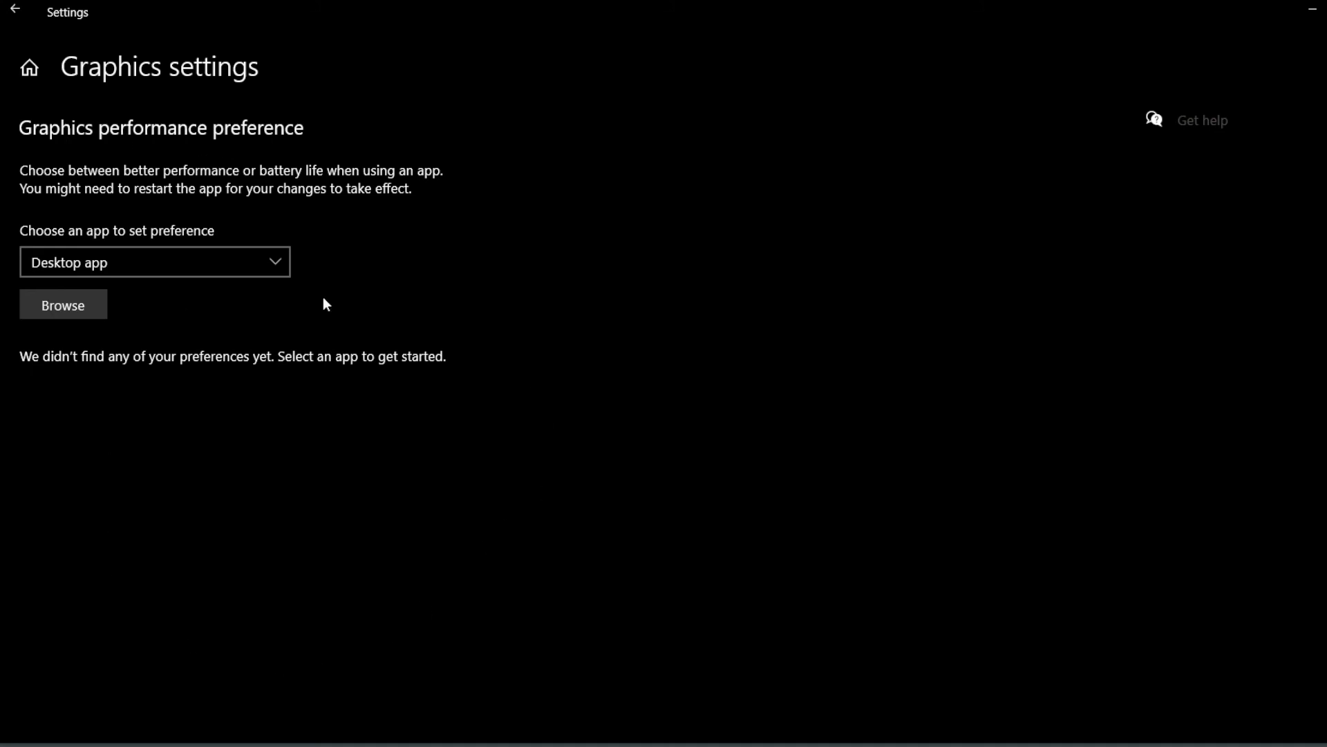
{"action": "left_click", "coordinate": [63, 305]}
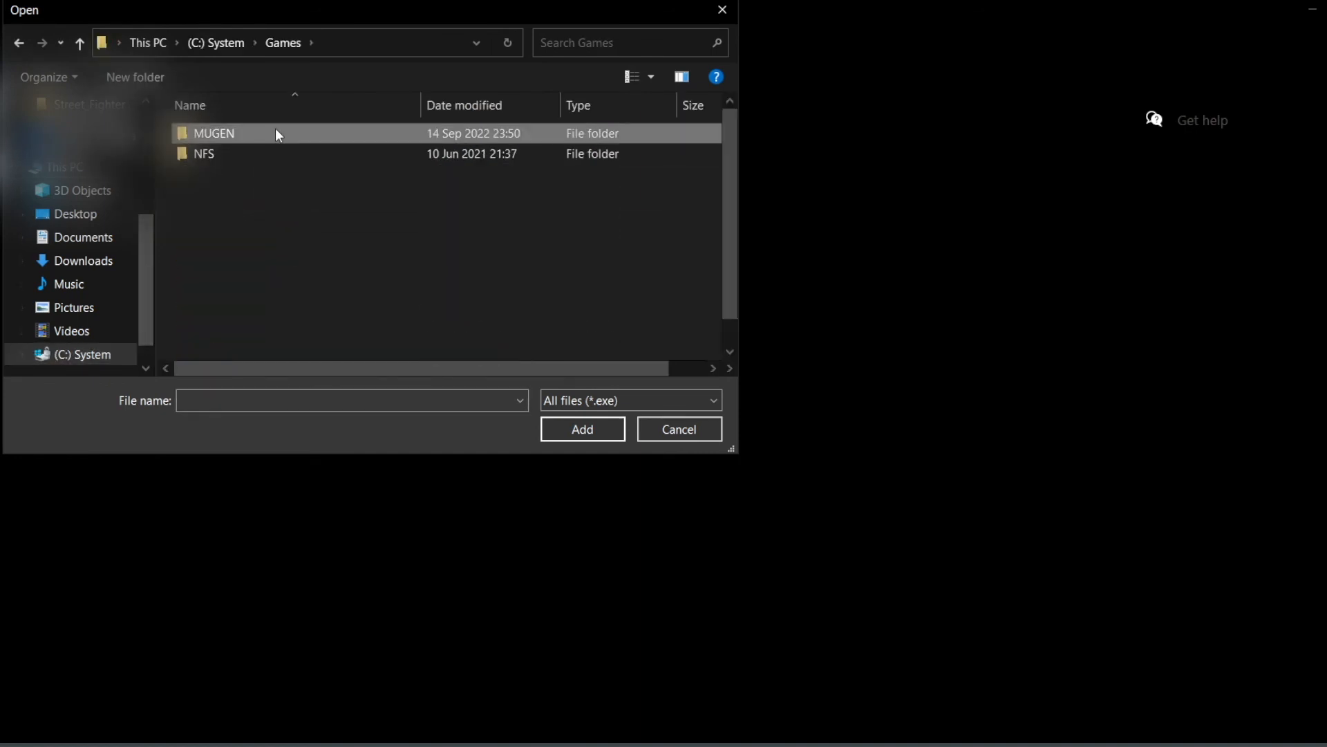
{"action": "double_click", "coordinate": [214, 133]}
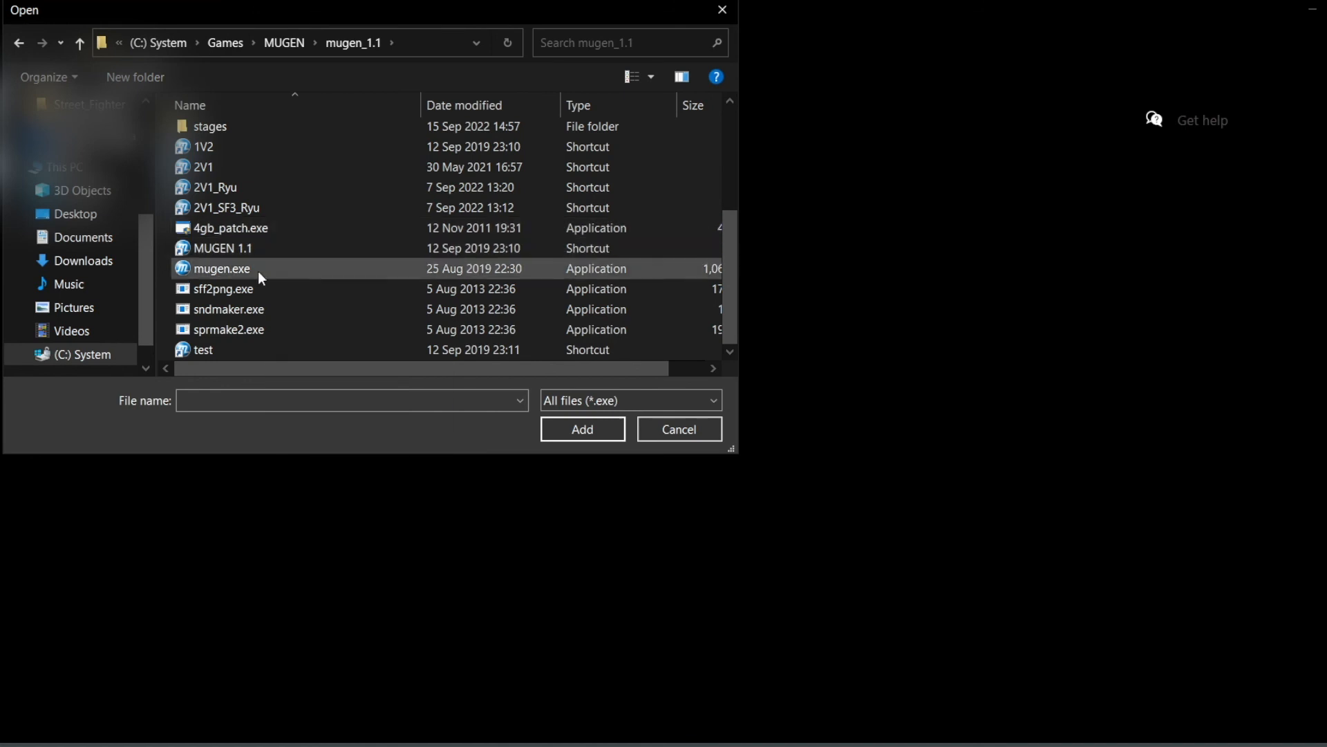
{"action": "left_click", "coordinate": [583, 429]}
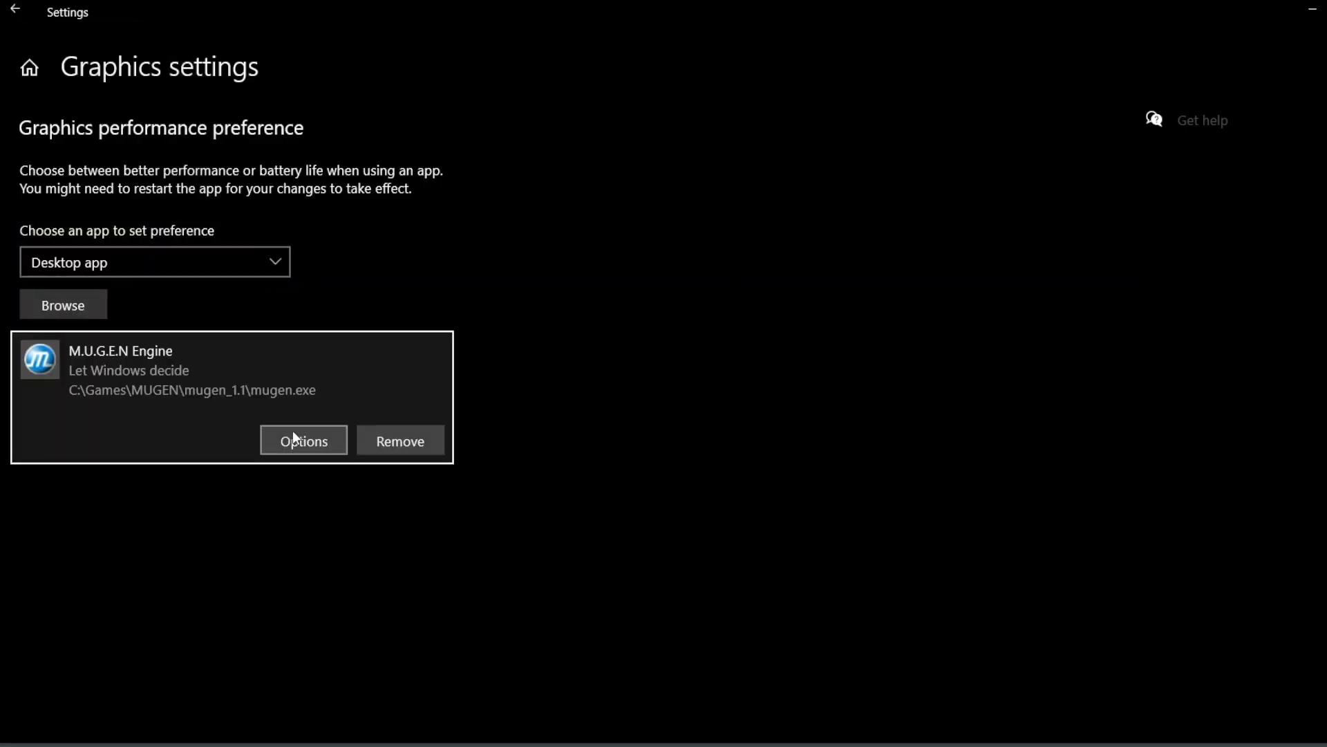
Choose High performance in the M.U.G.E.N Engine graphics preference options
{"action": "left_click", "coordinate": [303, 439]}
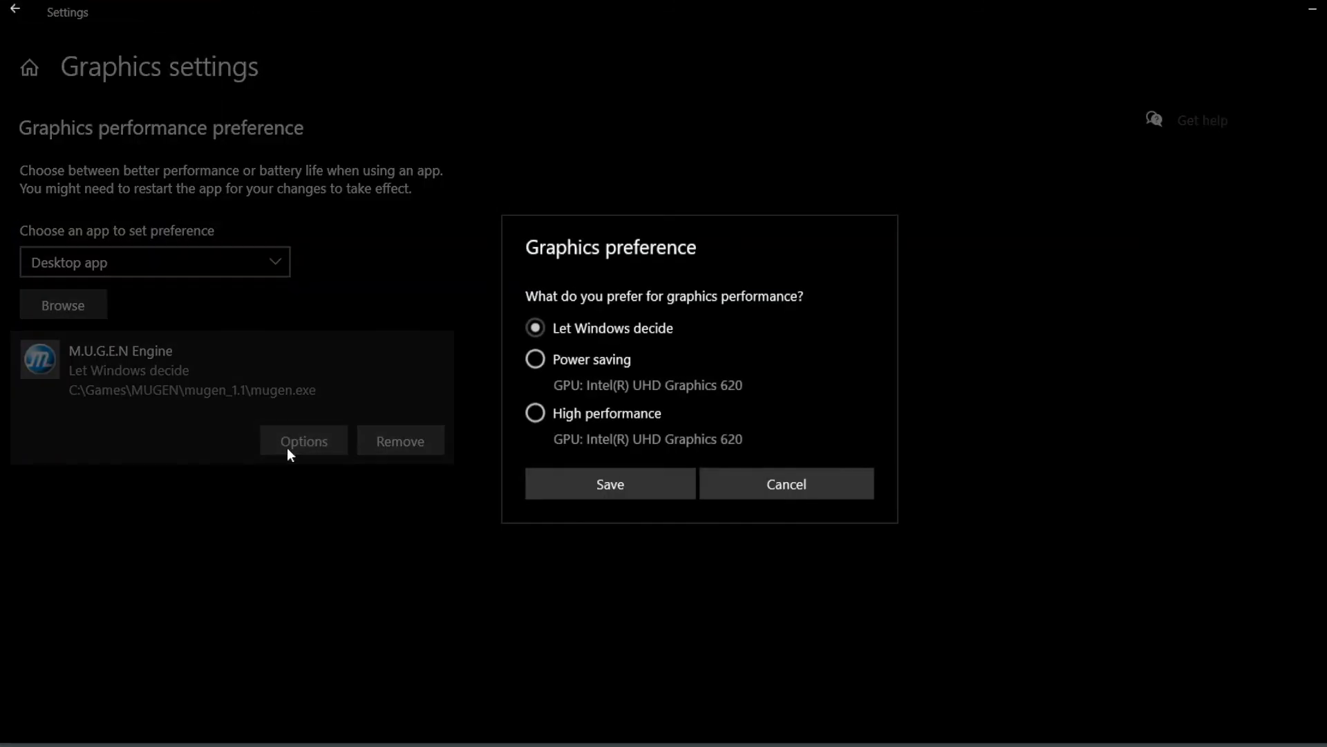
{"action": "left_click", "coordinate": [535, 414]}
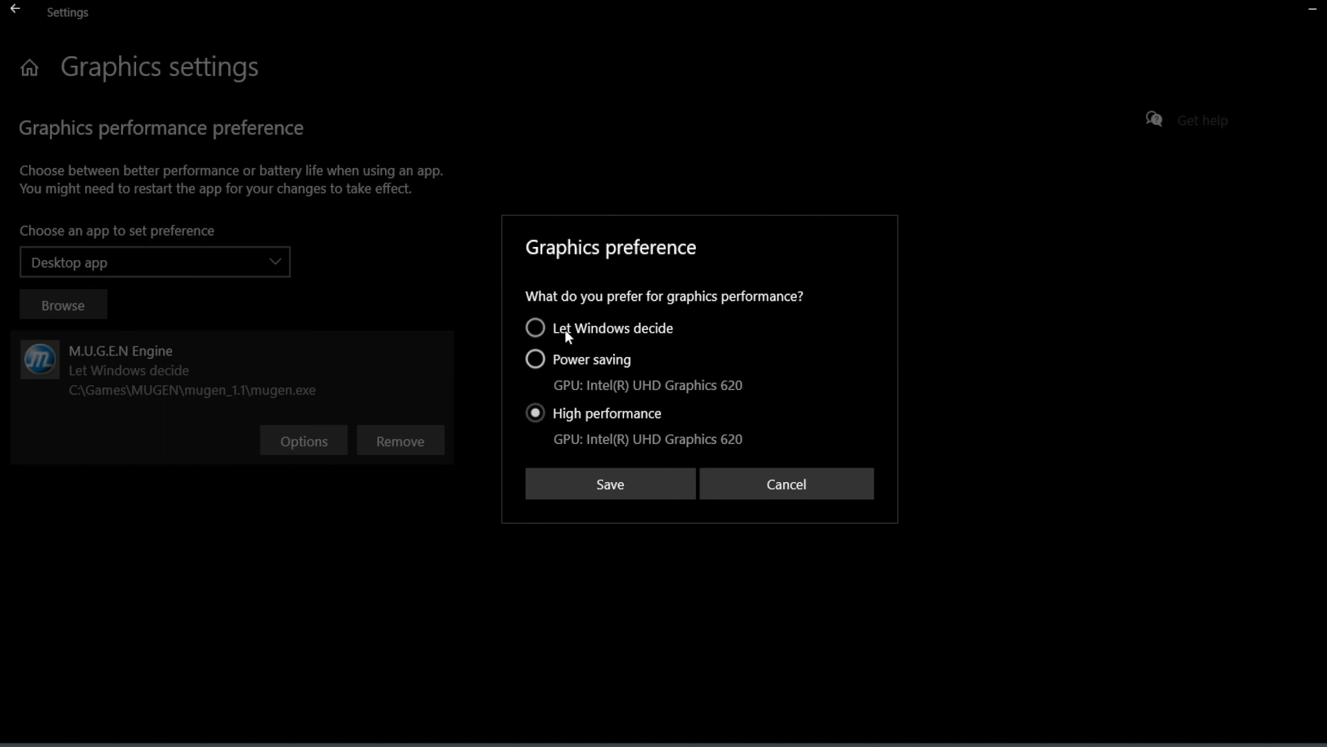
{"action": "left_click", "coordinate": [535, 328]}
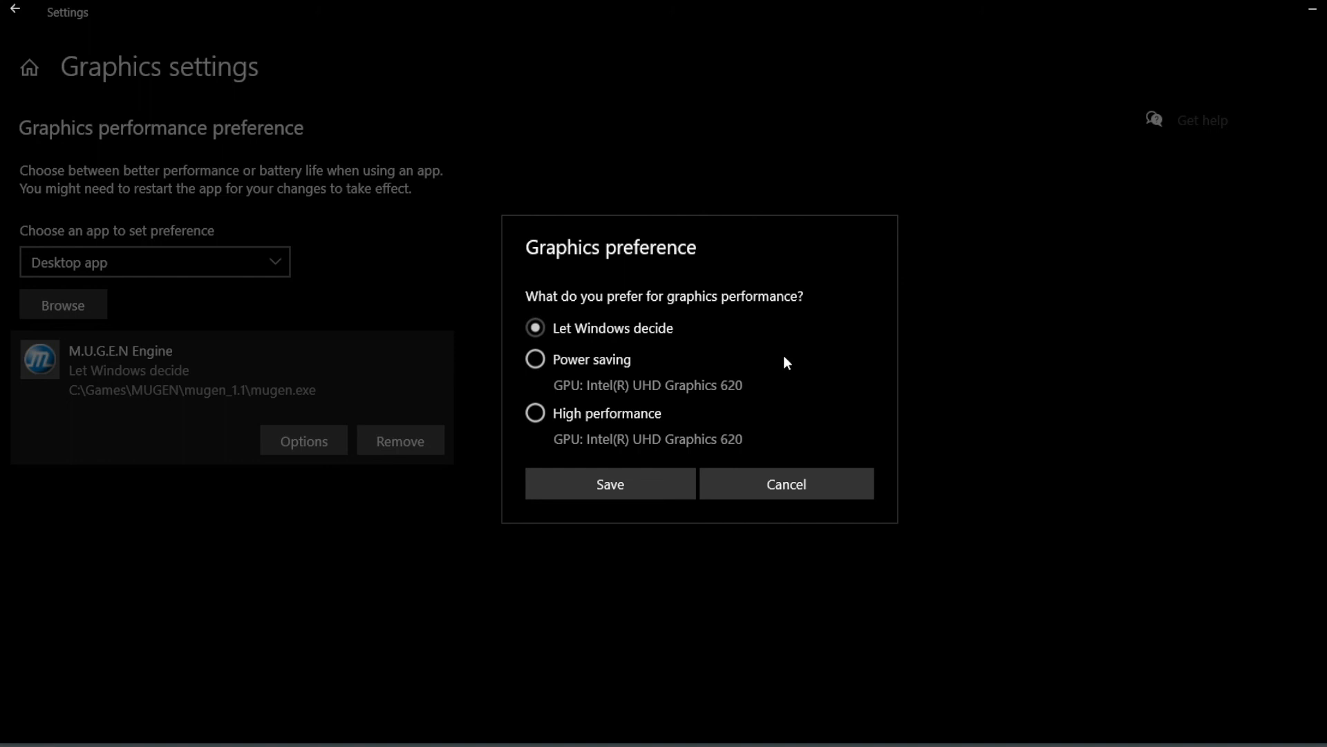
{"action": "left_click", "coordinate": [535, 413]}
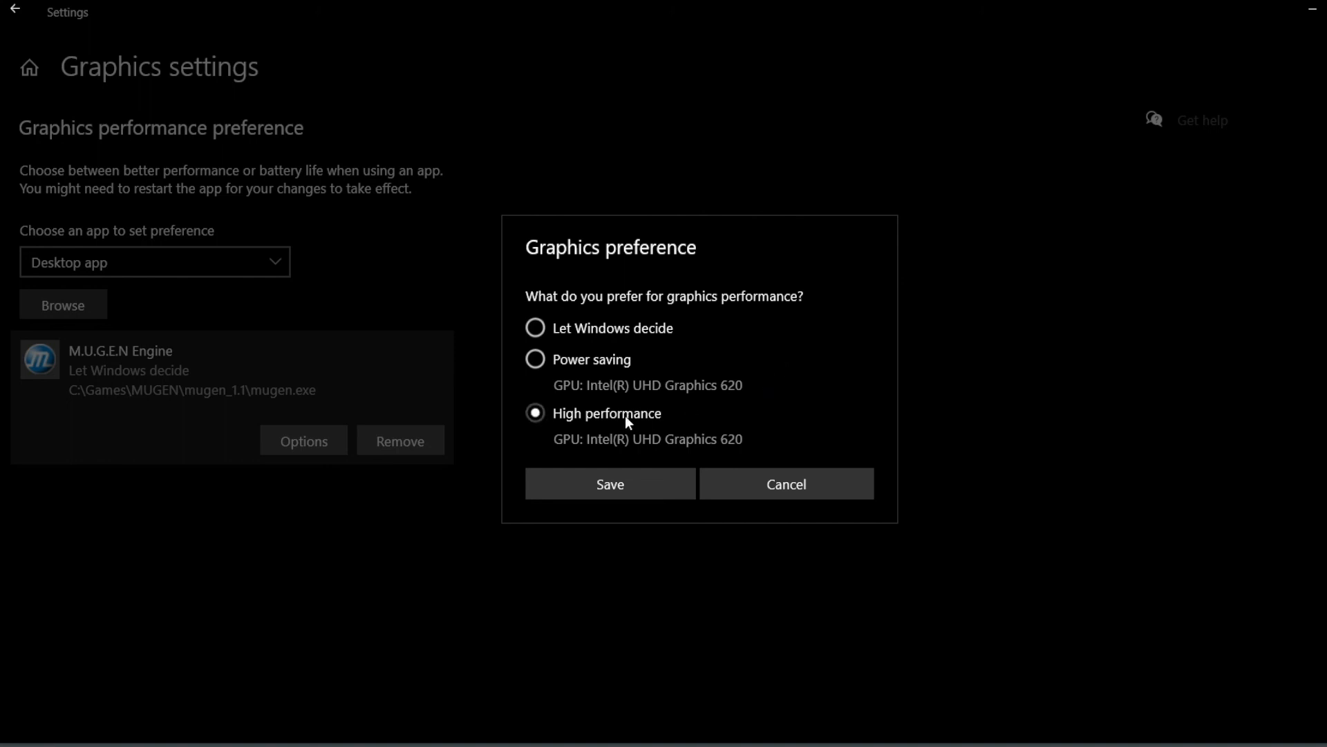
{"action": "mouse_move", "coordinate": [554, 434]}
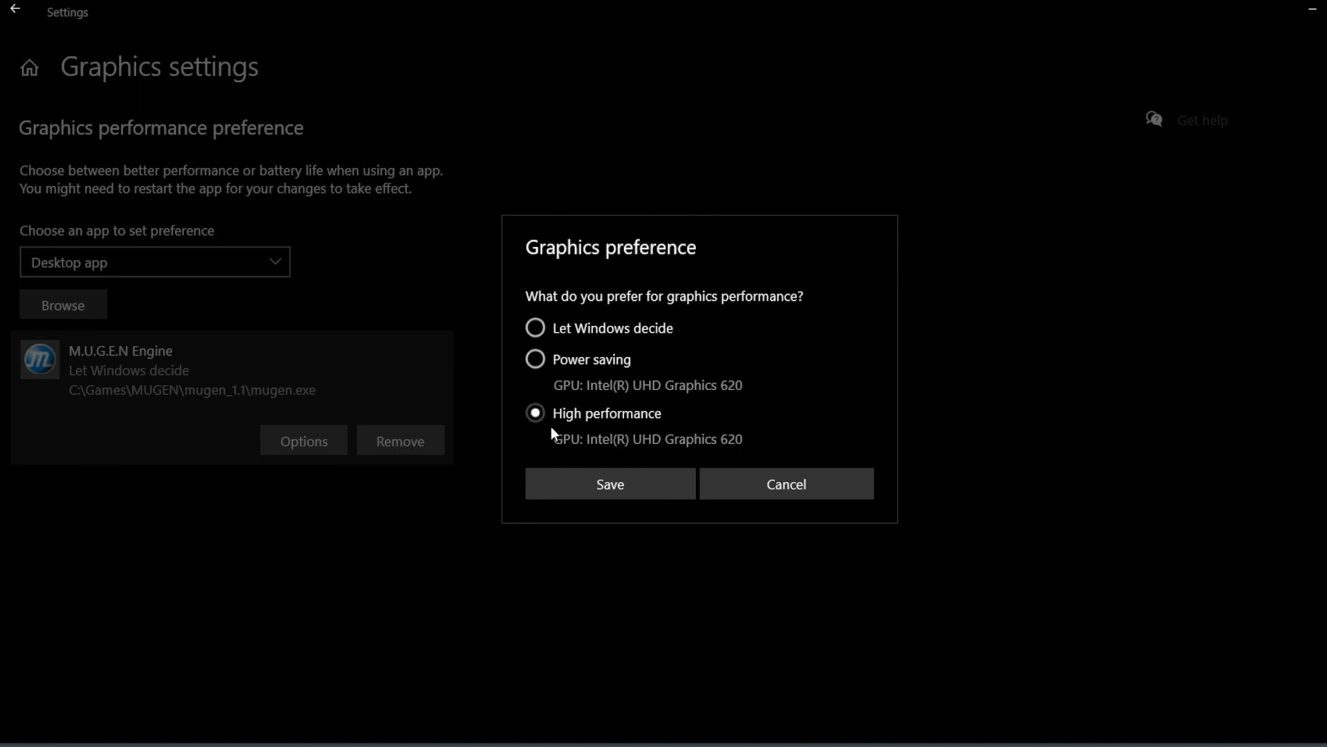
{"action": "mouse_move", "coordinate": [875, 465]}
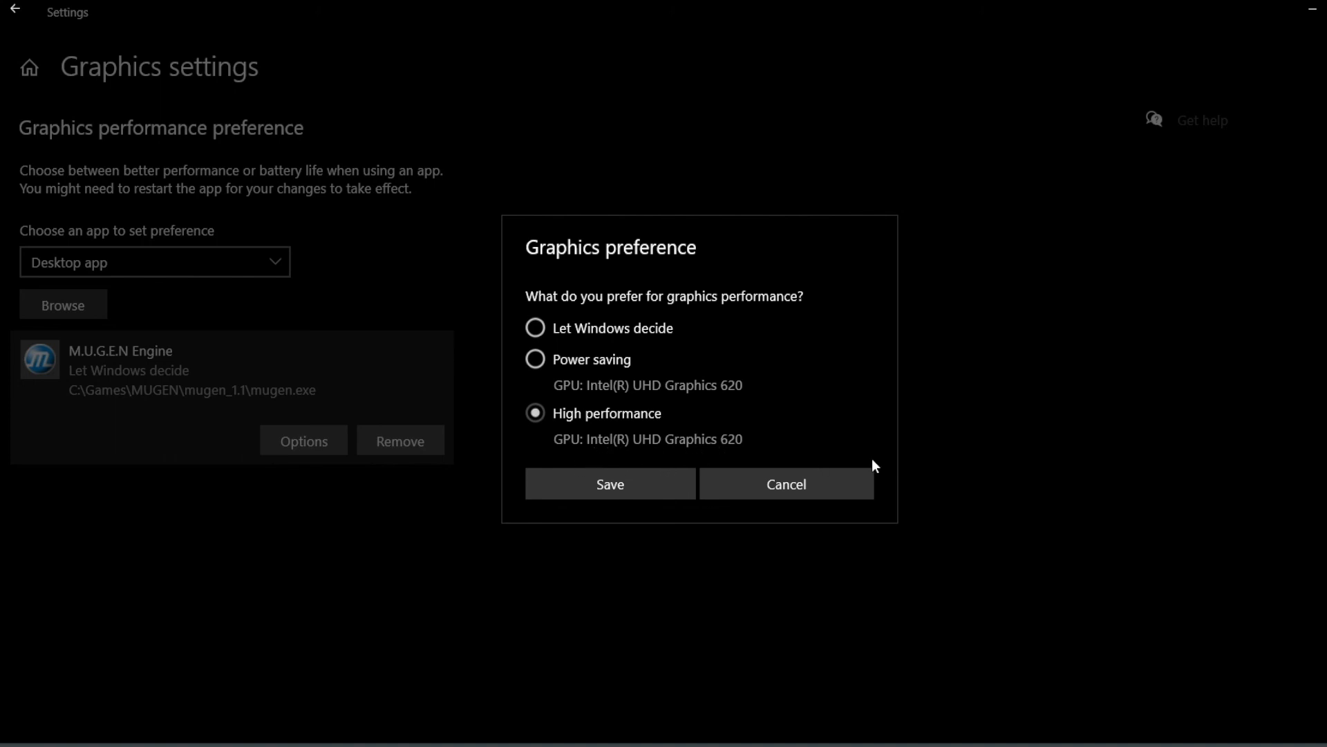